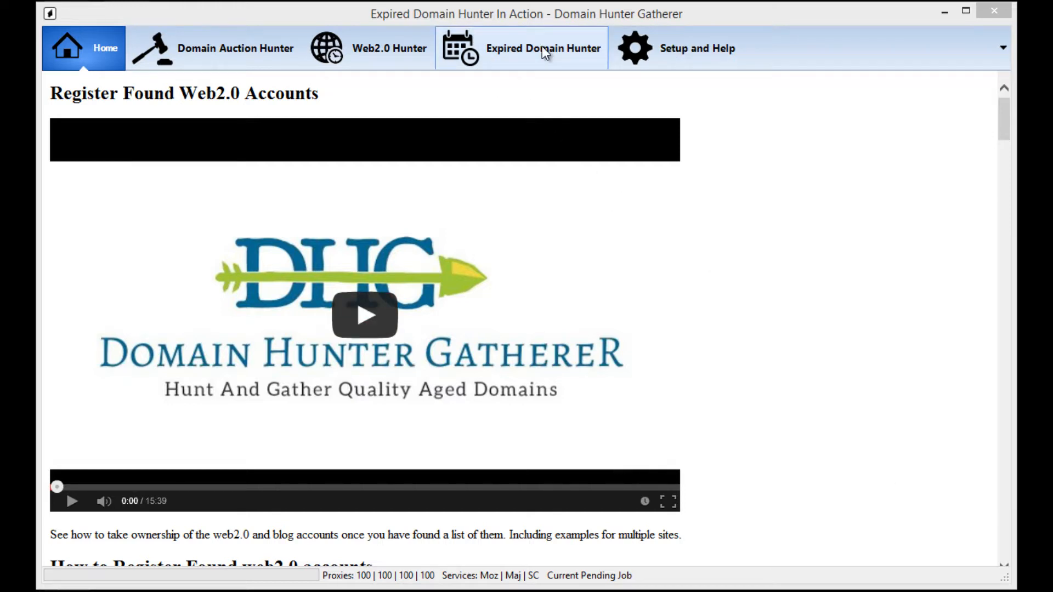
pyautogui.moveTo(553, 48)
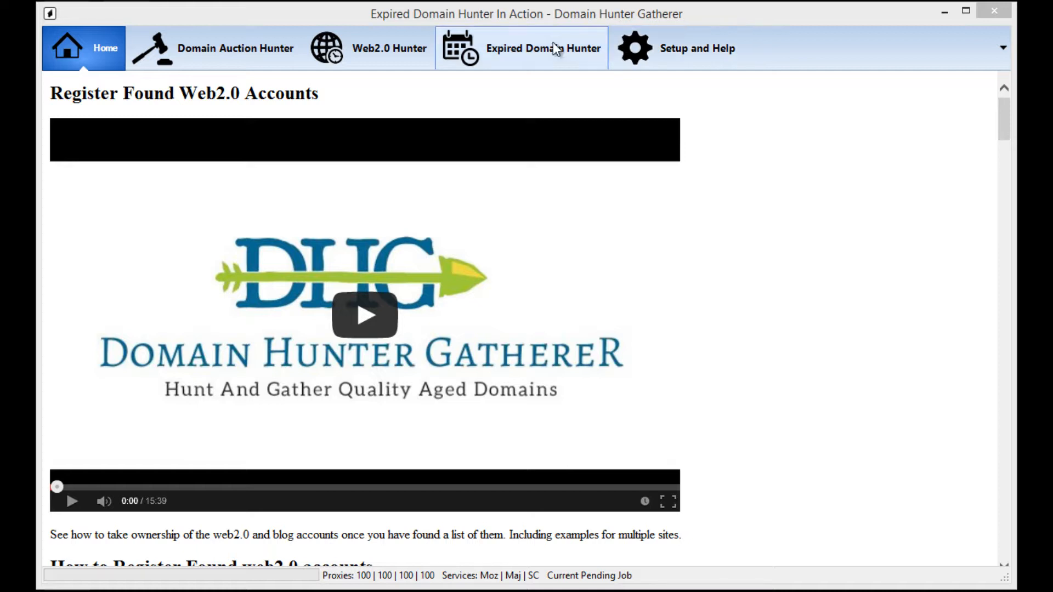
pyautogui.moveTo(243, 581)
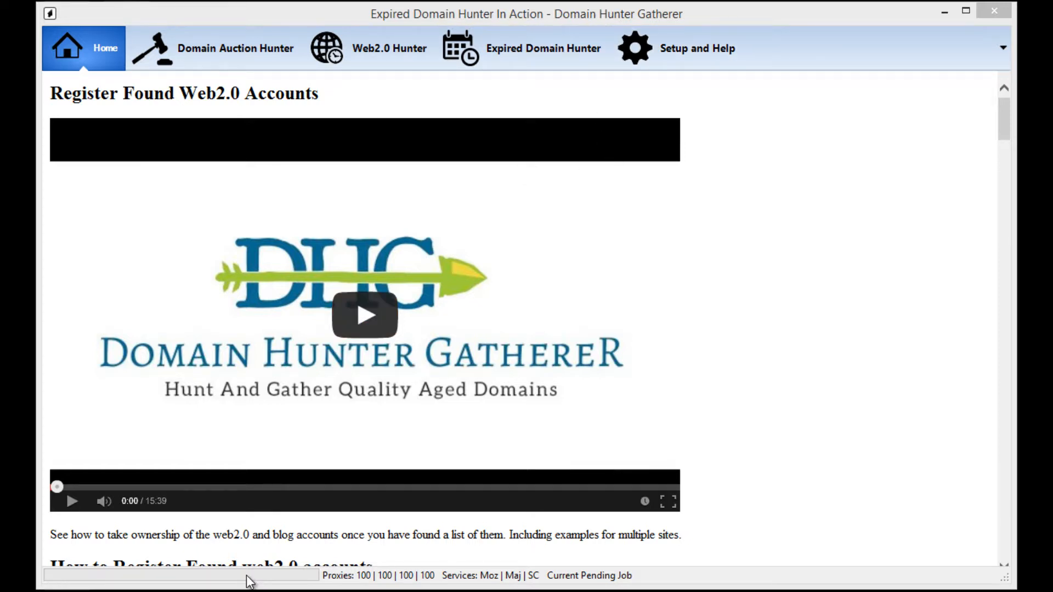
# Switch to the Expired Domain Hunter area with its keyword form and empty domain list
pyautogui.click(516, 47)
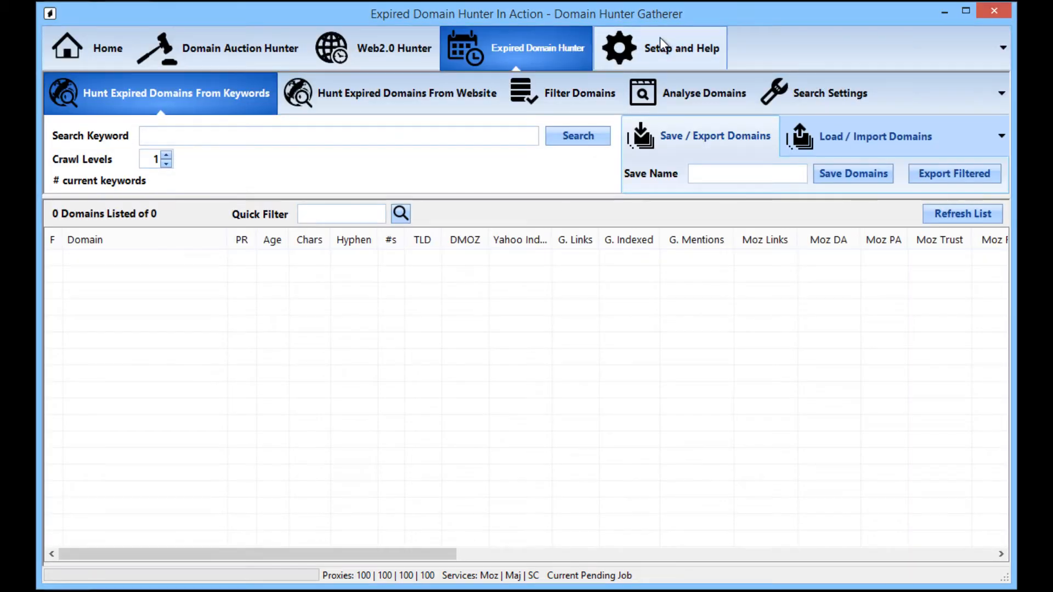
# Show the Setup and Help Settings listing API keys and primary/secondary proxies
pyautogui.click(679, 48)
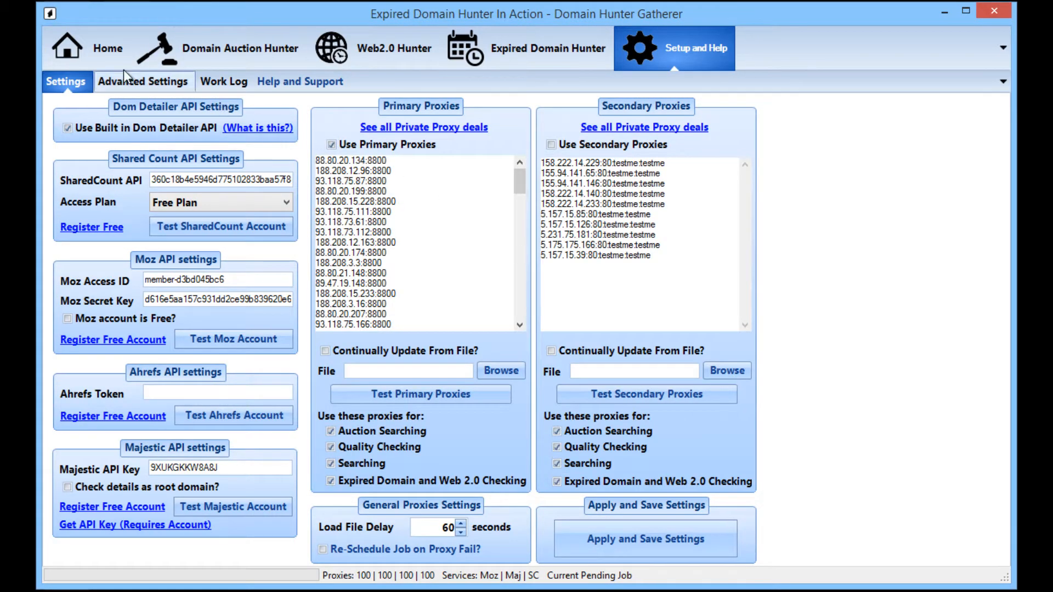
pyautogui.click(142, 81)
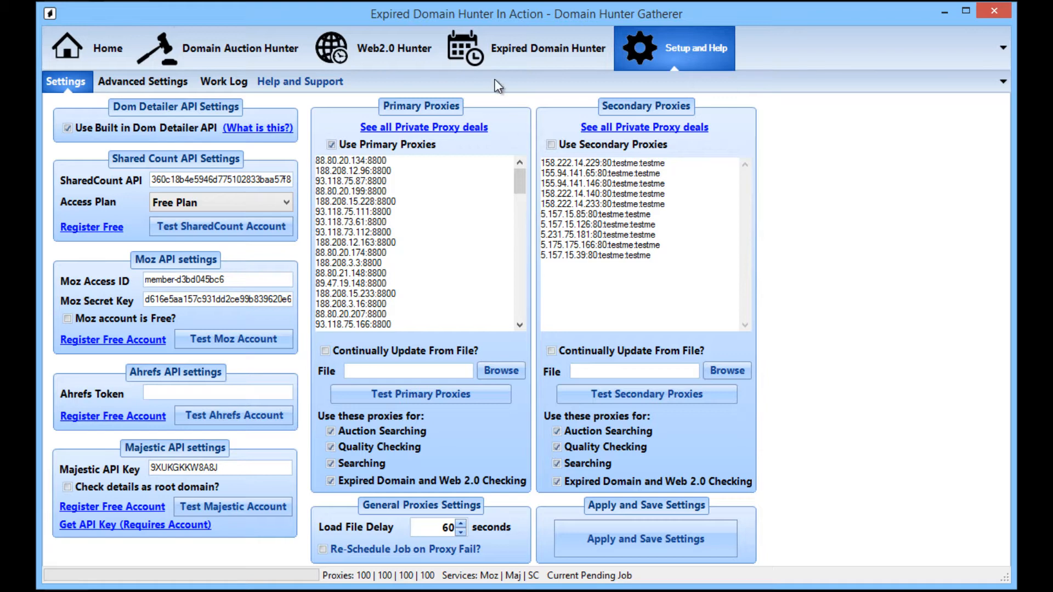
# Return to Expired Domain Hunter and focus the empty Search Keyword field
pyautogui.click(537, 47)
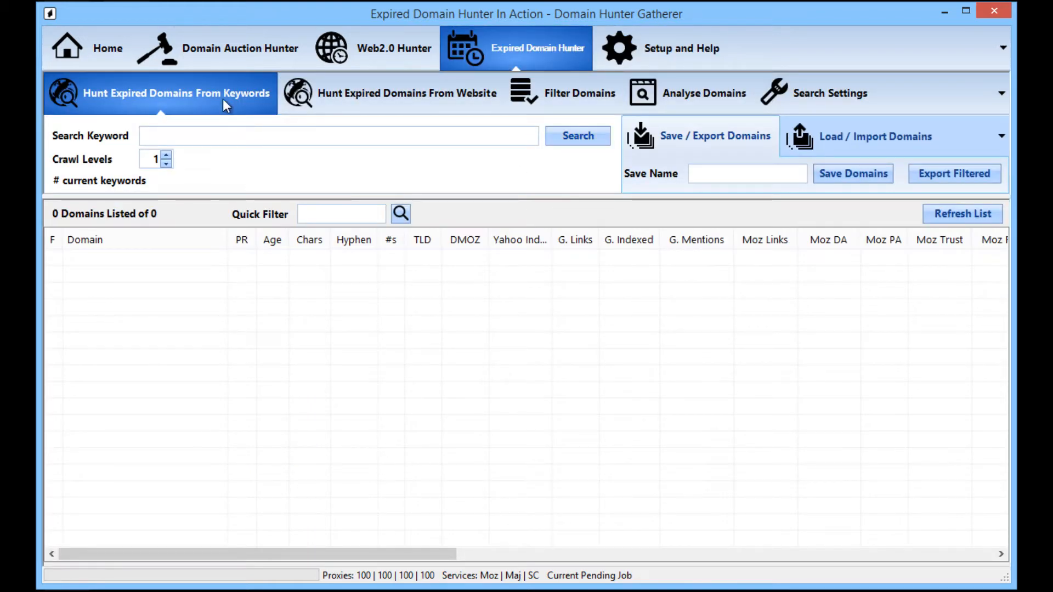
pyautogui.moveTo(517, 52)
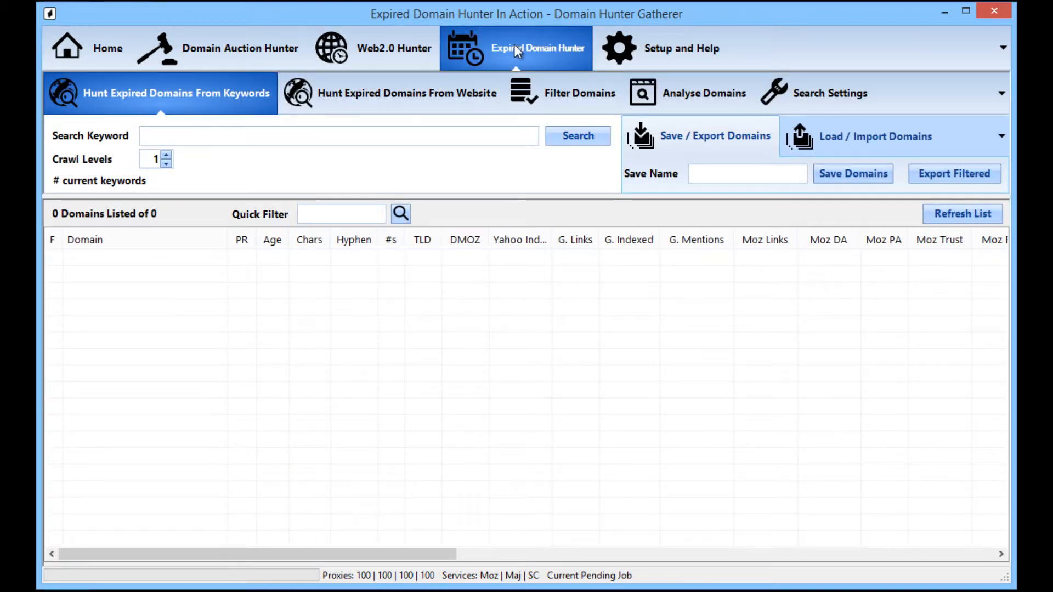
pyautogui.moveTo(210, 113)
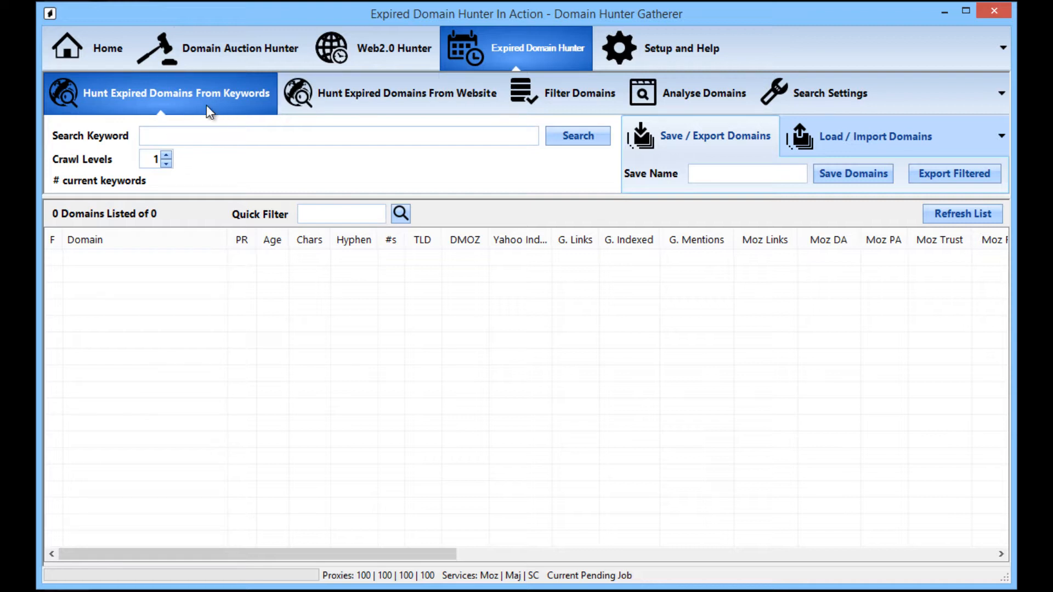
pyautogui.moveTo(494, 46)
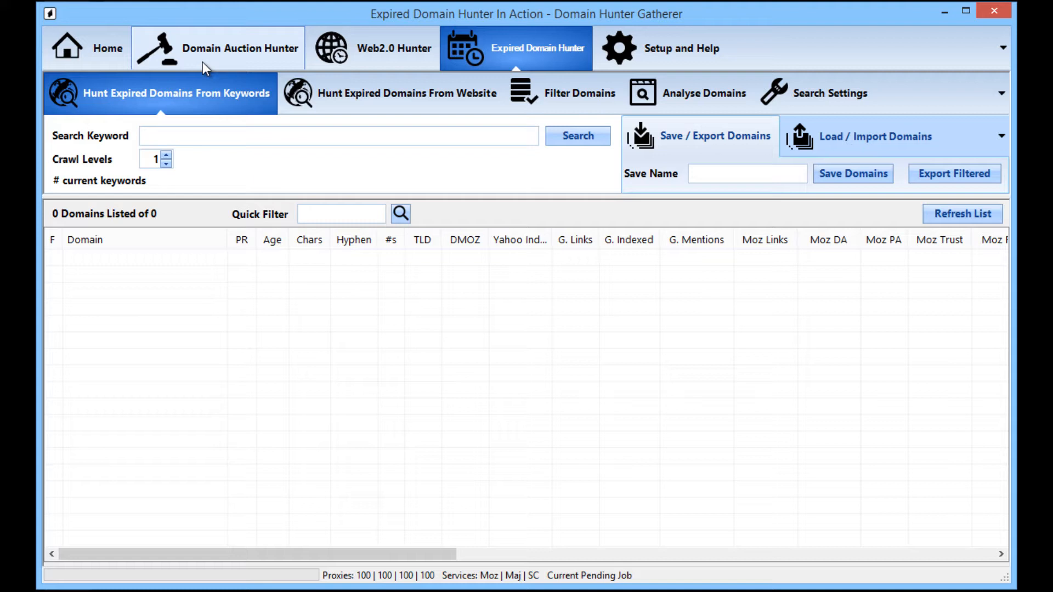
pyautogui.moveTo(114, 146)
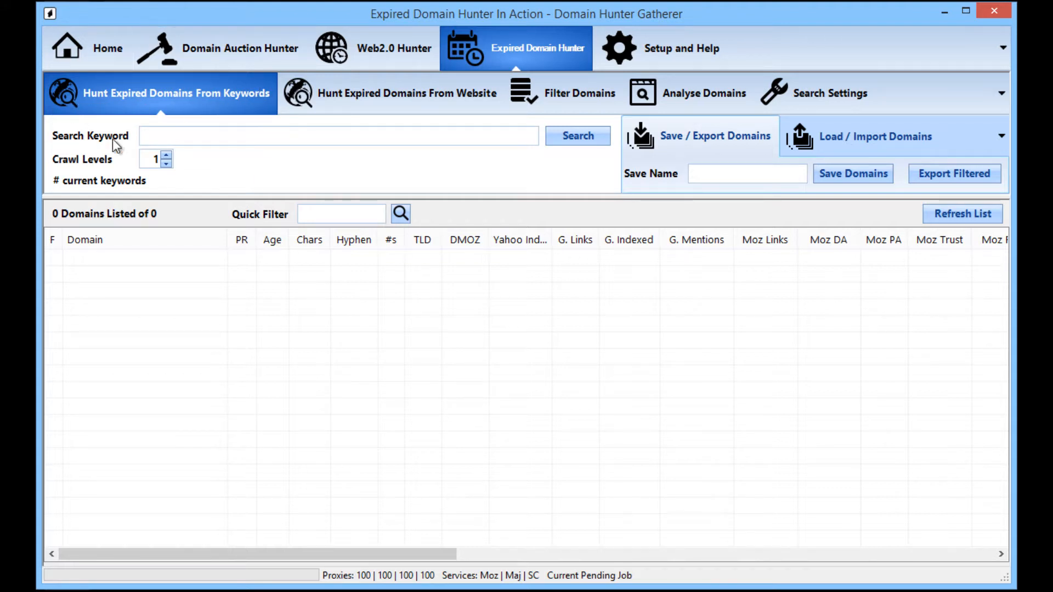
pyautogui.moveTo(148, 107)
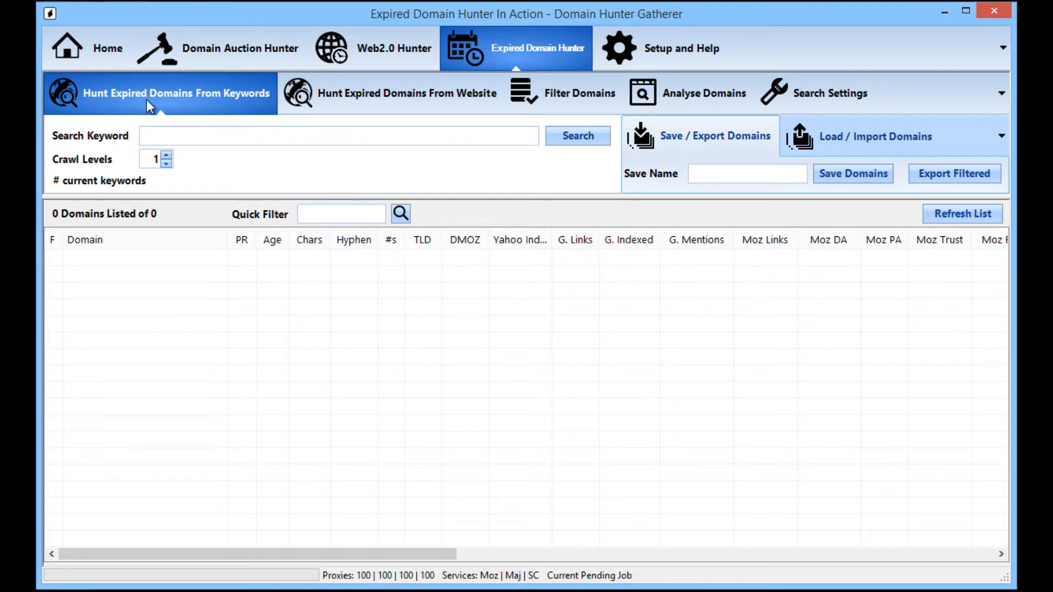
pyautogui.moveTo(211, 112)
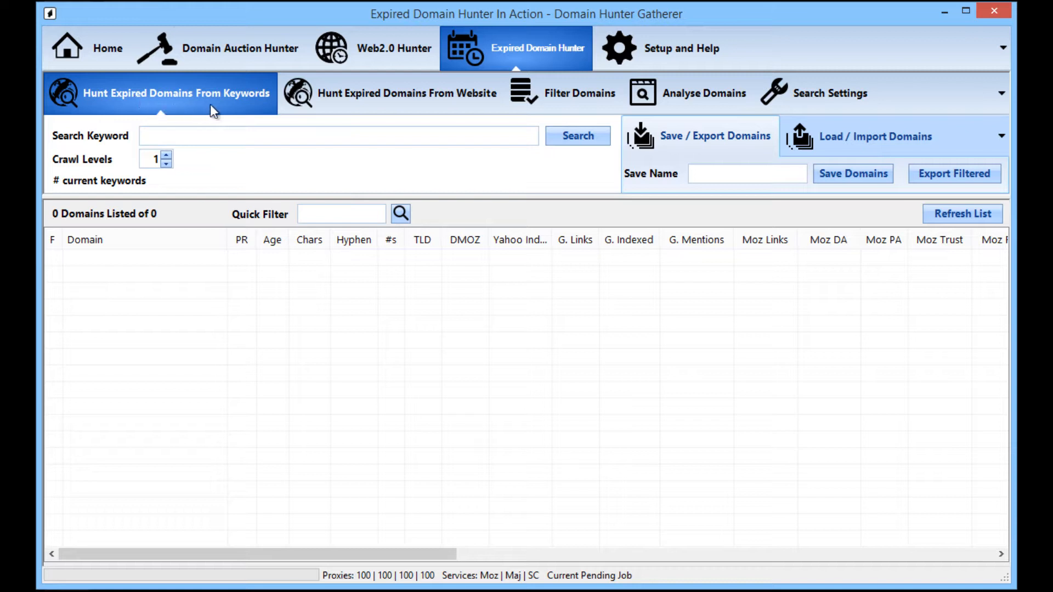
pyautogui.click(339, 135)
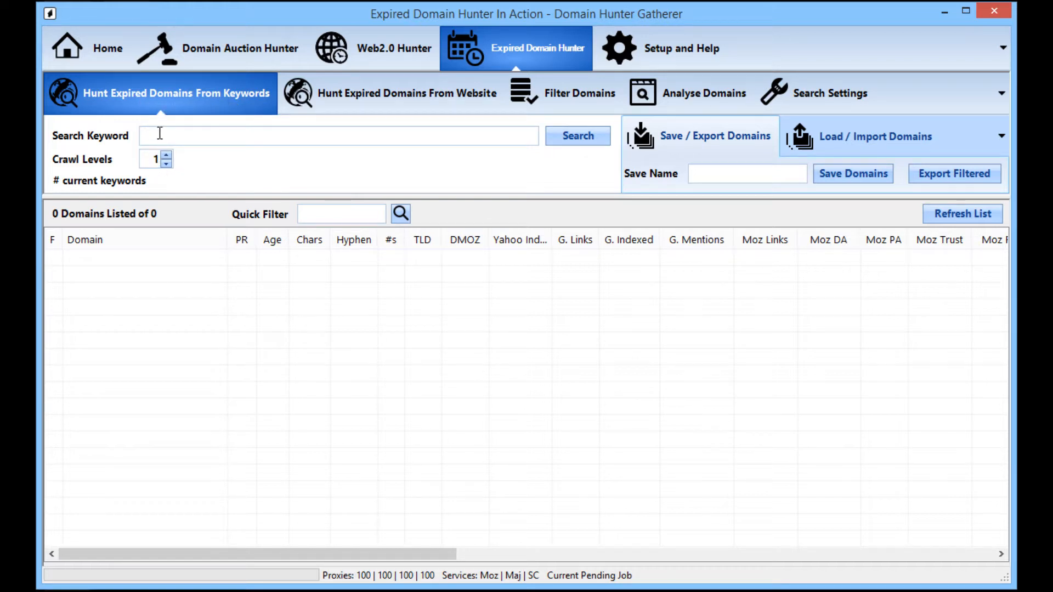
pyautogui.moveTo(167, 132)
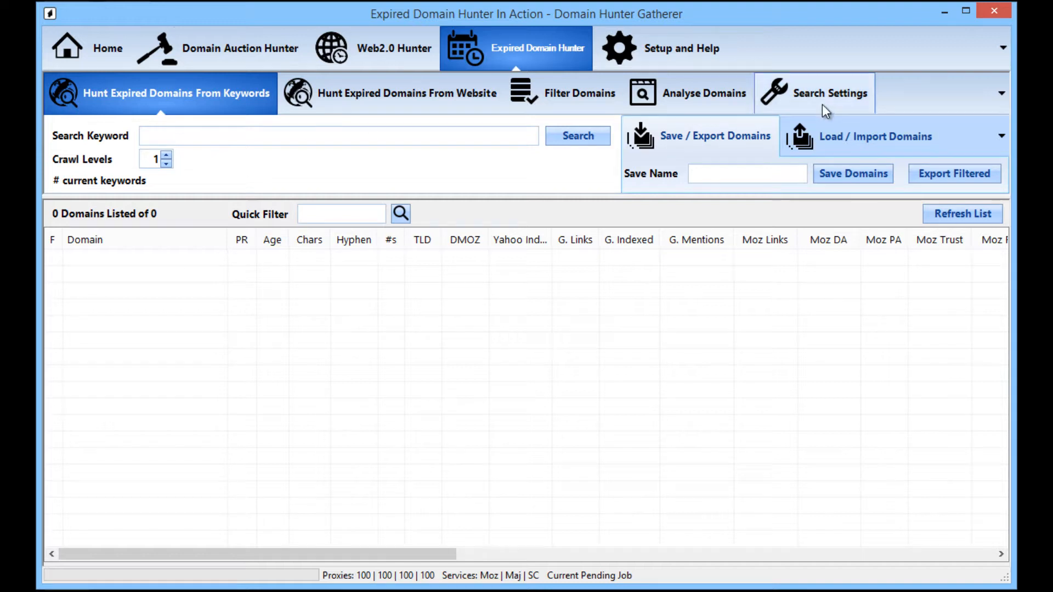
pyautogui.click(830, 92)
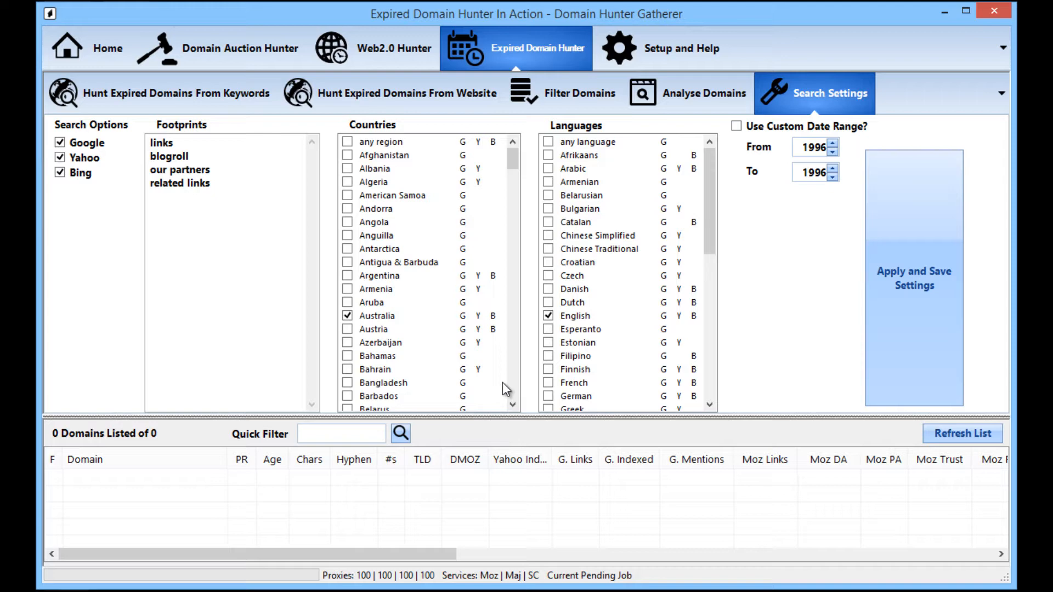
pyautogui.scroll(-3)
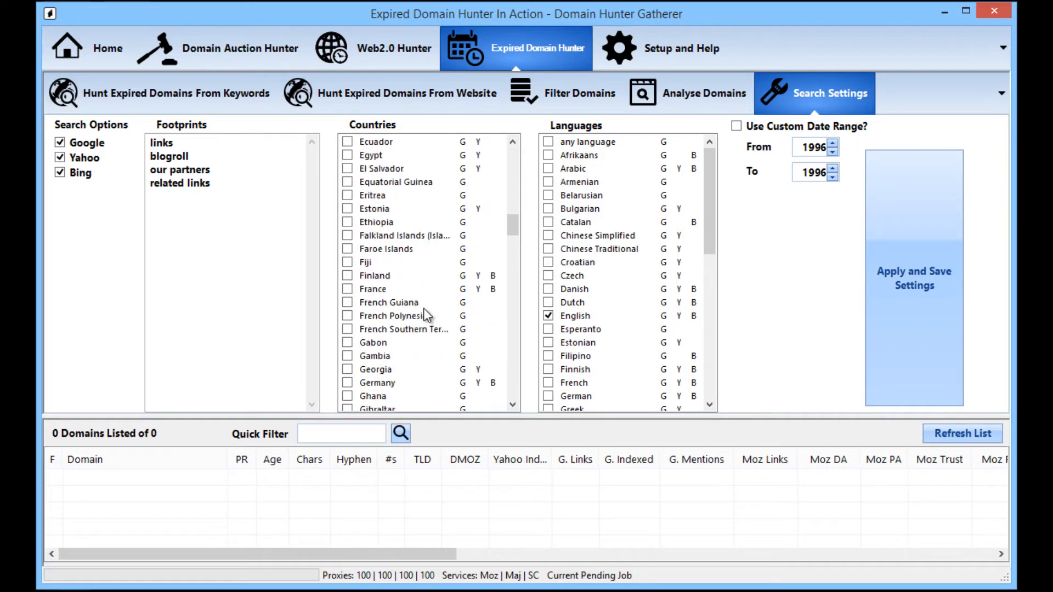
pyautogui.scroll(3)
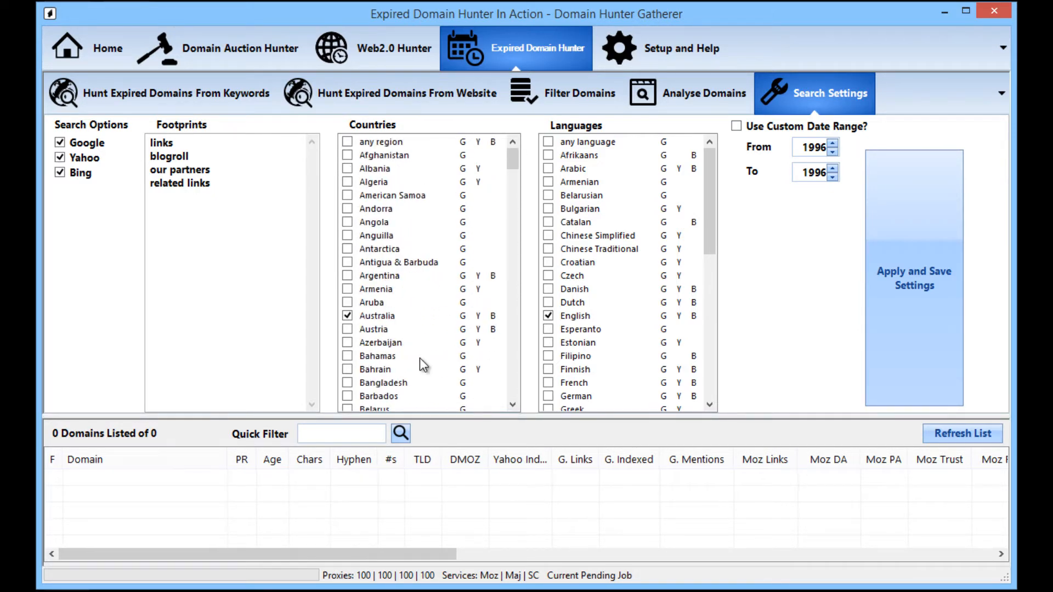
pyautogui.click(348, 316)
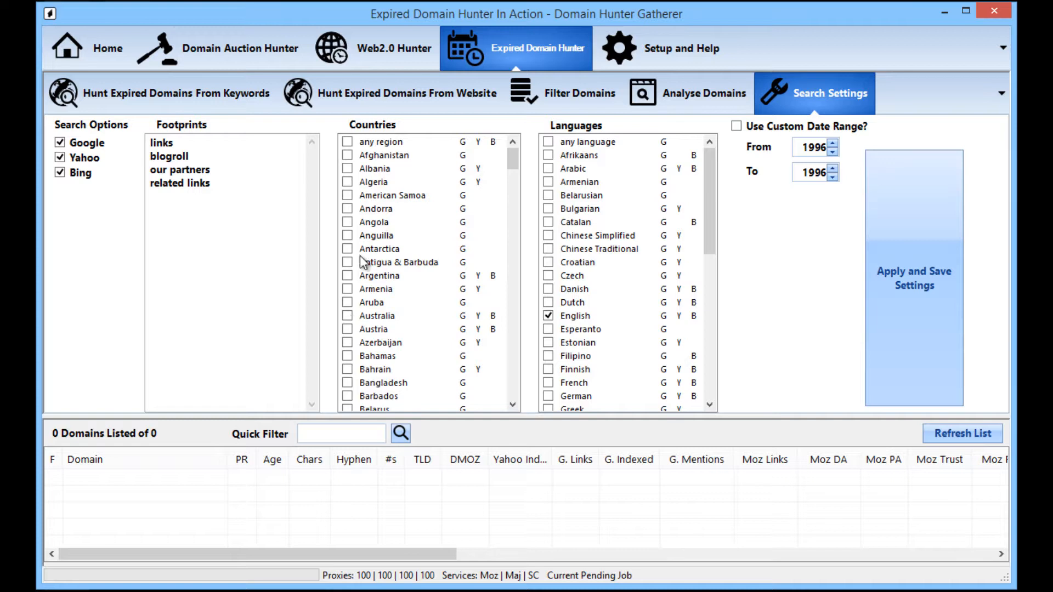
pyautogui.scroll(-3)
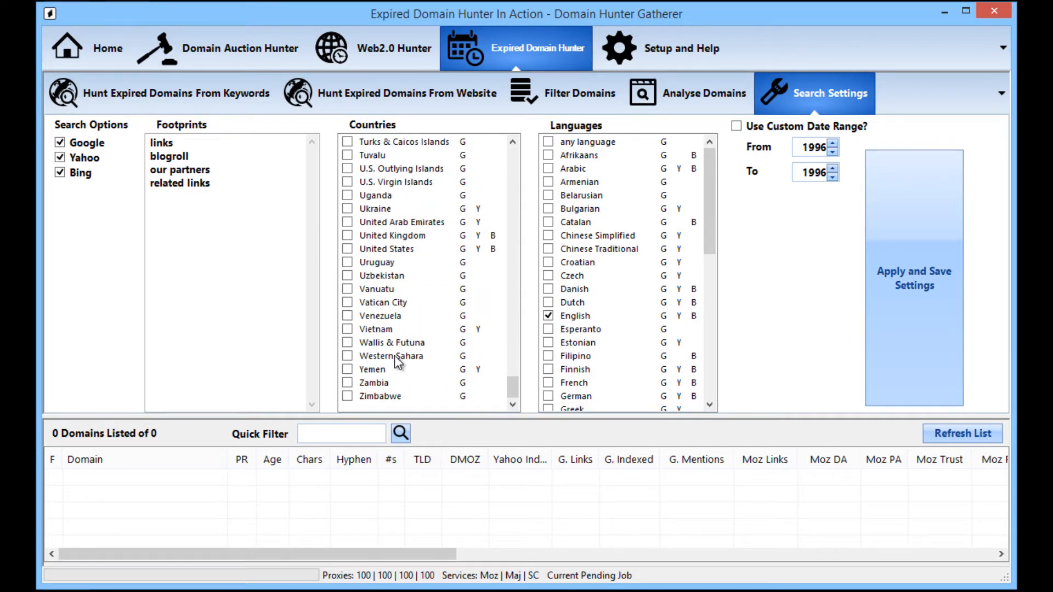
pyautogui.moveTo(352, 255)
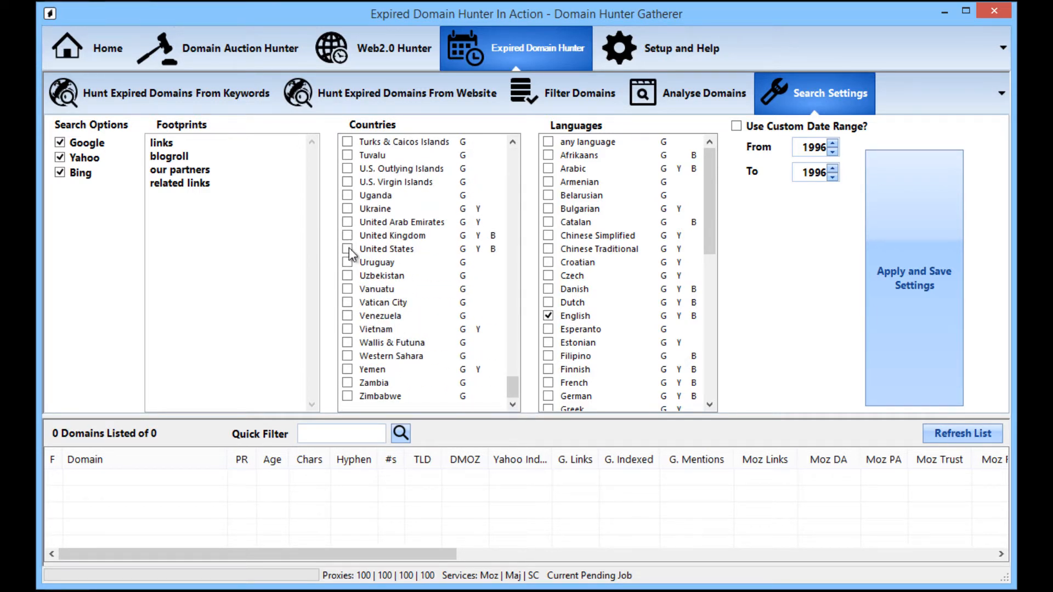
pyautogui.click(347, 234)
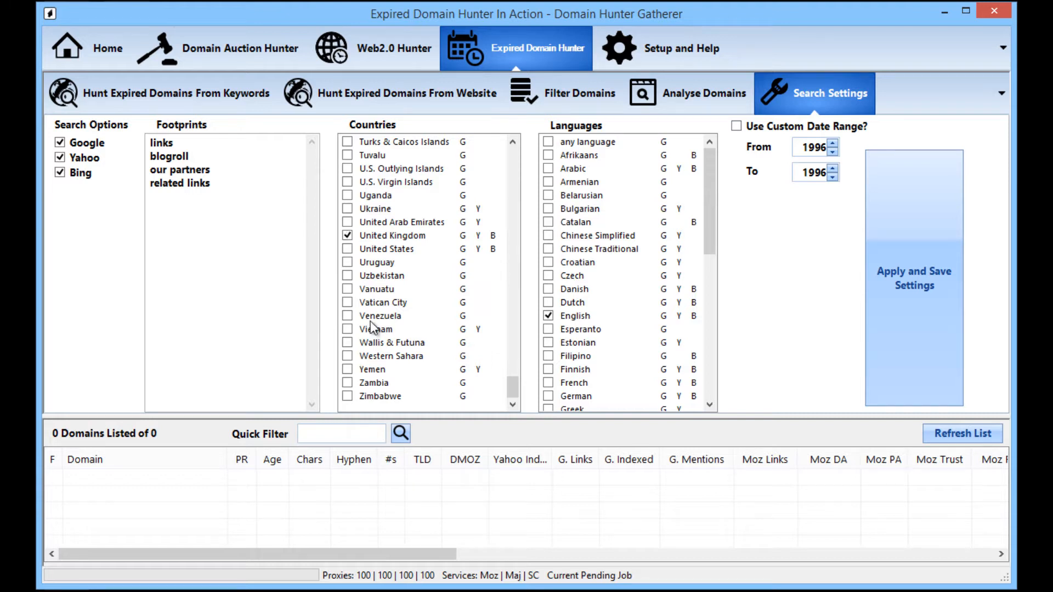
pyautogui.moveTo(600, 312)
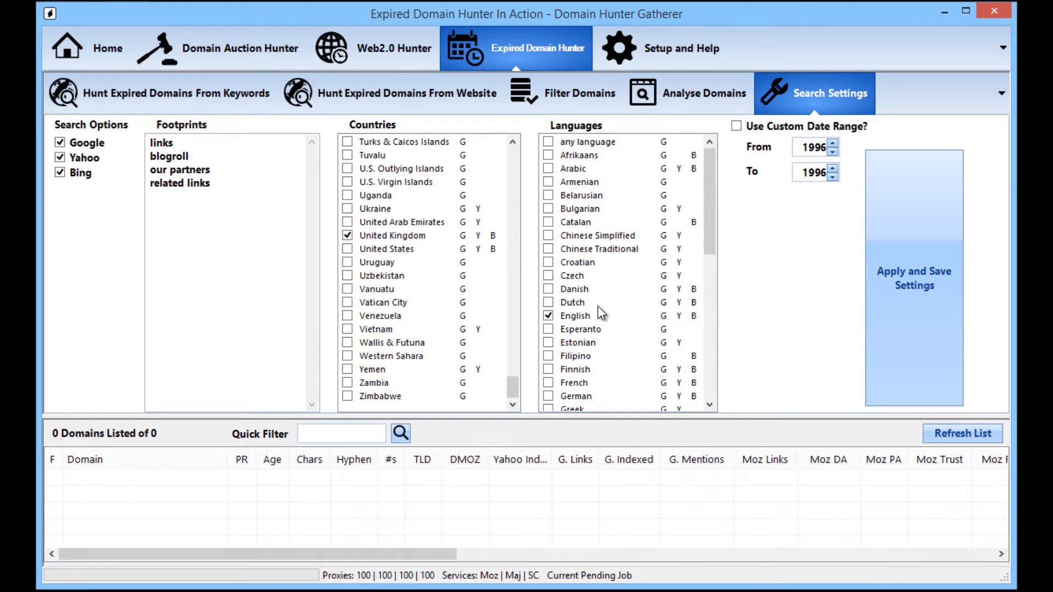
pyautogui.moveTo(597, 288)
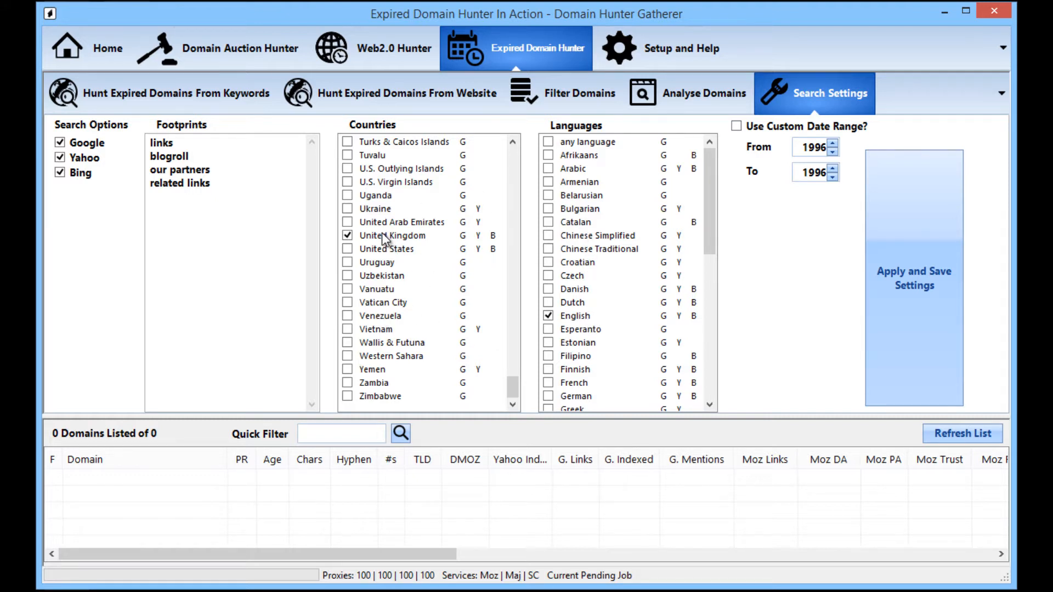
pyautogui.moveTo(520, 266)
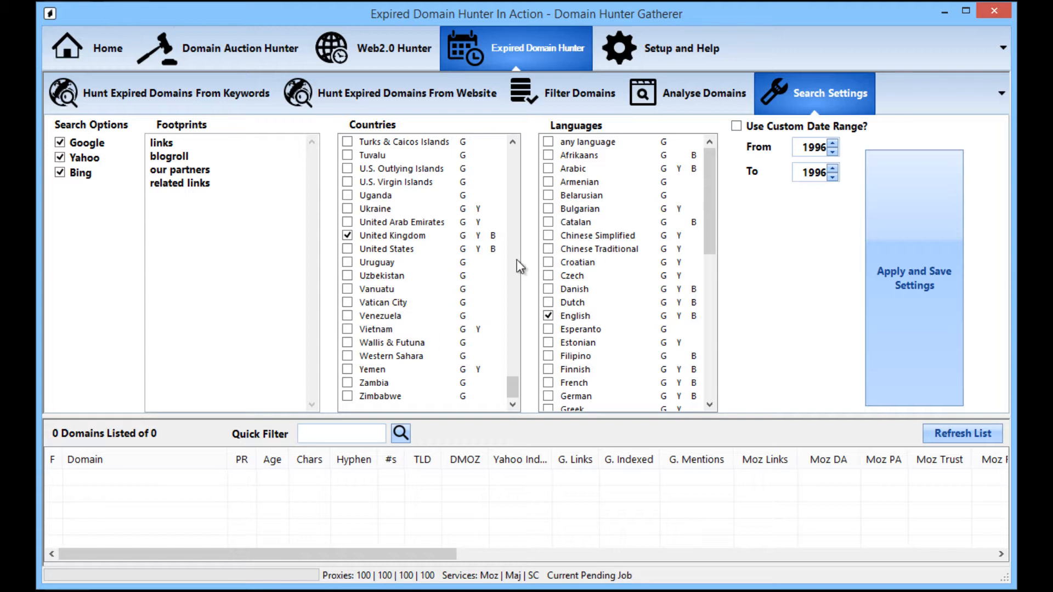
pyautogui.moveTo(621, 335)
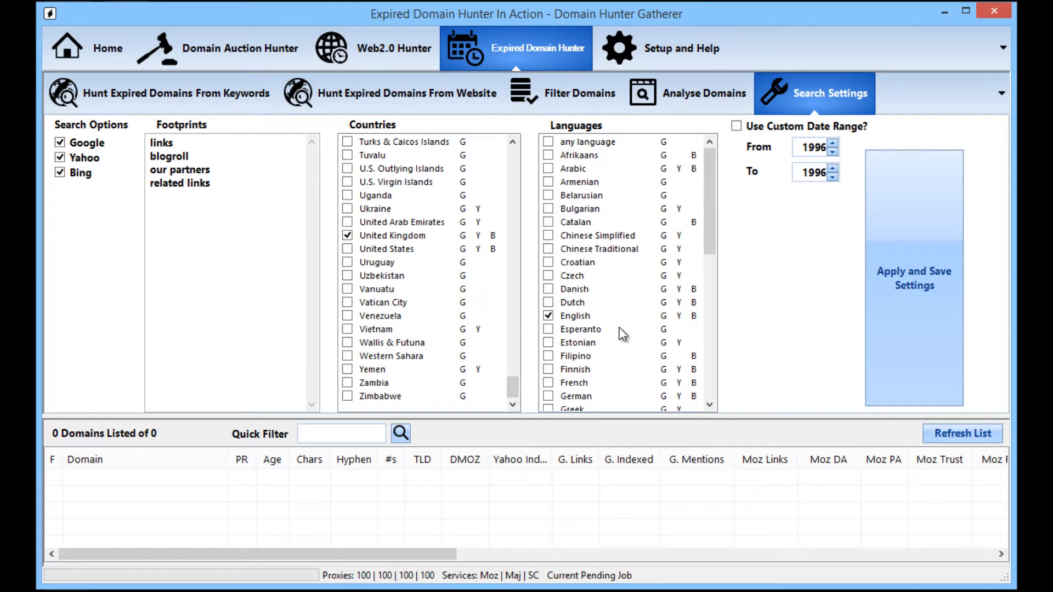
pyautogui.moveTo(602, 327)
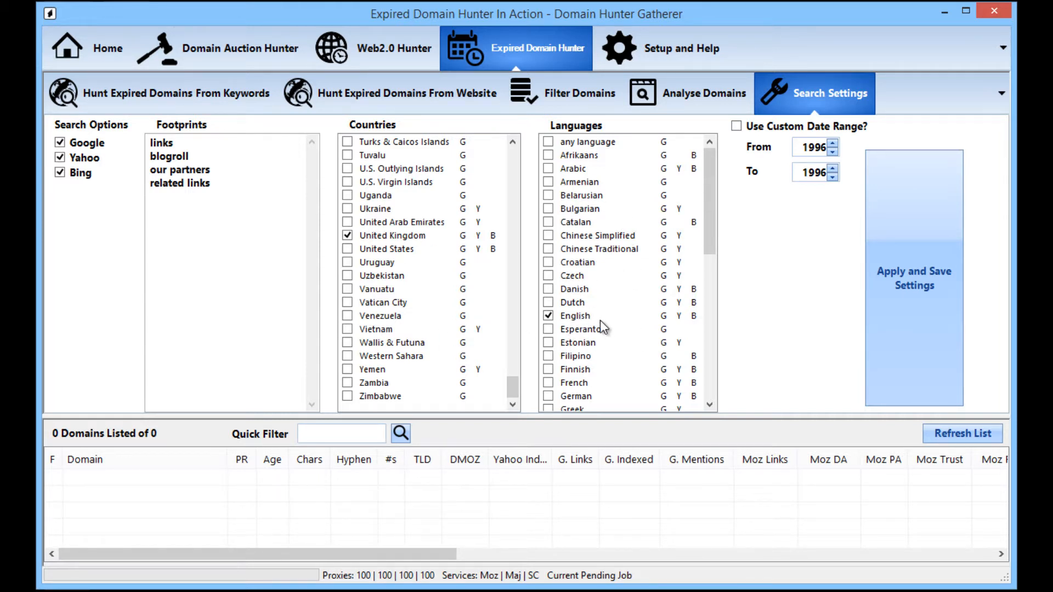
pyautogui.moveTo(437, 269)
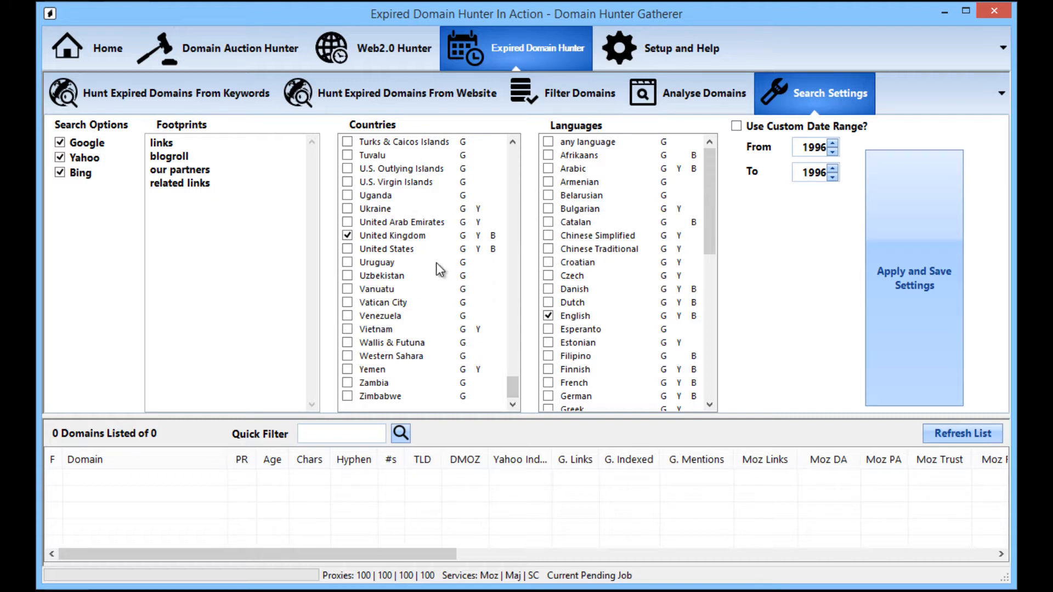
pyautogui.moveTo(360, 277)
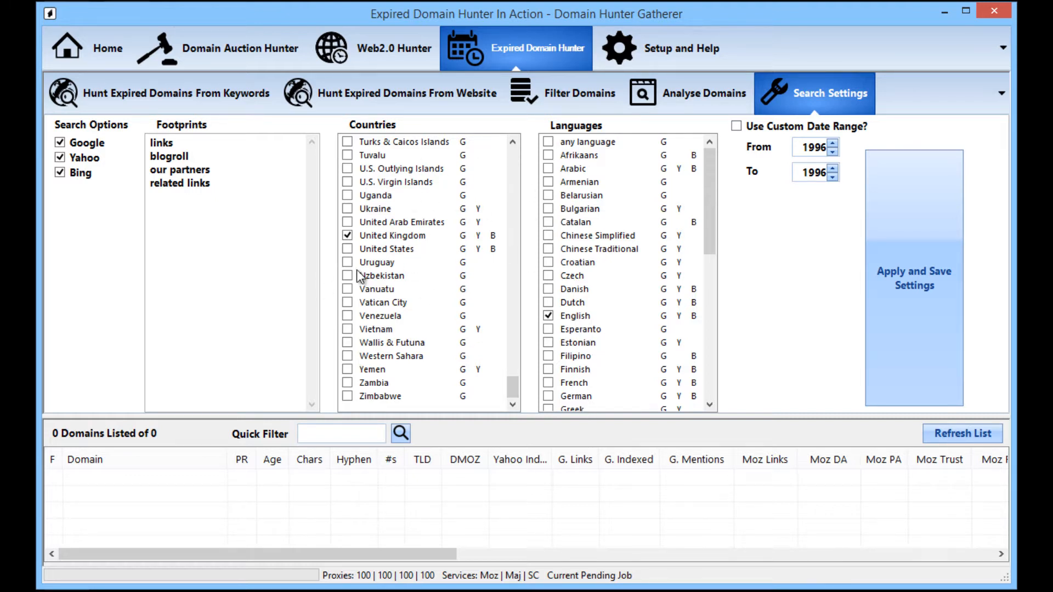
pyautogui.moveTo(459, 299)
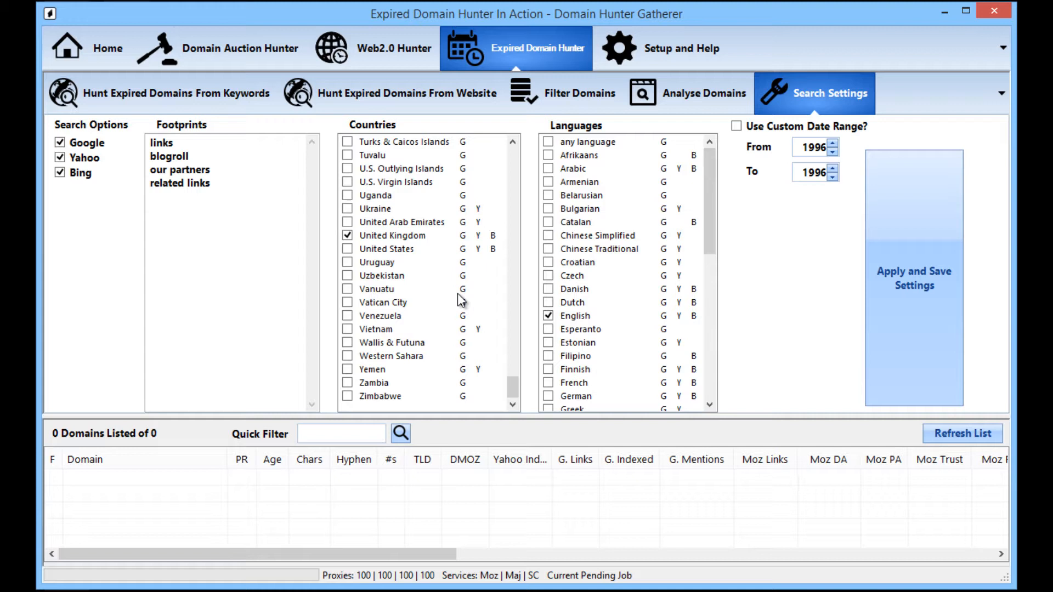
pyautogui.moveTo(398, 356)
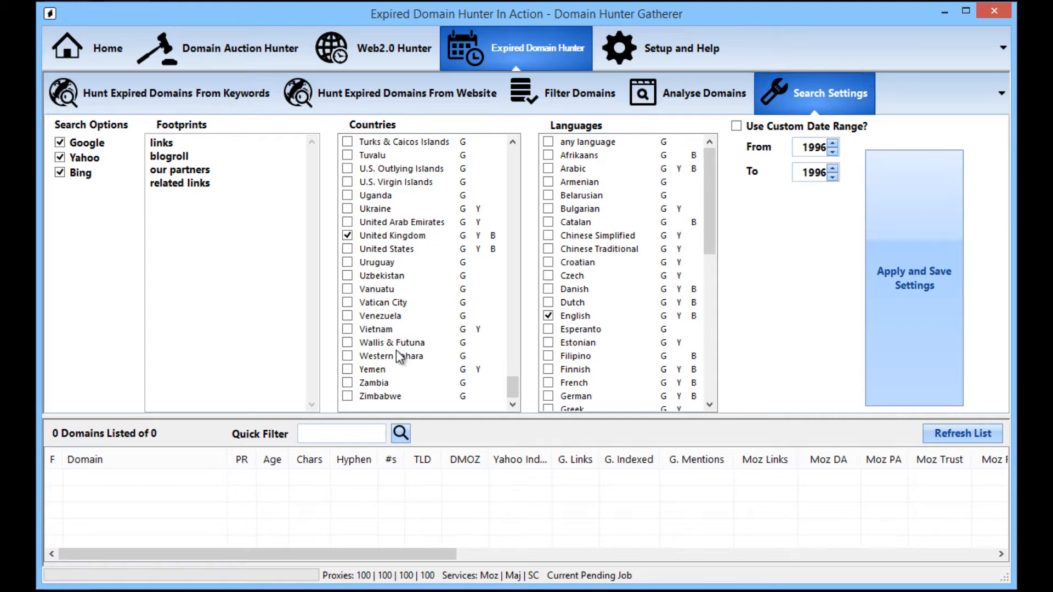
pyautogui.moveTo(385, 336)
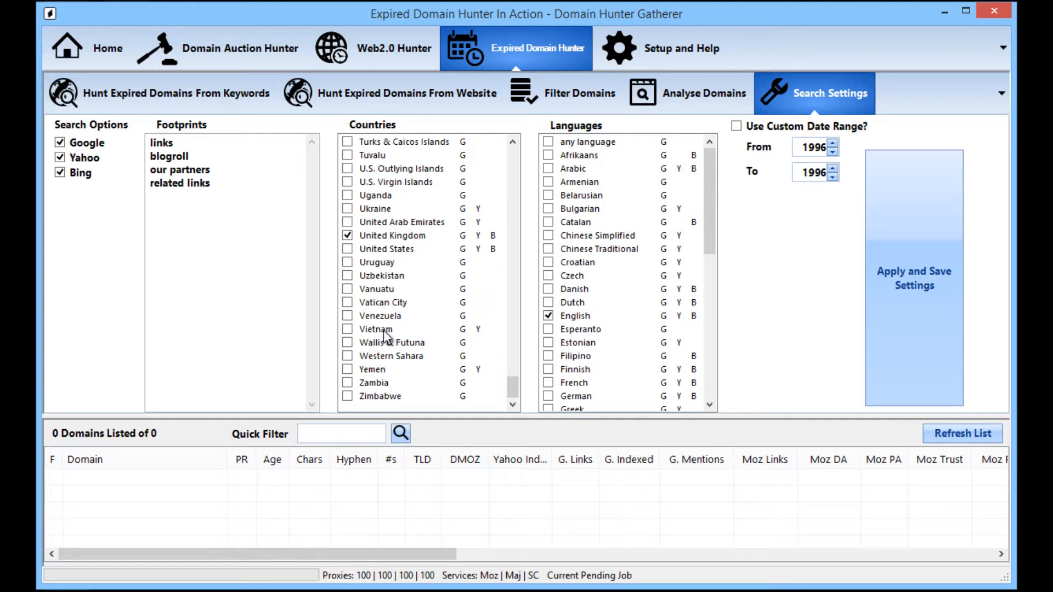
pyautogui.moveTo(195, 129)
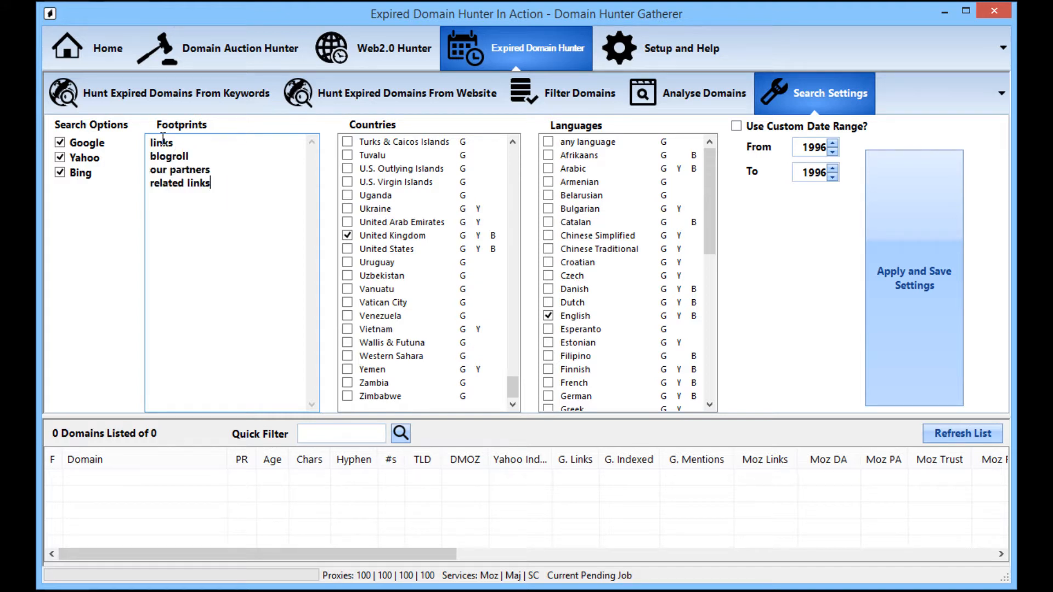
pyautogui.moveTo(154, 155); pyautogui.dragTo(211, 183)
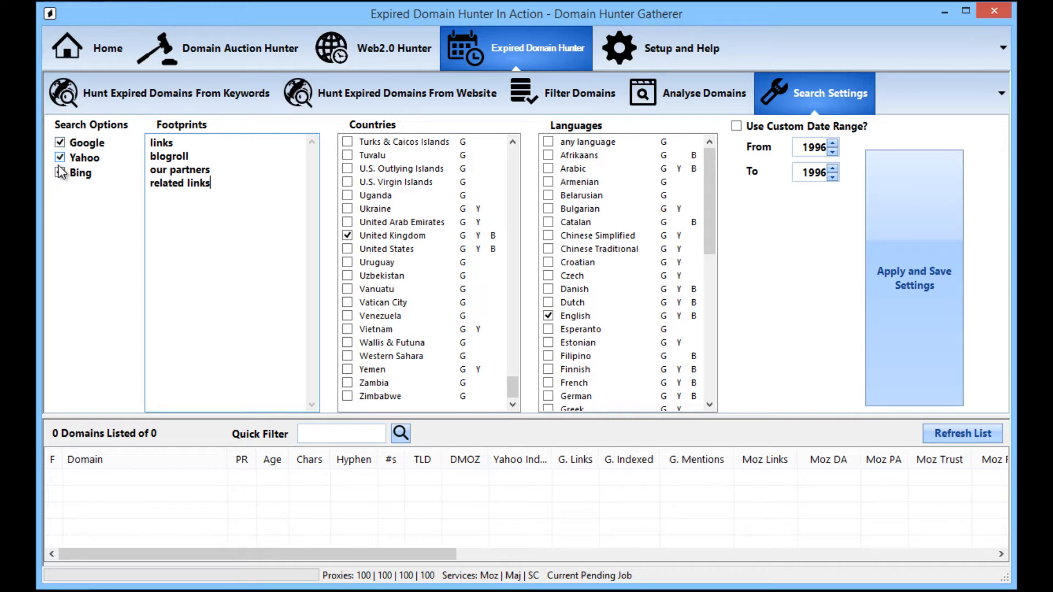
pyautogui.click(60, 172)
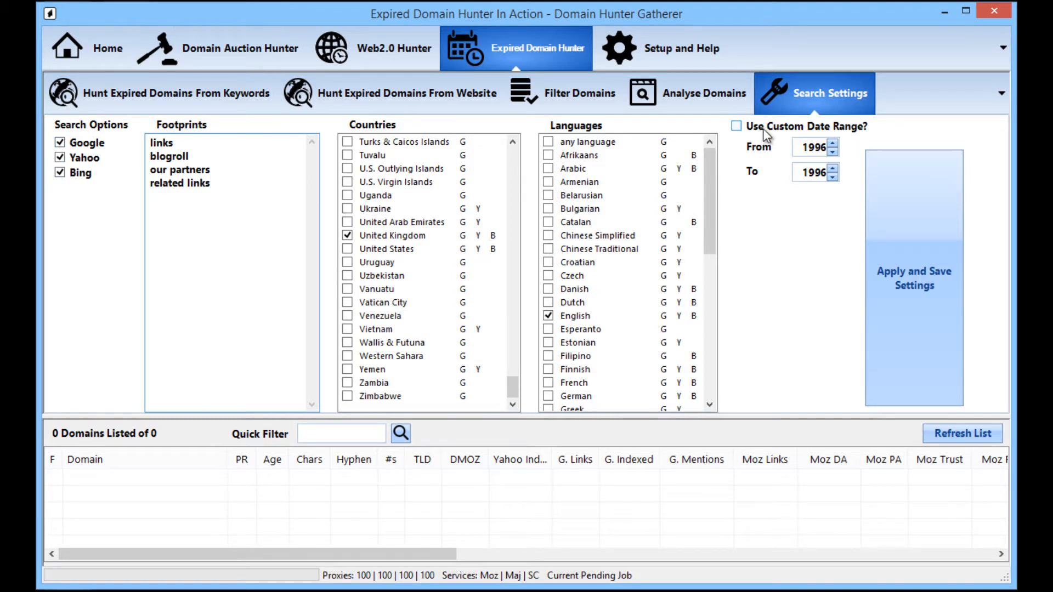
pyautogui.moveTo(812, 134)
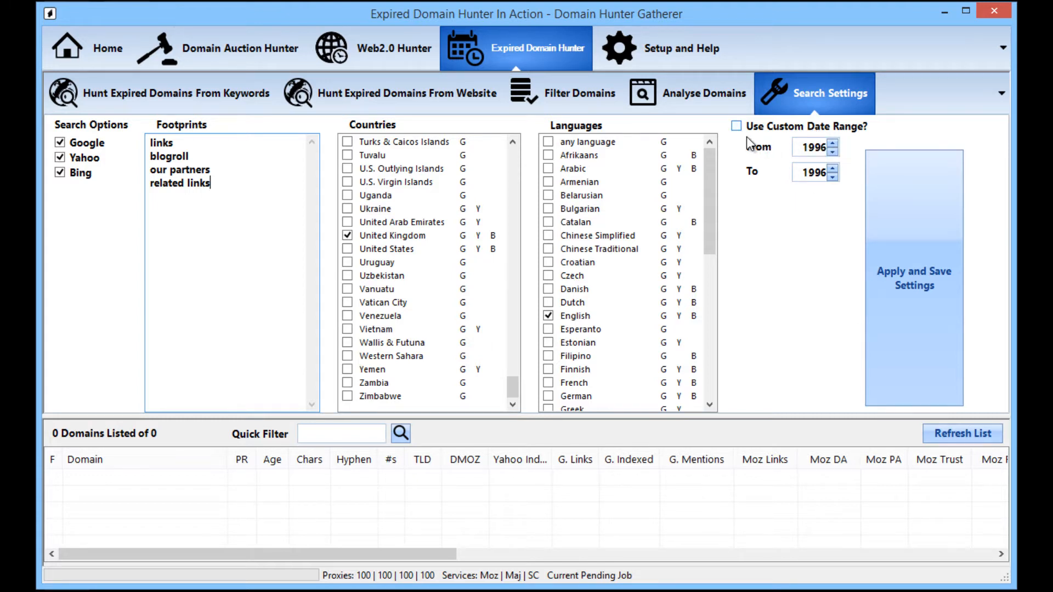
# Enable Use Custom Date Range and adjust its From/To years toward 2005–2007
pyautogui.click(737, 126)
pyautogui.write('2005')
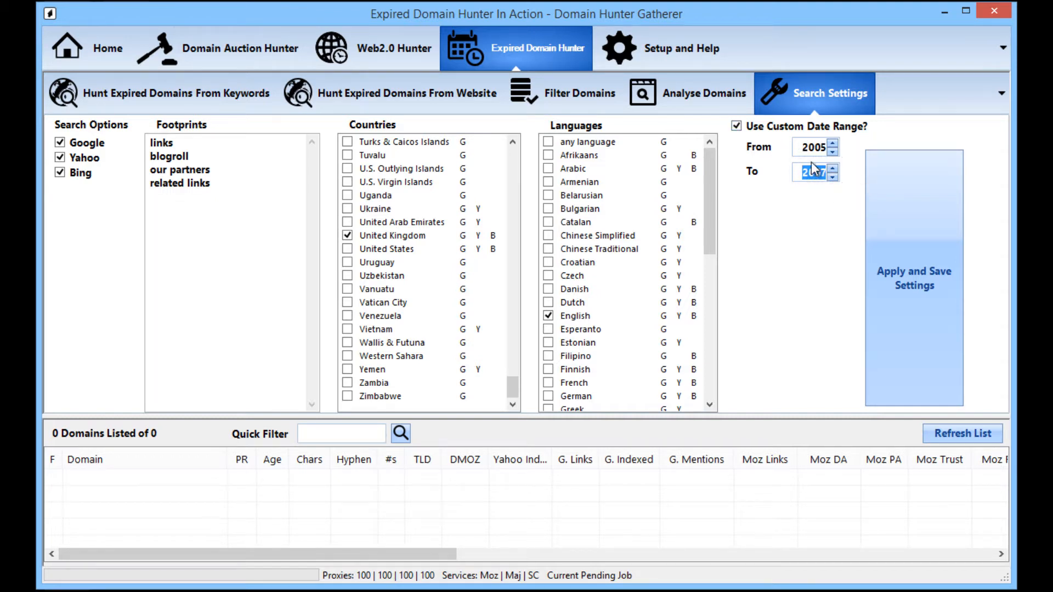
pyautogui.click(832, 168)
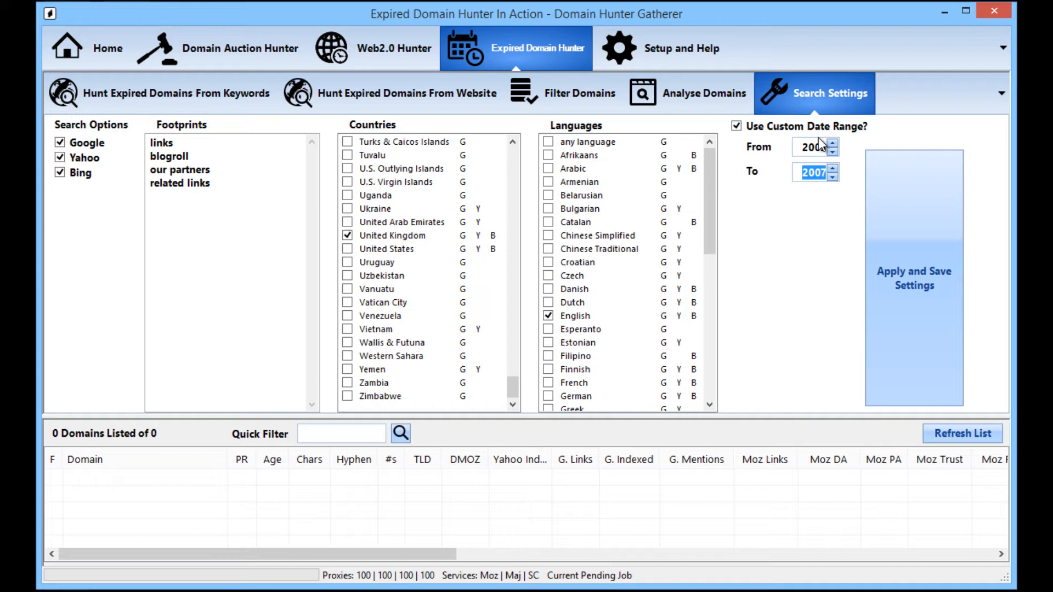
pyautogui.click(833, 142)
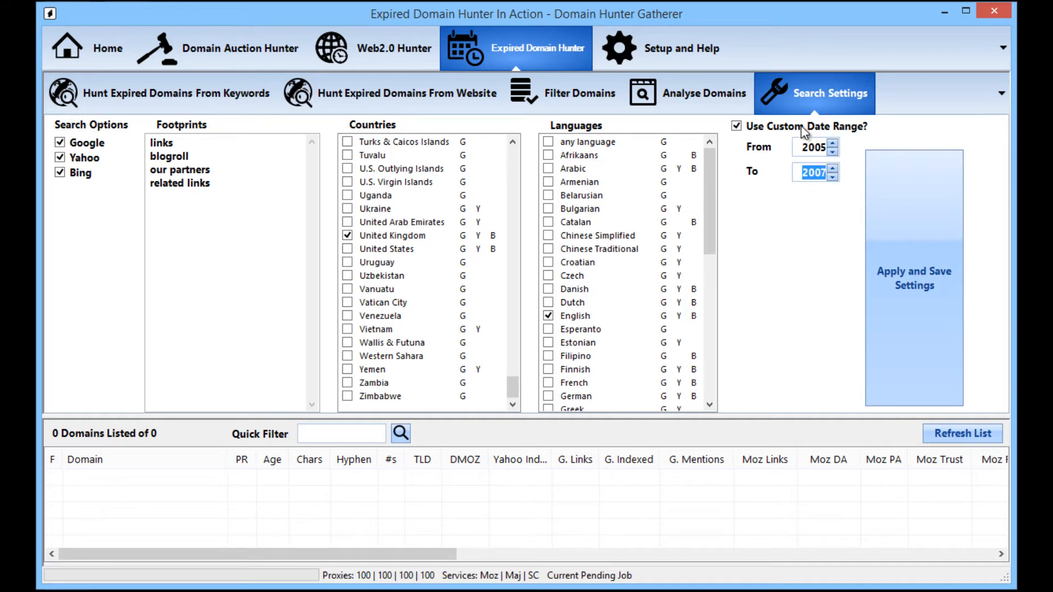
pyautogui.moveTo(787, 198)
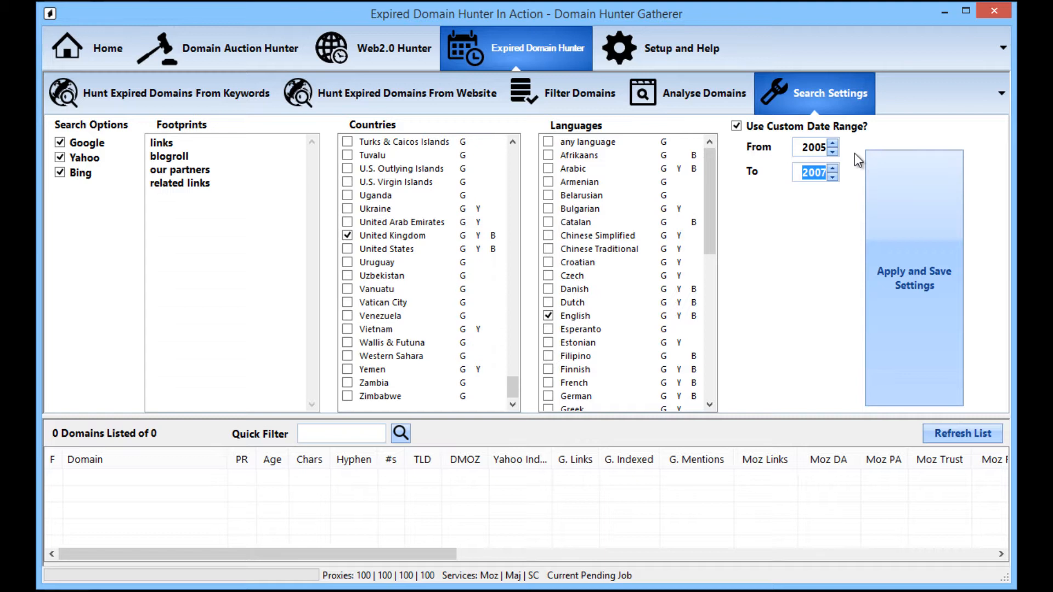
pyautogui.moveTo(777, 163)
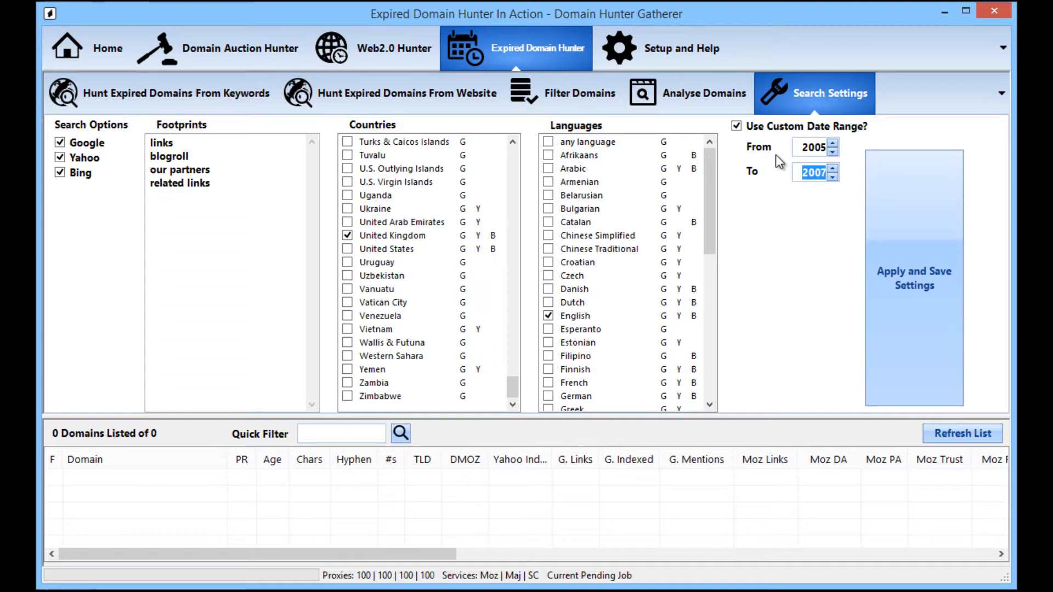
pyautogui.moveTo(781, 161)
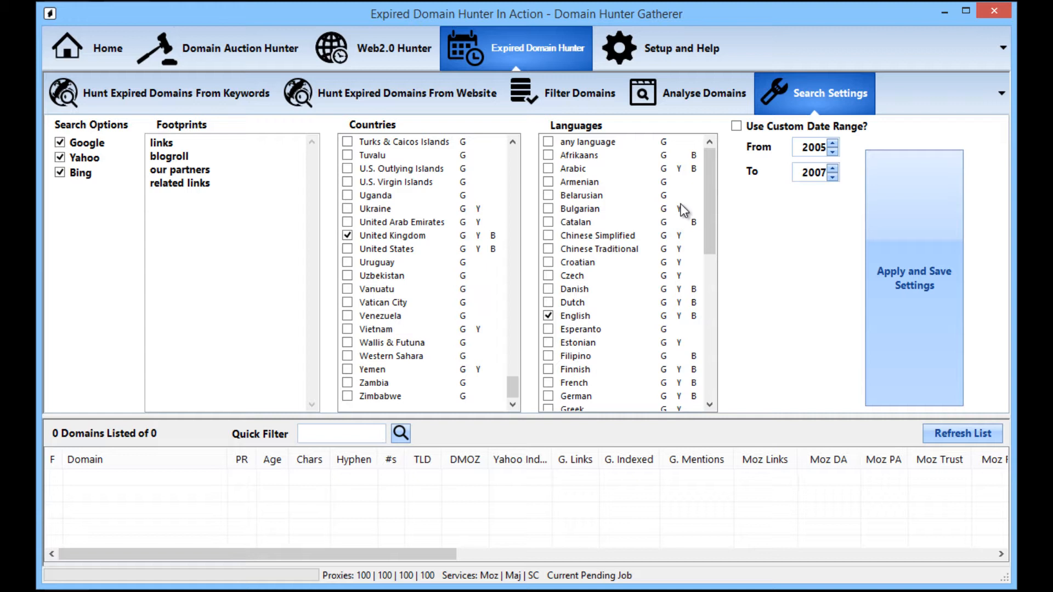
pyautogui.moveTo(343, 223)
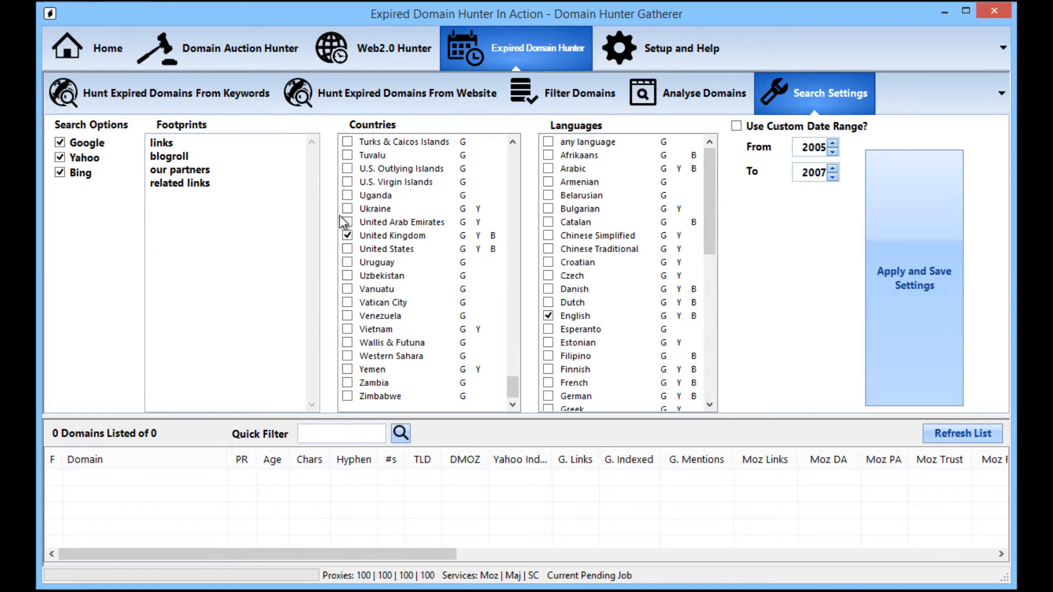
pyautogui.moveTo(851, 281)
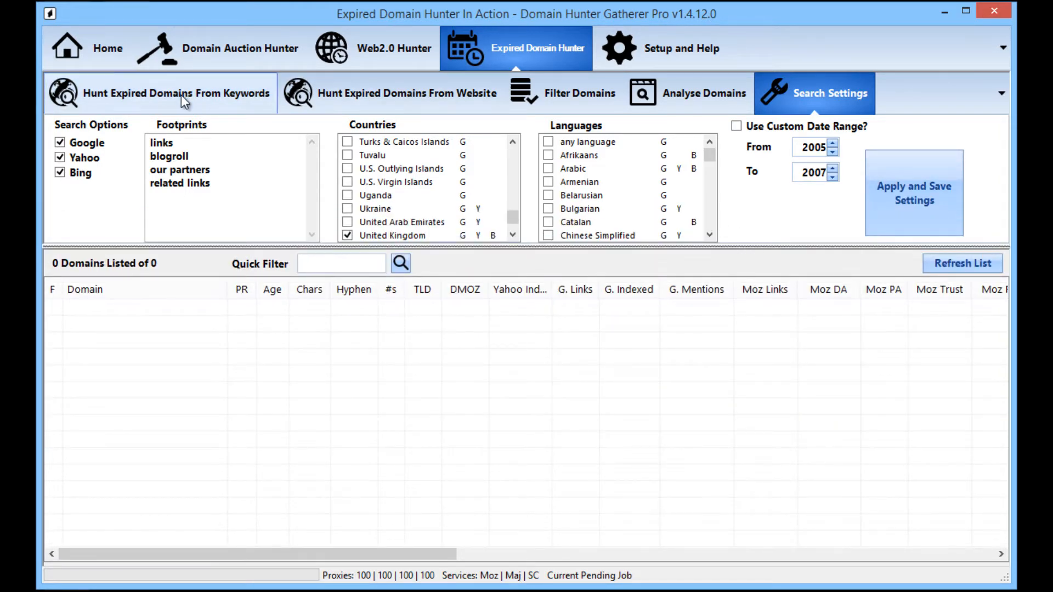
# Enter 'cheese' as the single search keyword, discarding trial extras like dairy and farm
pyautogui.click(176, 92)
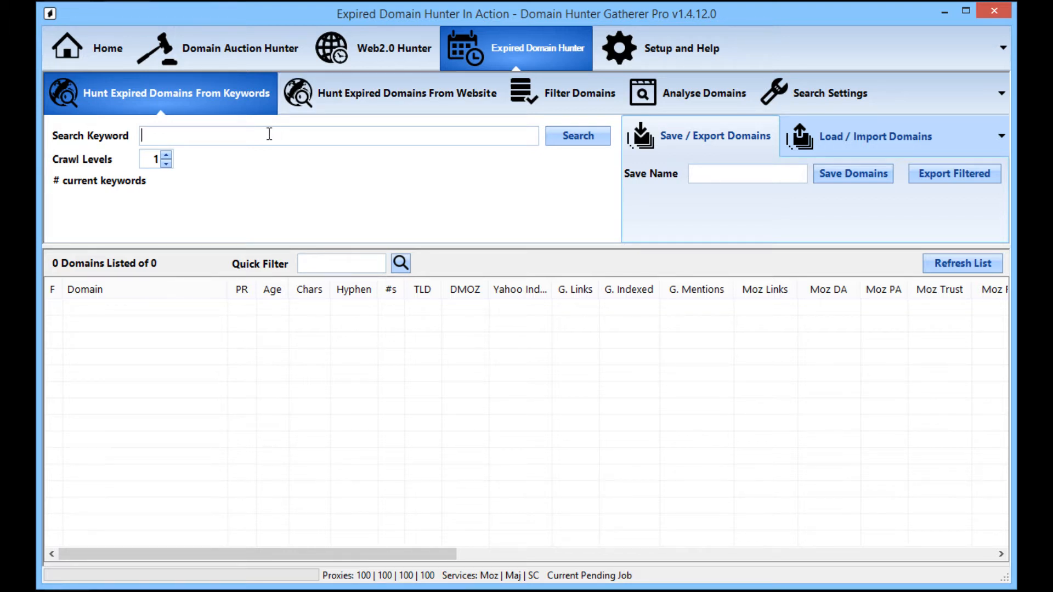
pyautogui.write('cheese')
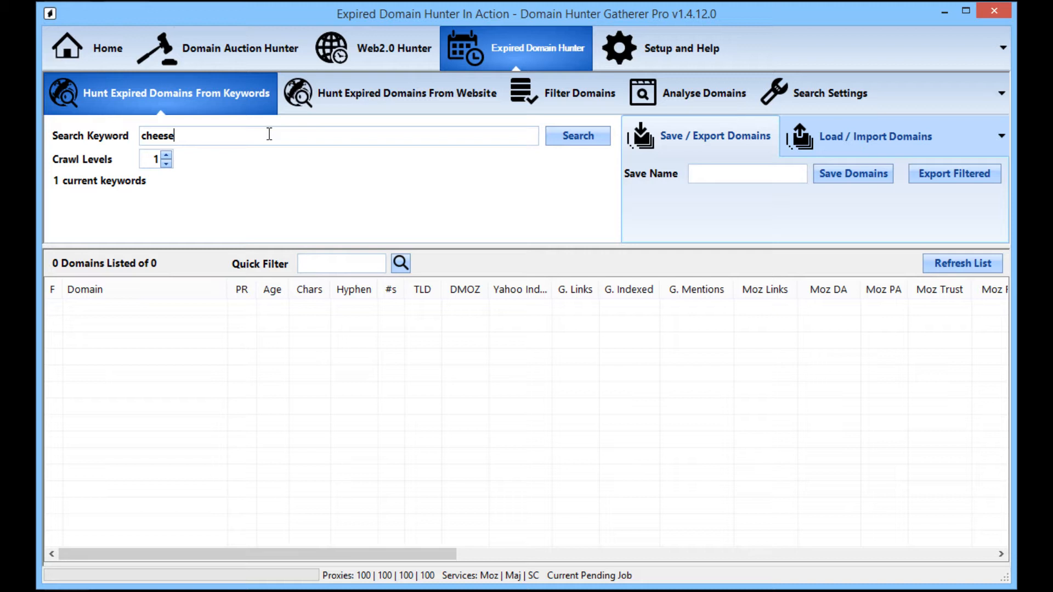
pyautogui.write(',dair')
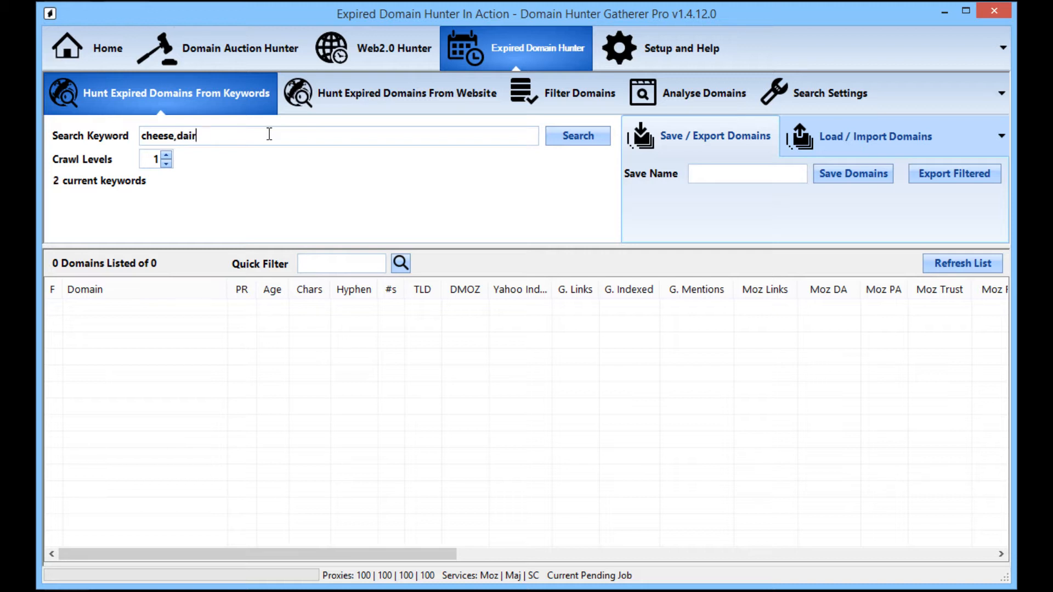
pyautogui.write('y,farm')
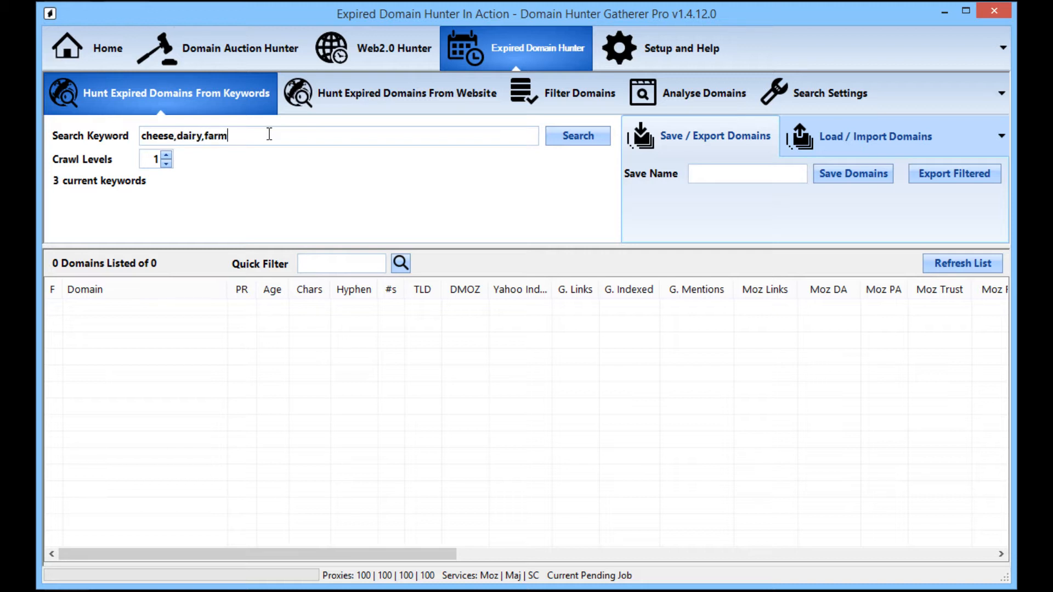
pyautogui.press('Backspace')
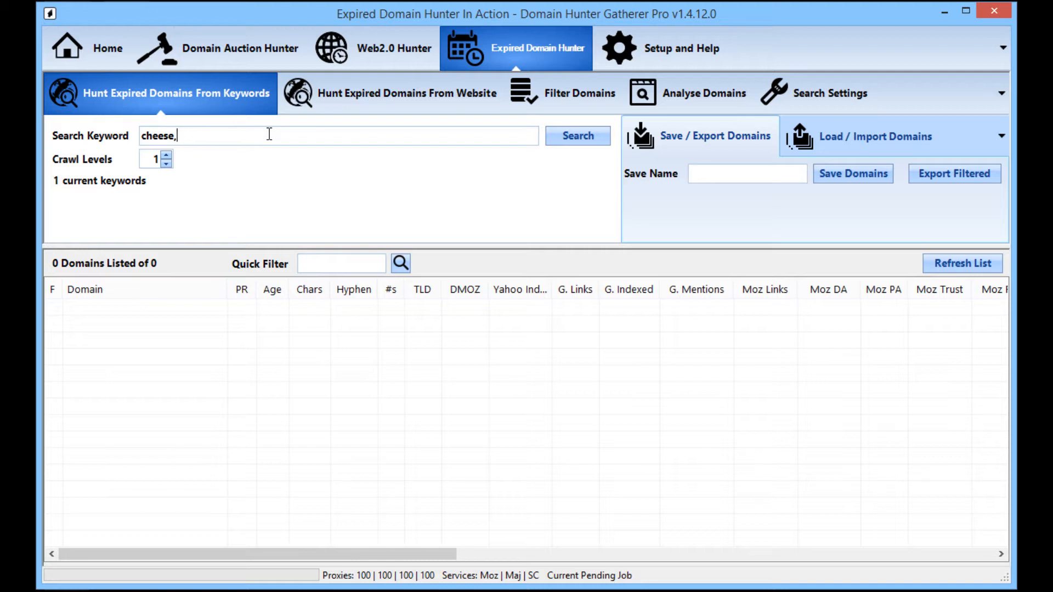
pyautogui.press('Backspace')
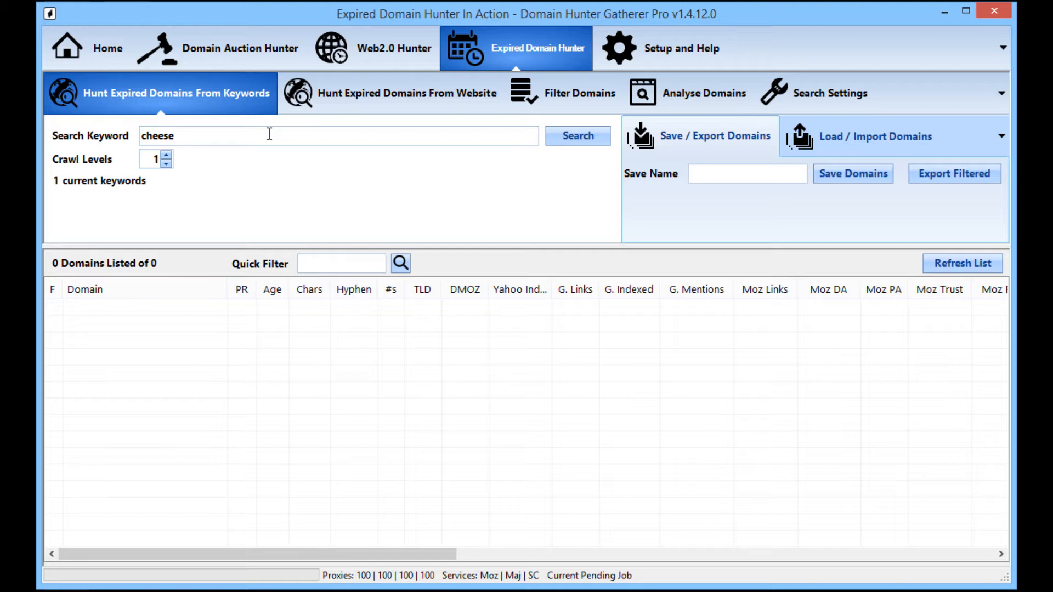
pyautogui.write(',dairy')
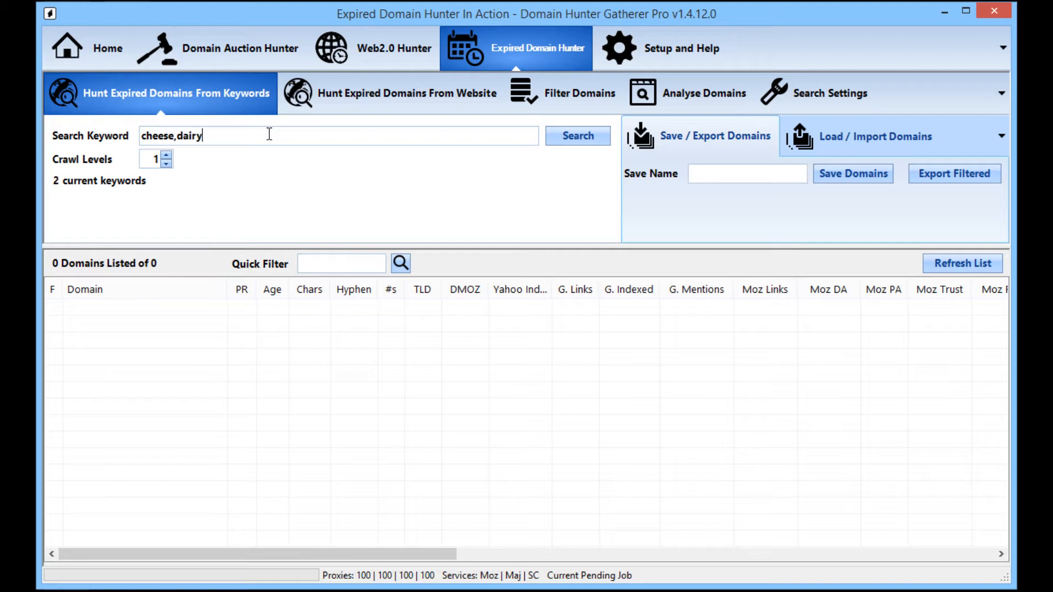
pyautogui.write(',')
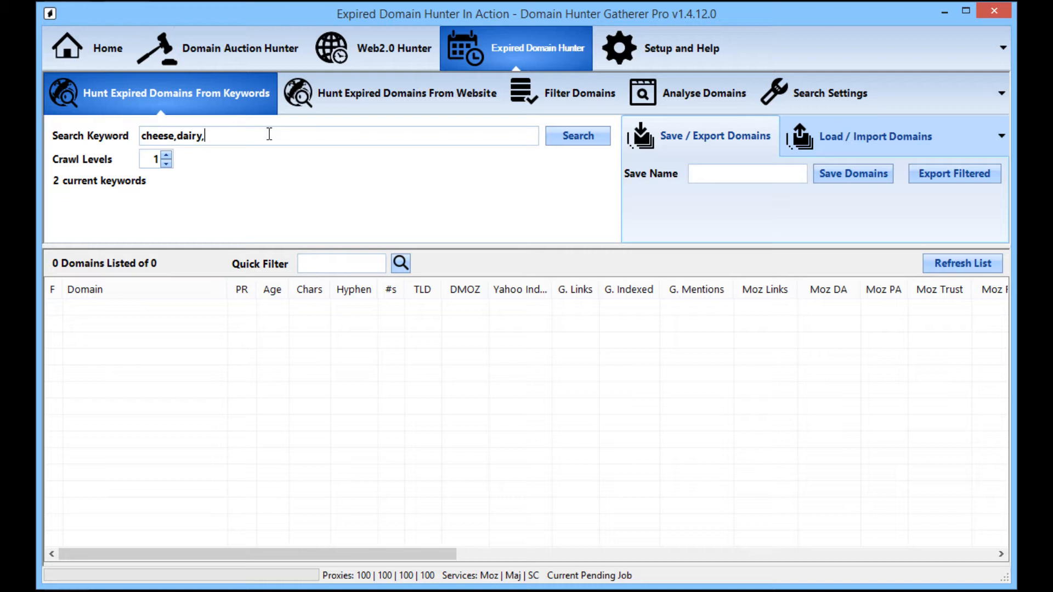
pyautogui.write('dairy f')
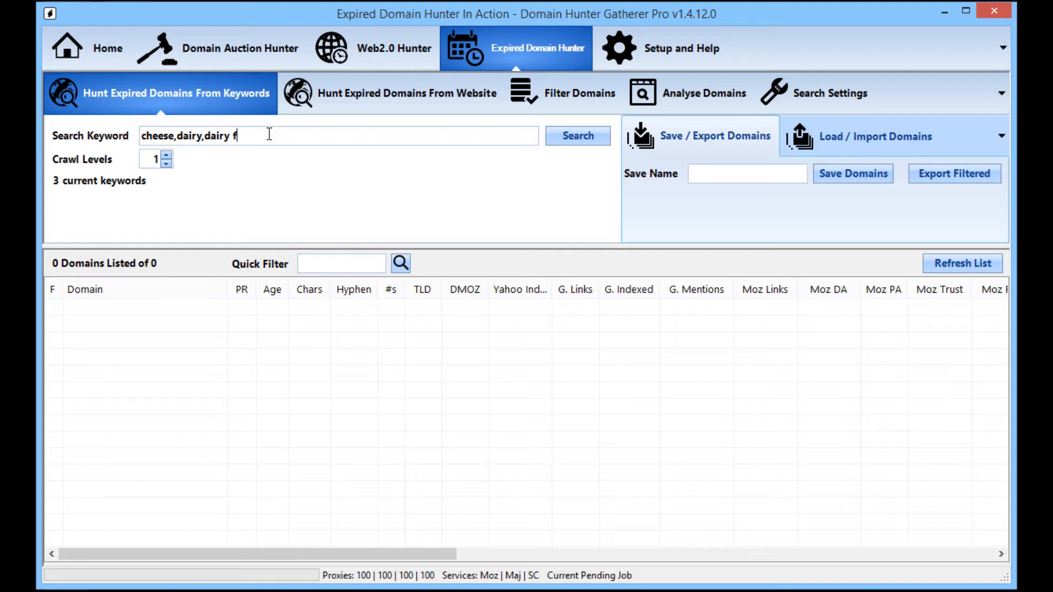
pyautogui.press('Backspace')
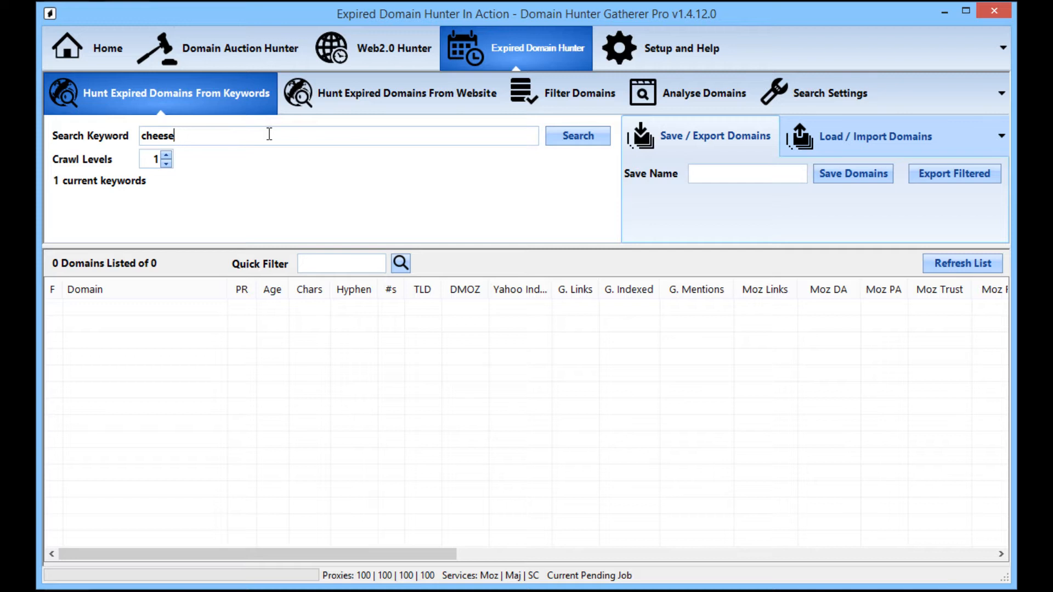
pyautogui.moveTo(187, 183)
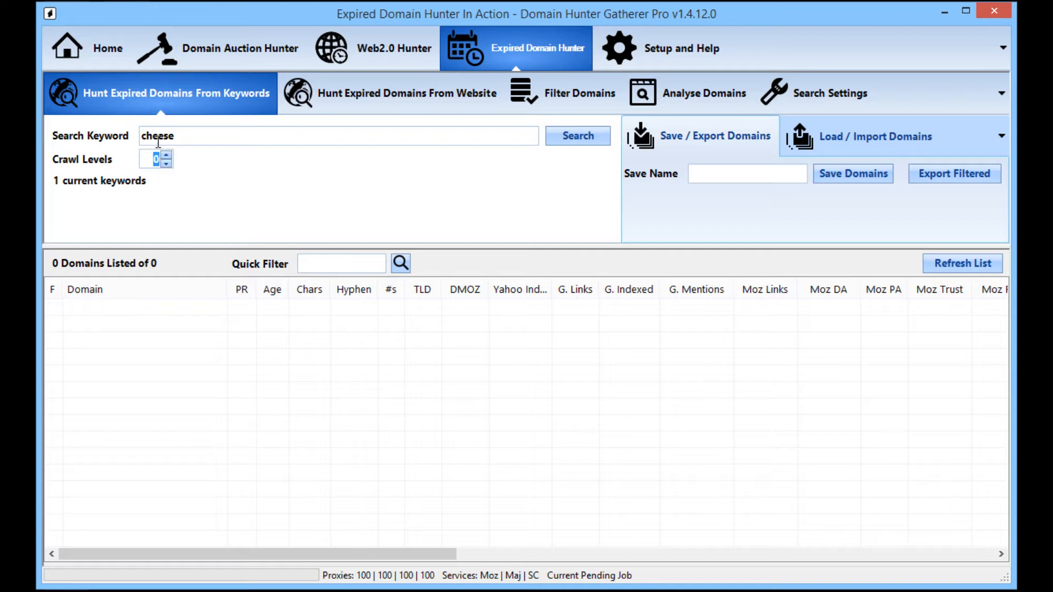
pyautogui.moveTo(127, 157)
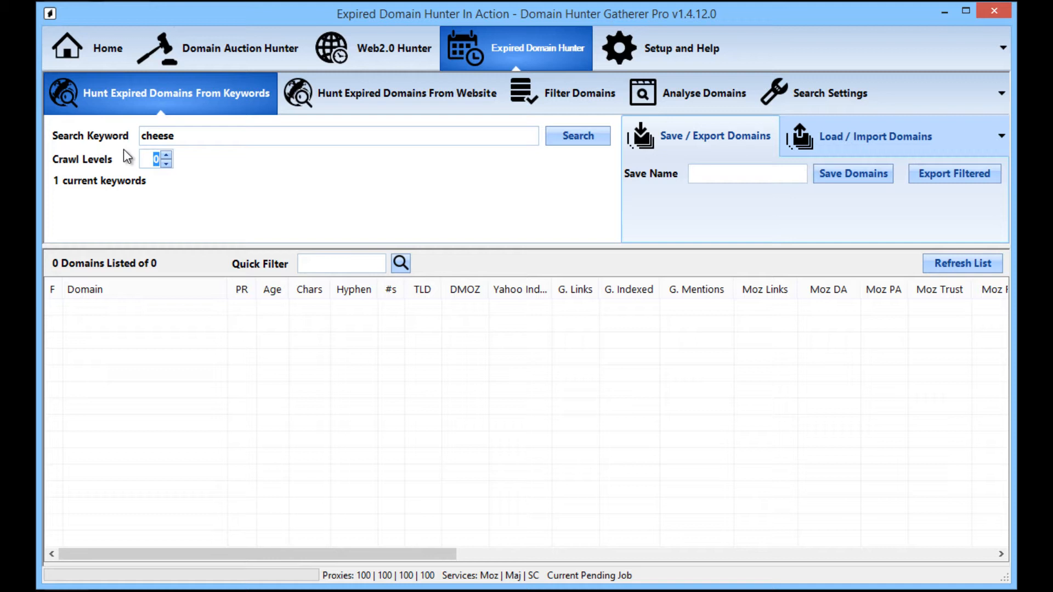
pyautogui.moveTo(205, 173)
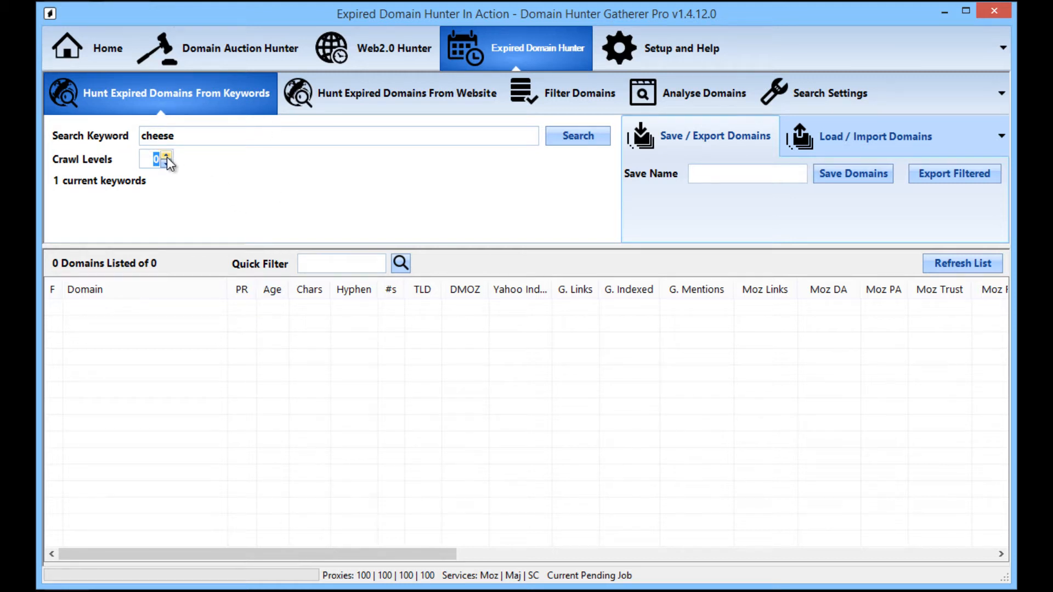
pyautogui.click(166, 155)
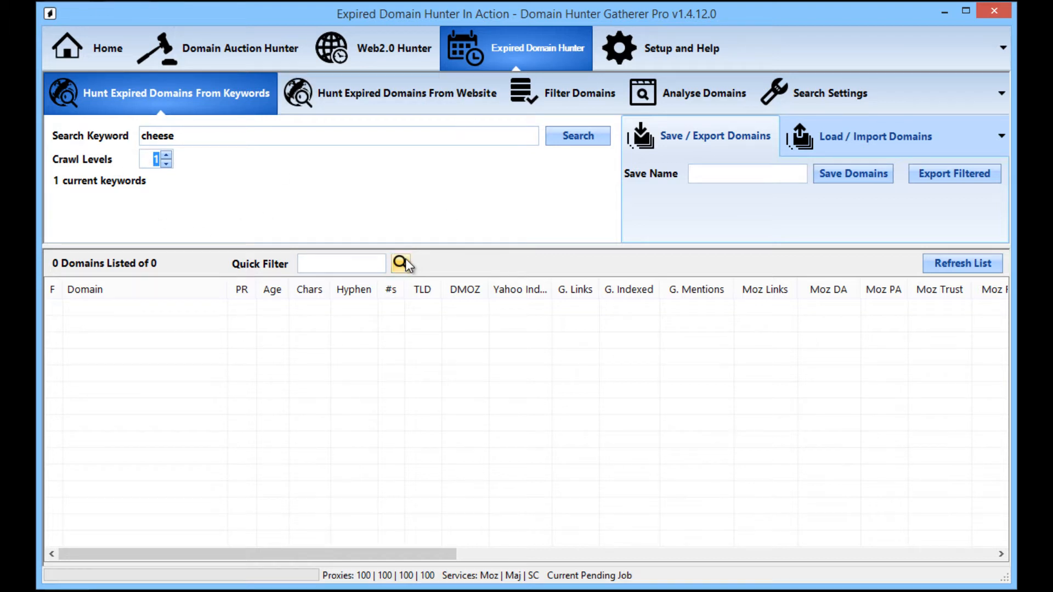
pyautogui.moveTo(593, 220)
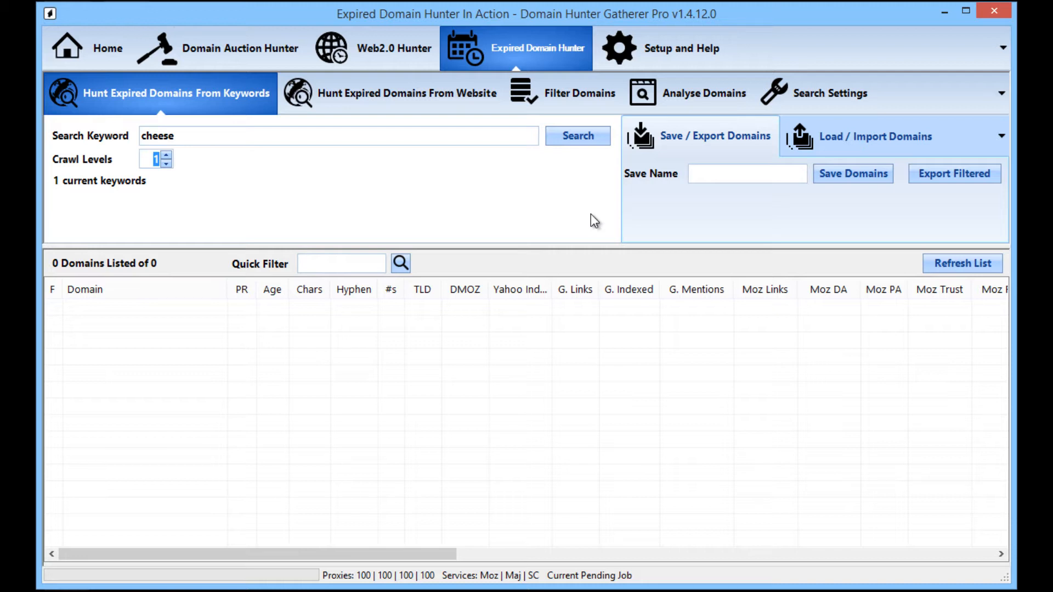
pyautogui.click(167, 155)
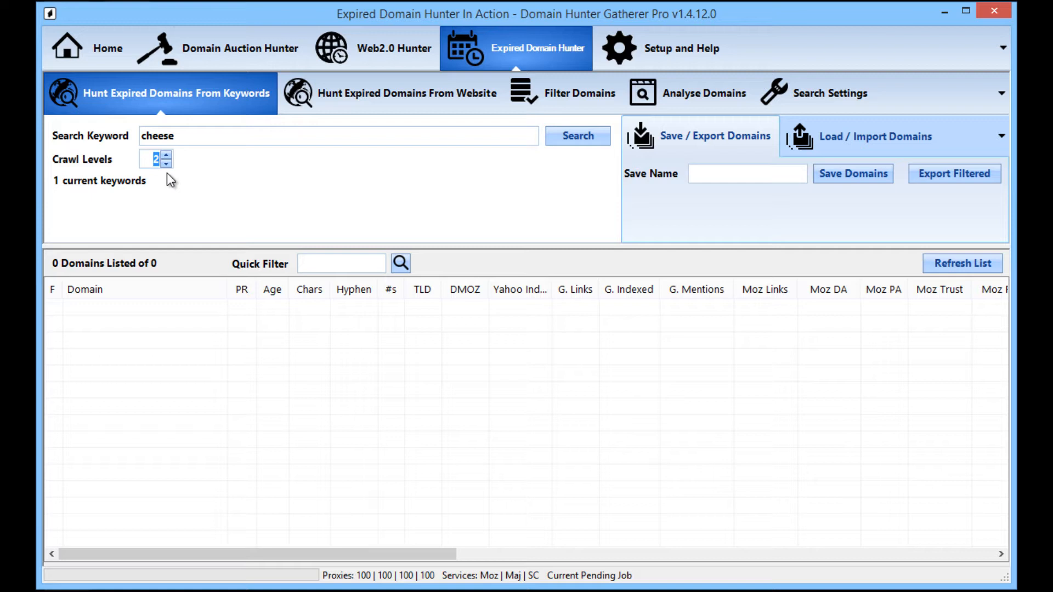
pyautogui.click(166, 164)
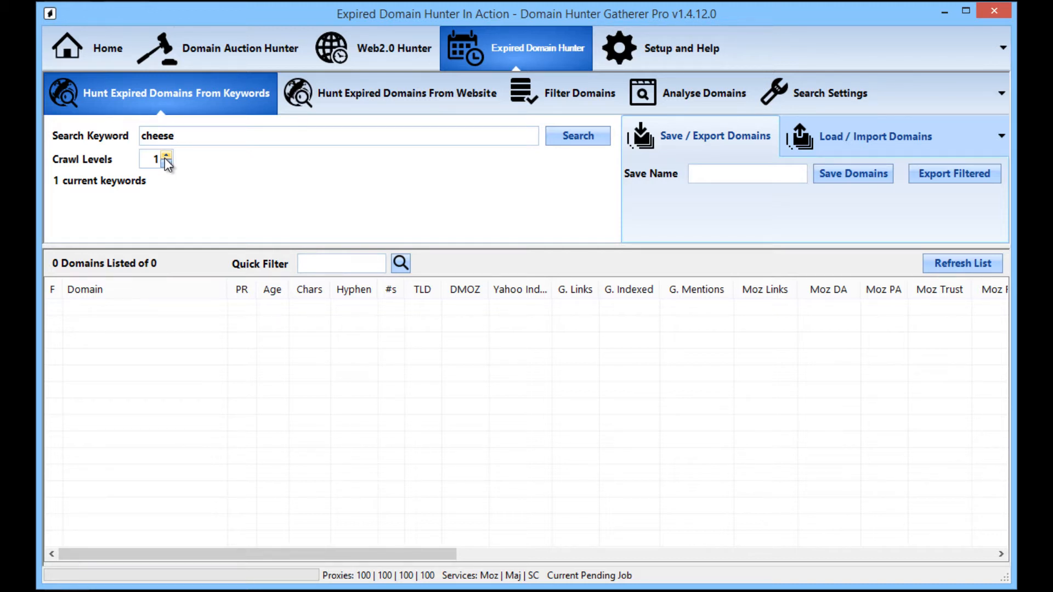
pyautogui.click(335, 136)
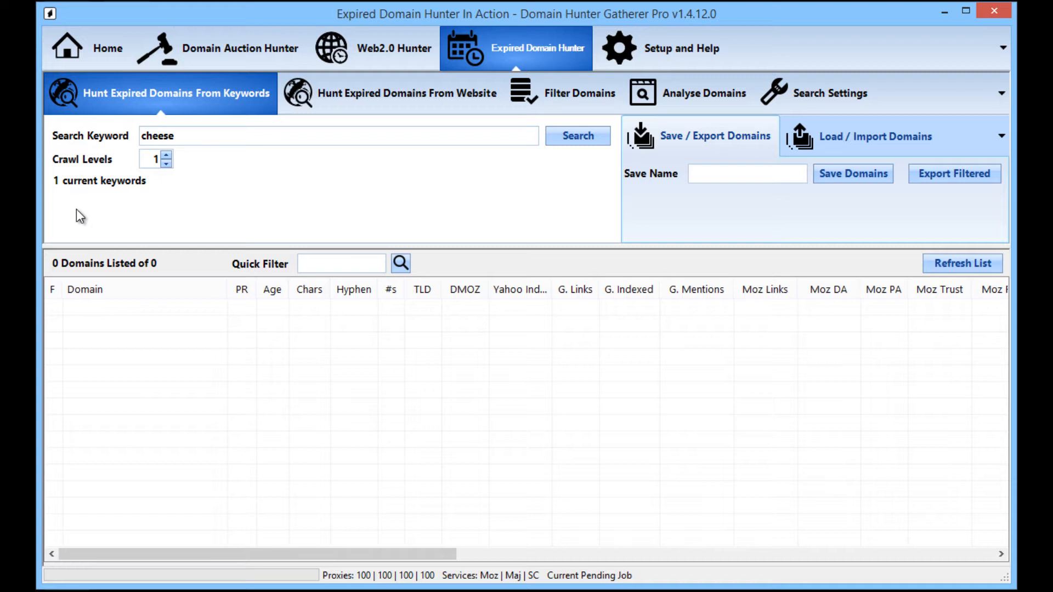
pyautogui.moveTo(123, 164)
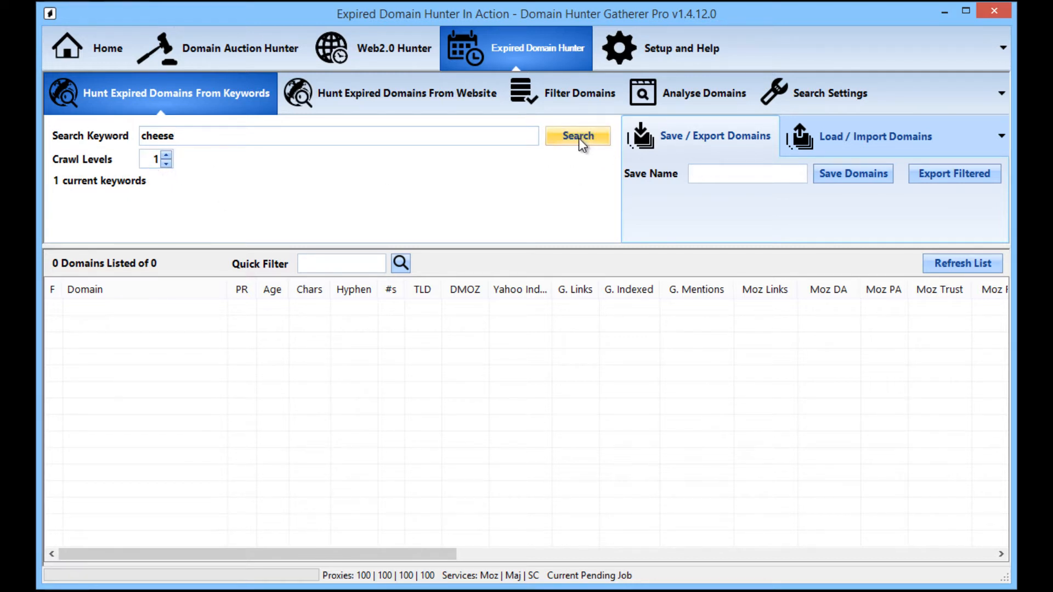
# Run the expired-domain search for 'cheese' at crawl level 1
pyautogui.click(575, 136)
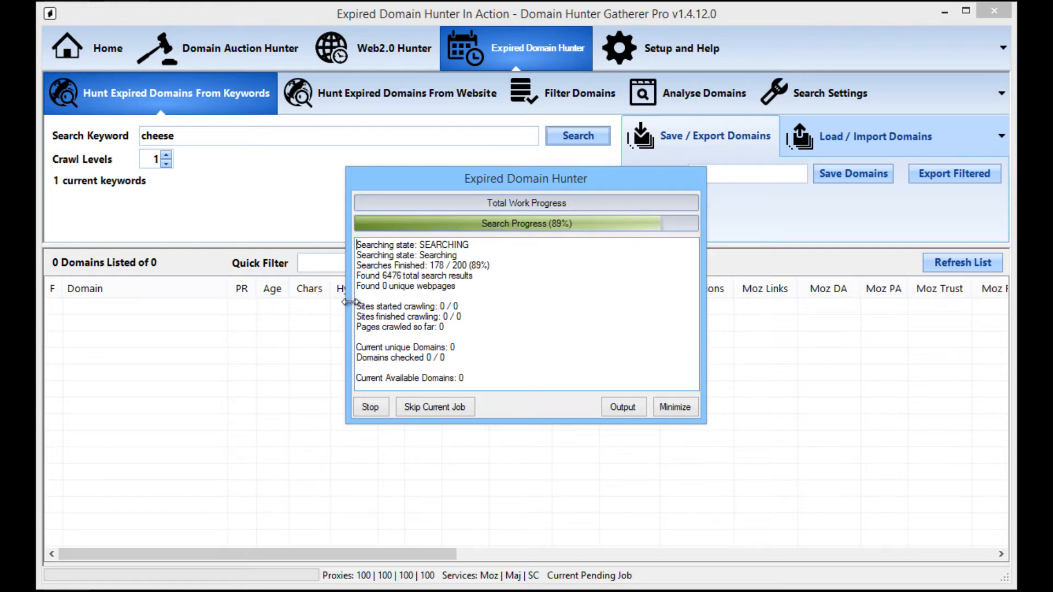
pyautogui.doubleClick(361, 306)
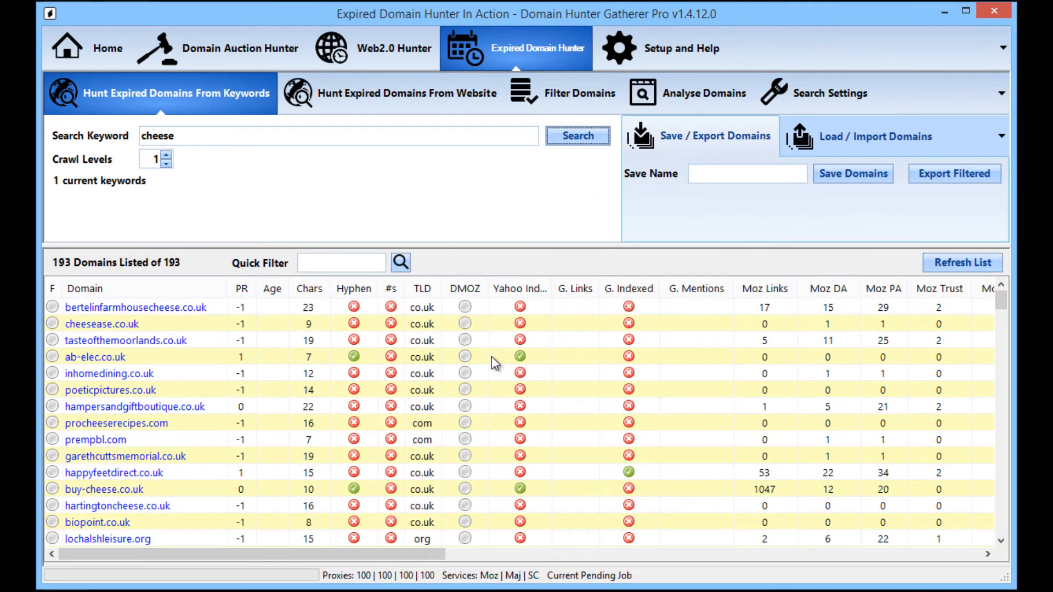
pyautogui.moveTo(468, 260)
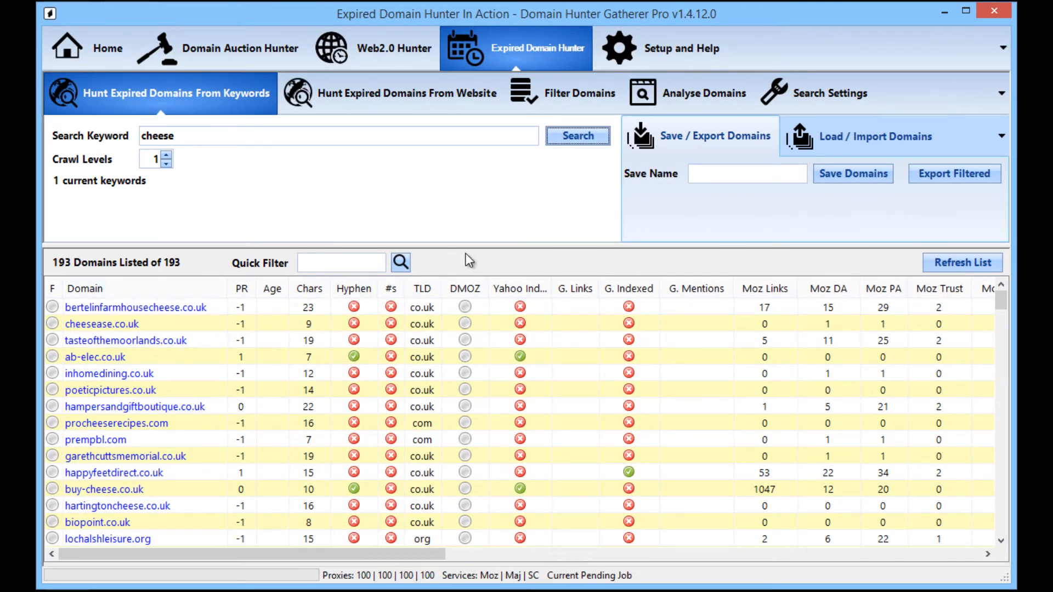
pyautogui.moveTo(306, 451)
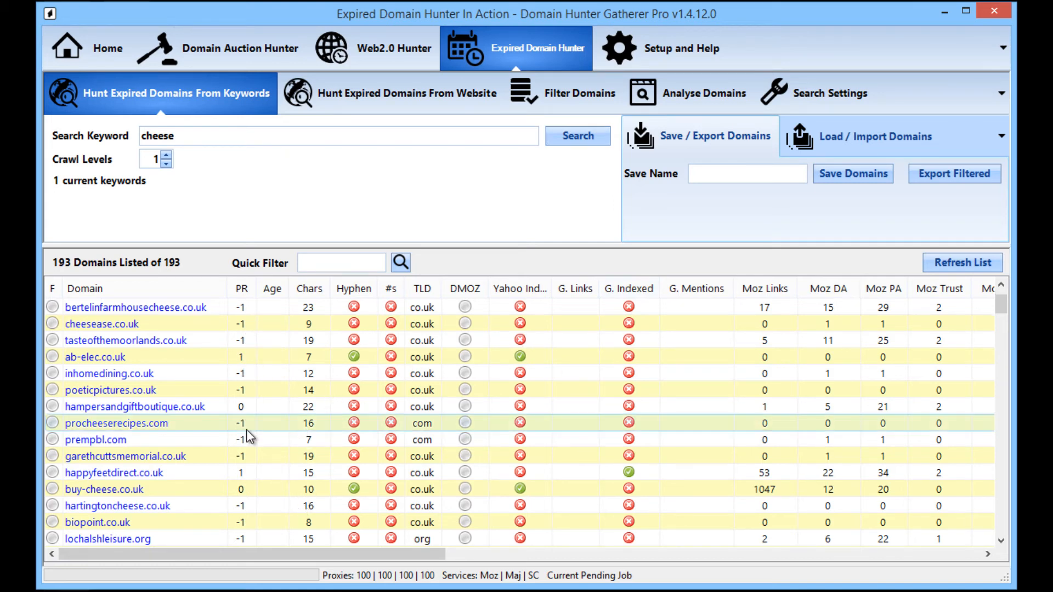
pyautogui.scroll(-3)
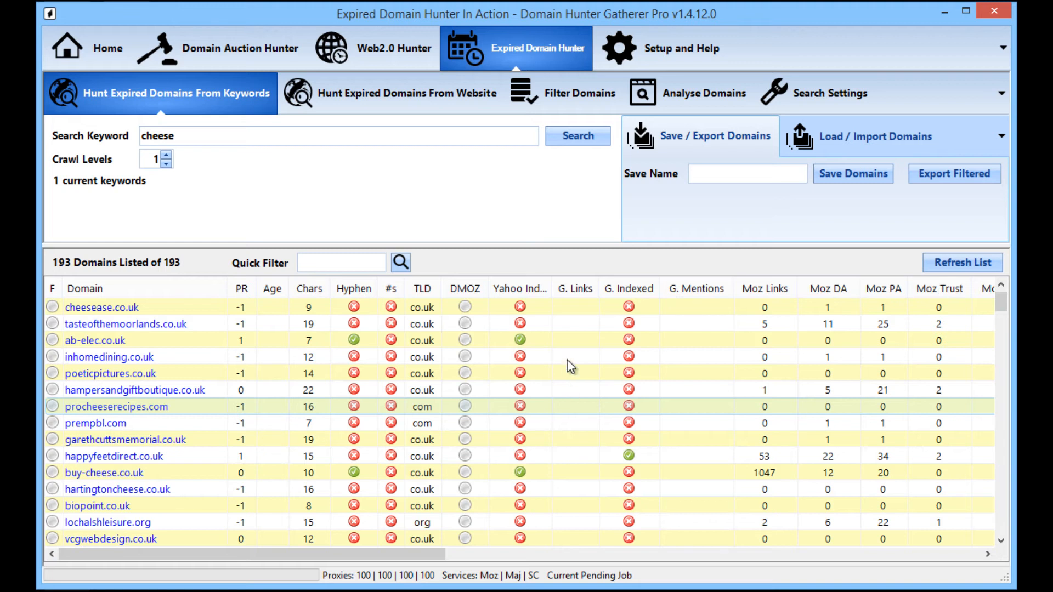
pyautogui.moveTo(509, 342)
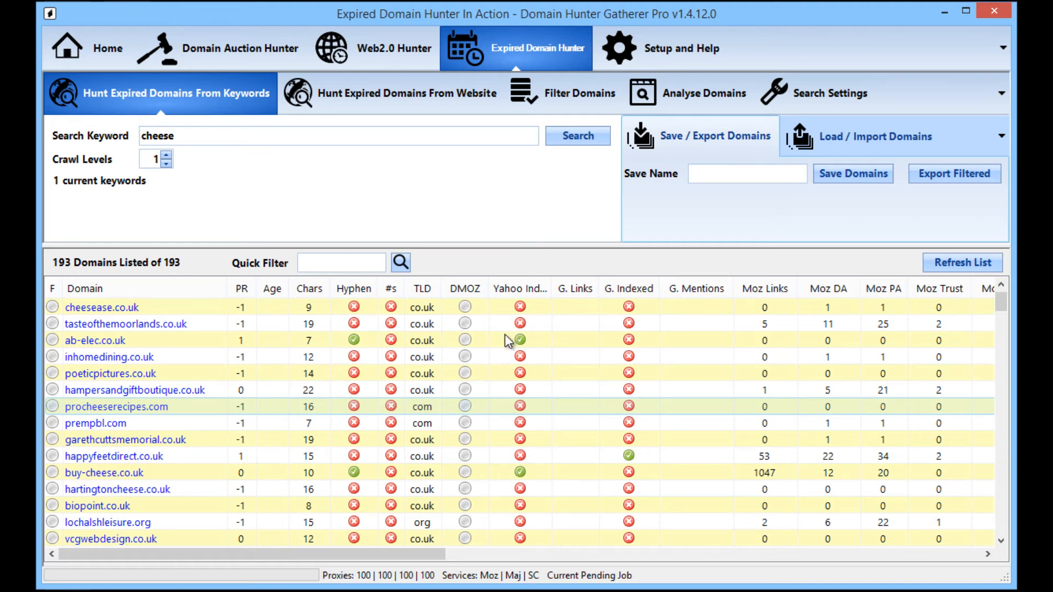
pyautogui.moveTo(523, 555)
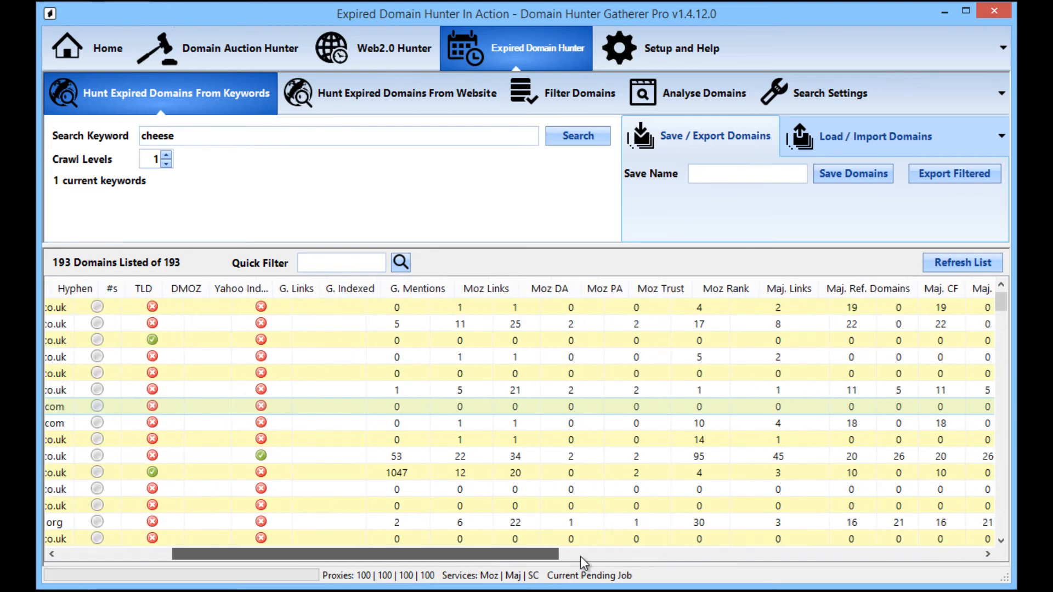
pyautogui.hscroll(3)
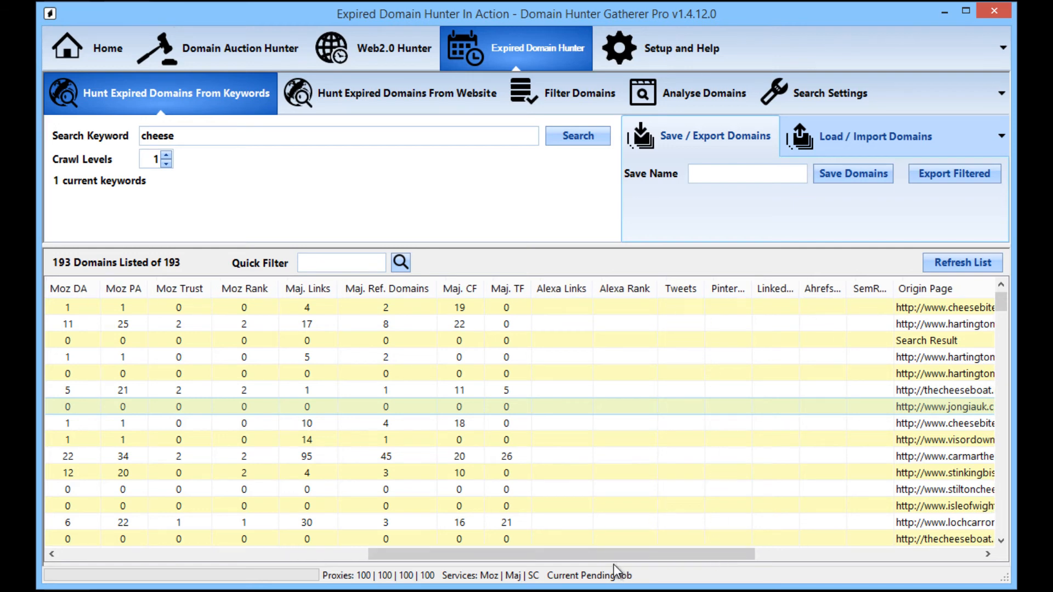
pyautogui.hscroll(3)
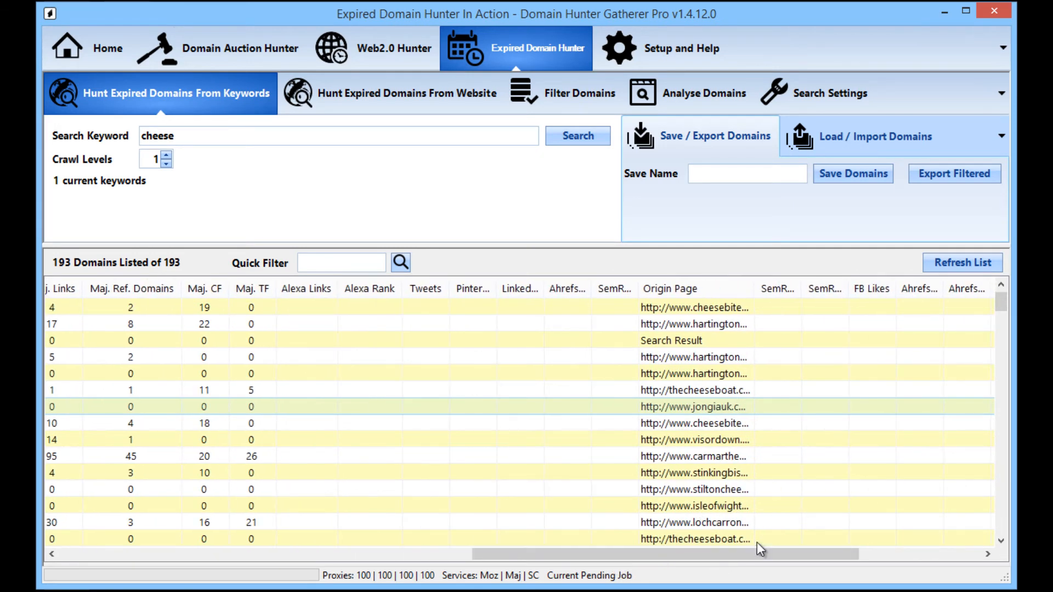
pyautogui.hscroll(3)
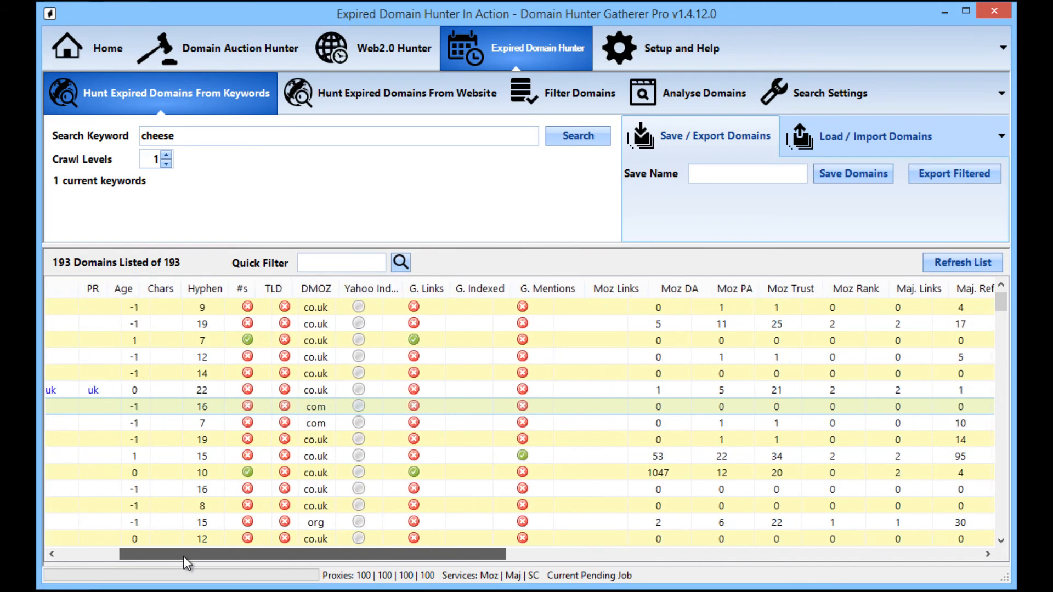
# Review the Analyse Domains quality checks, then sort the 193 results by PR
pyautogui.click(704, 94)
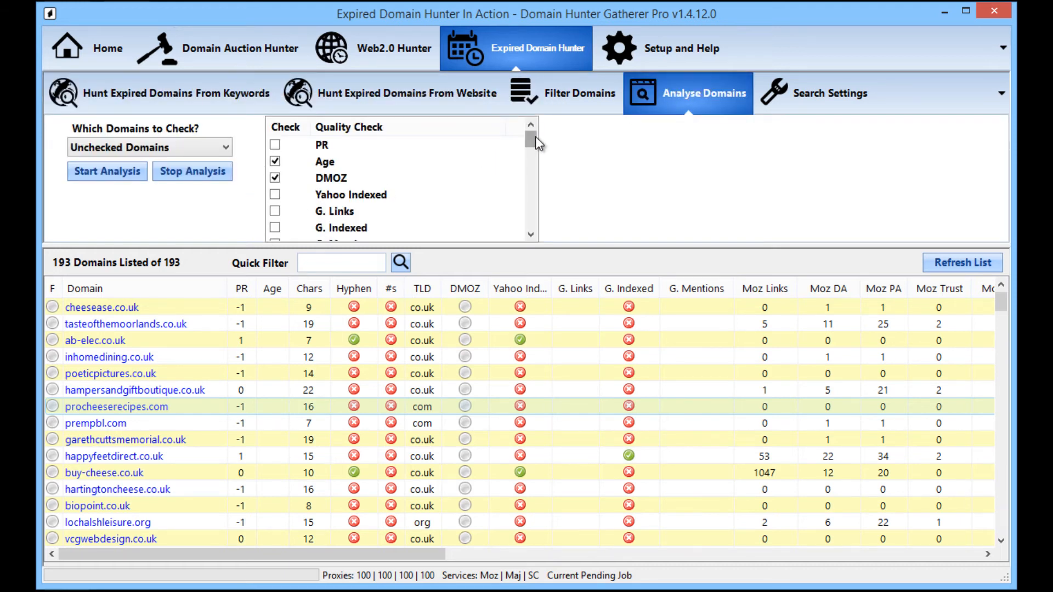
pyautogui.scroll(-3)
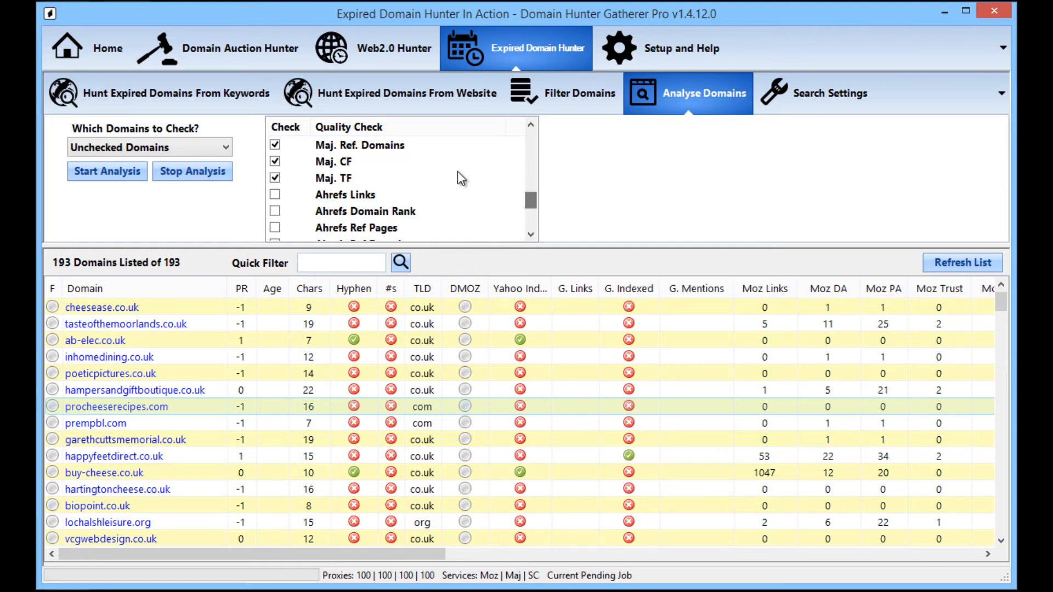
pyautogui.scroll(-3)
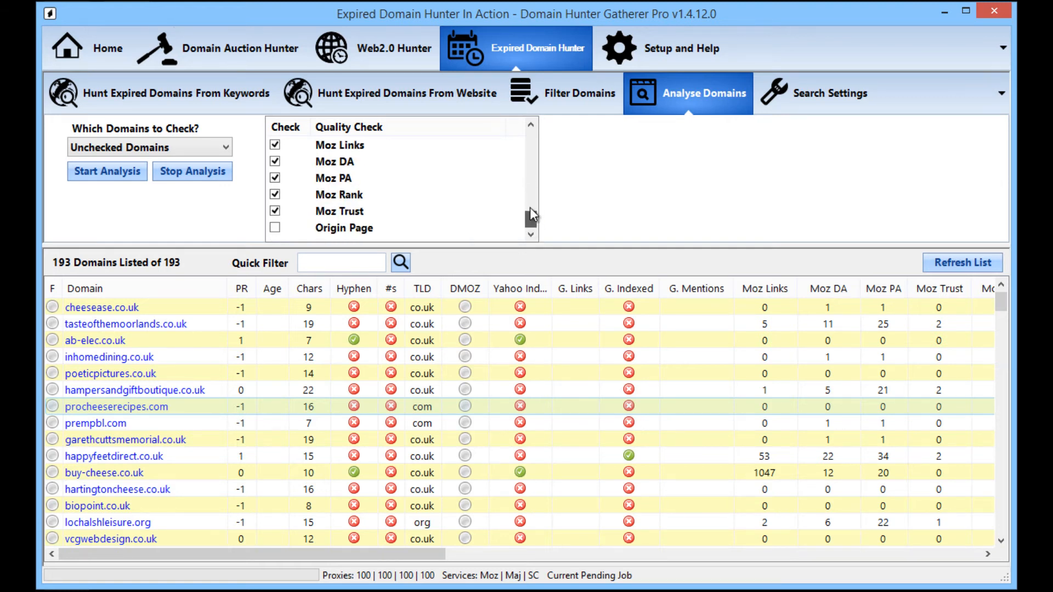
pyautogui.click(175, 94)
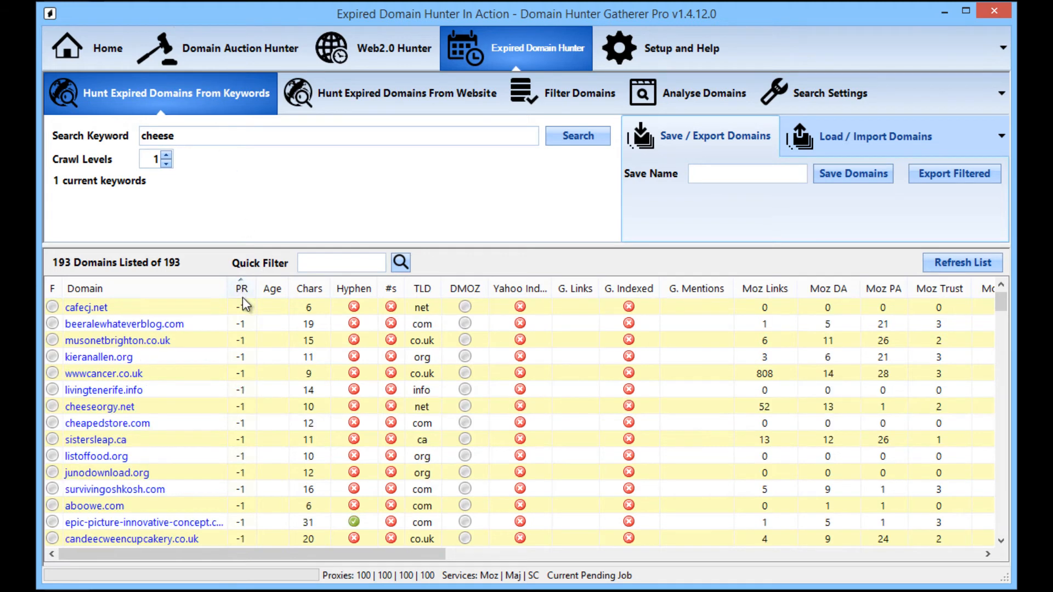
# Re-sort so the highest-PR domains lead and begin adding a domain filter
pyautogui.click(242, 288)
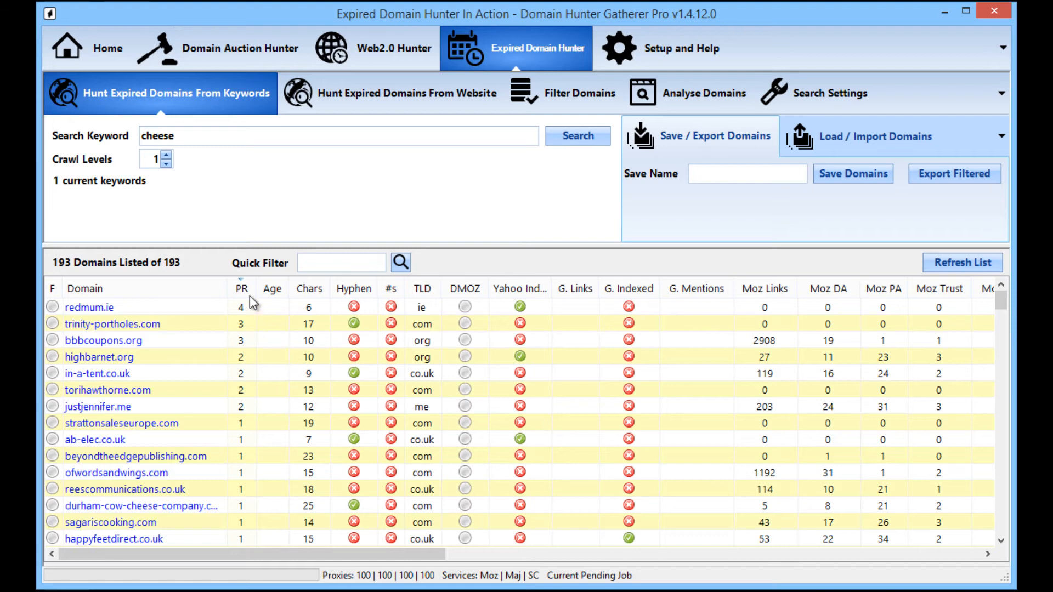
pyautogui.moveTo(262, 500)
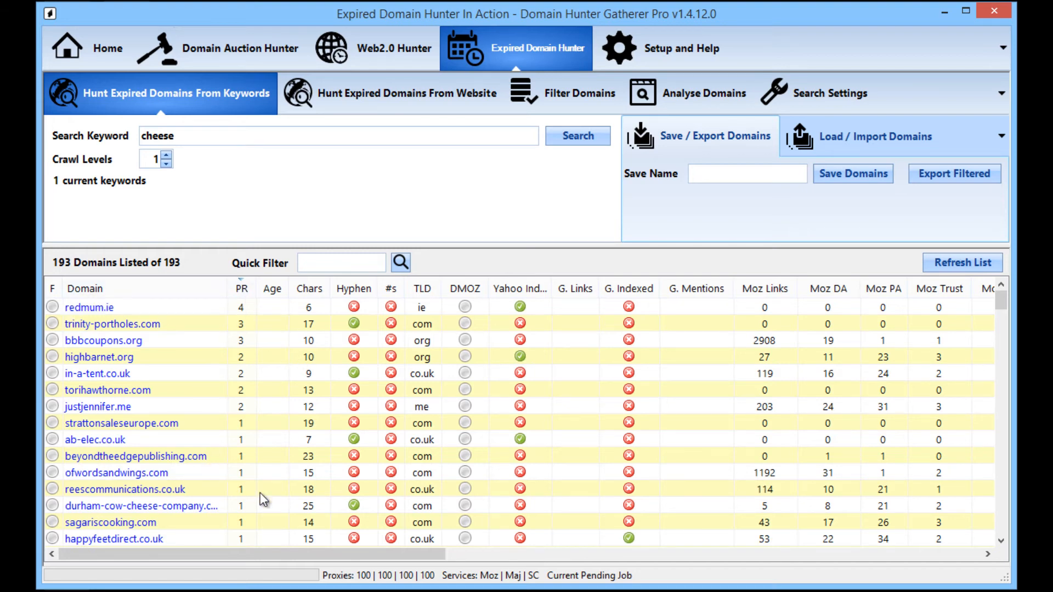
pyautogui.hscroll(3)
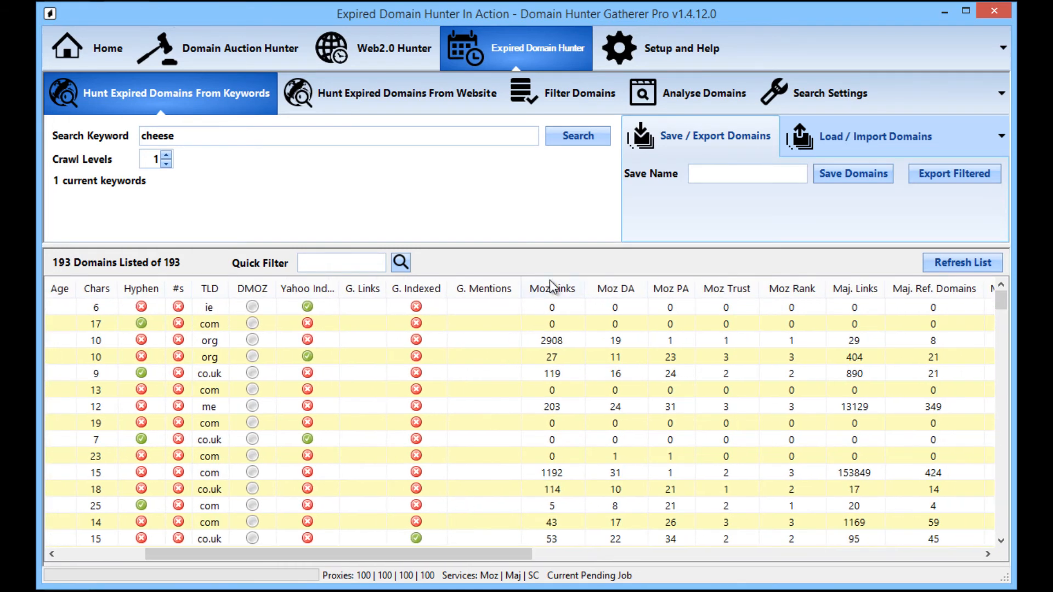
pyautogui.click(416, 289)
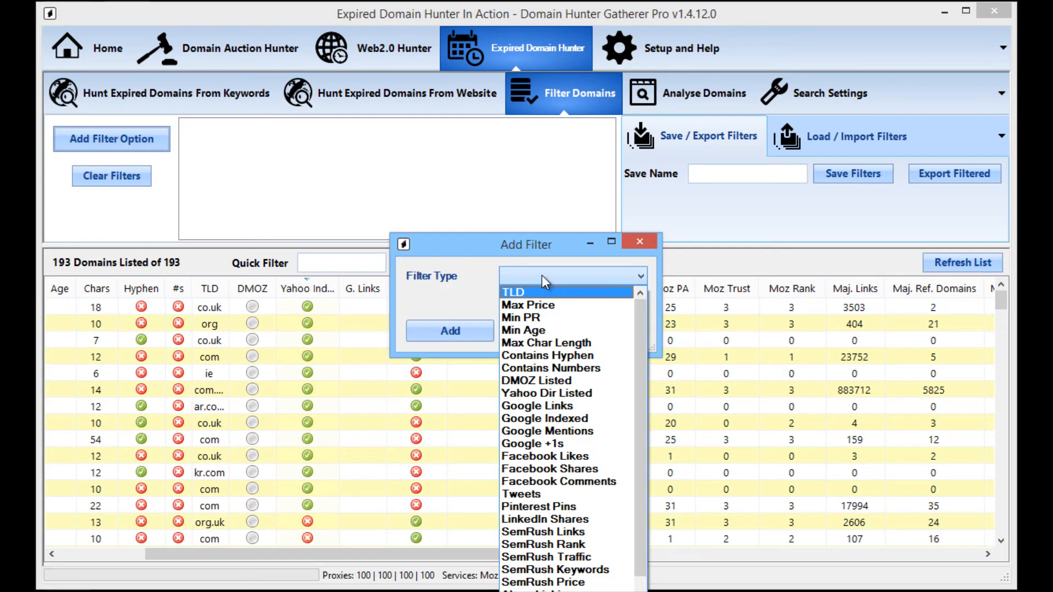
pyautogui.moveTo(561, 300)
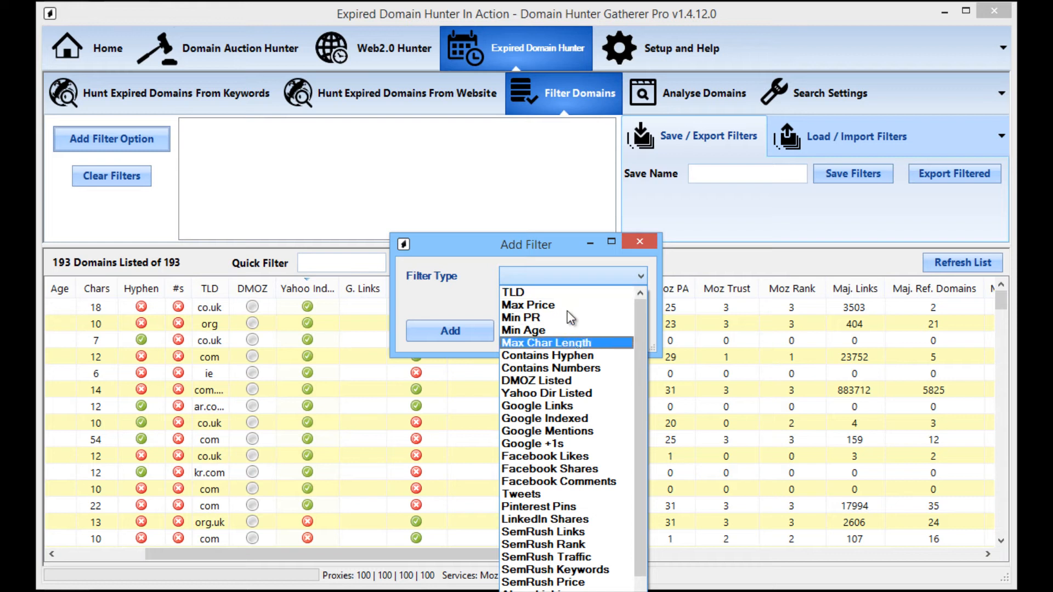
pyautogui.moveTo(570, 305)
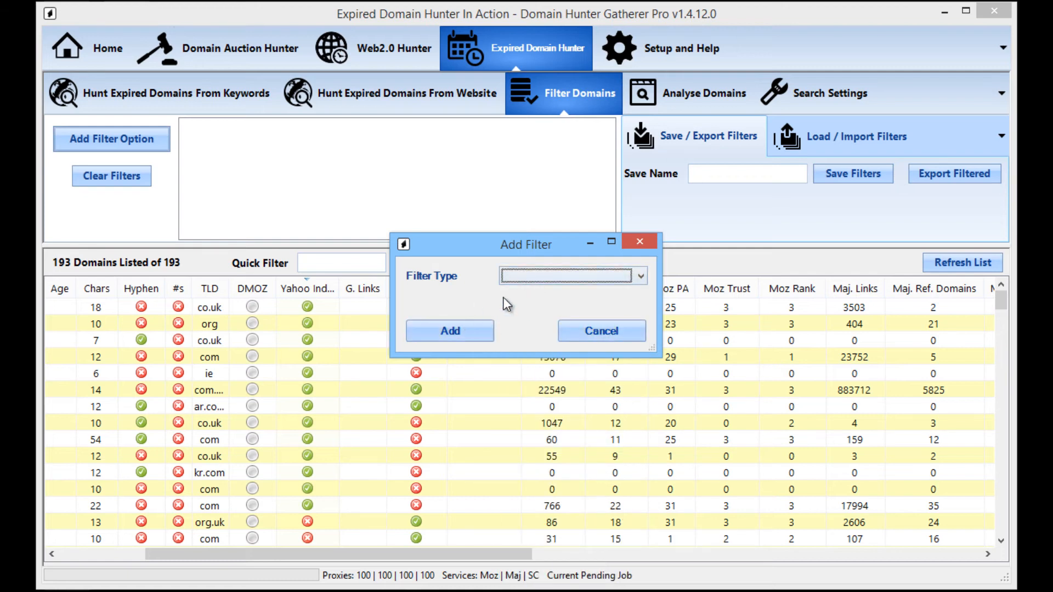
# Add a TLD filter for 'co.uk', narrowing the list to 57 of 193 domains
pyautogui.click(638, 275)
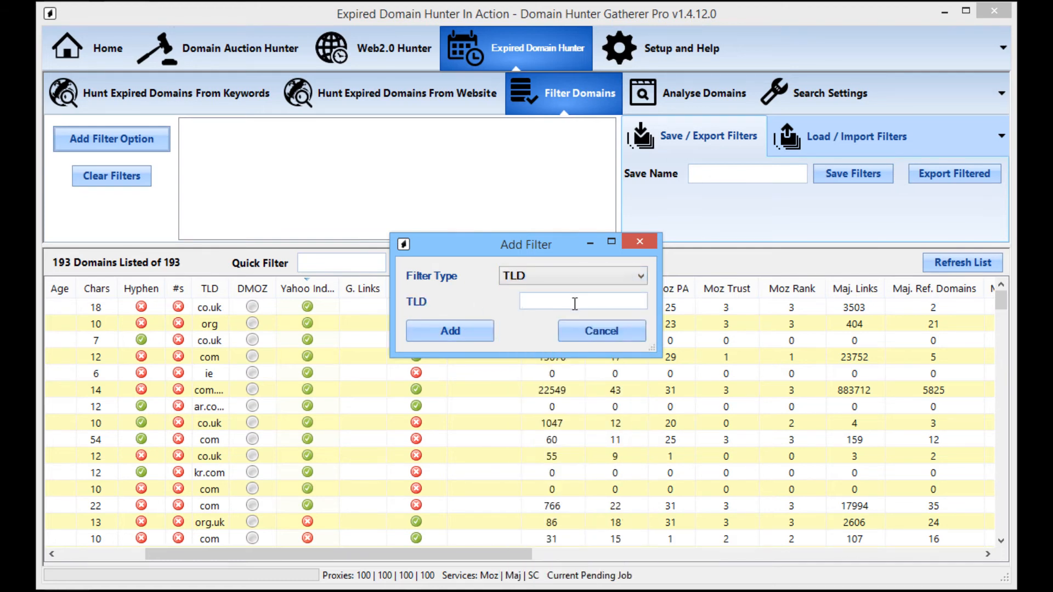
pyautogui.write('co.uk')
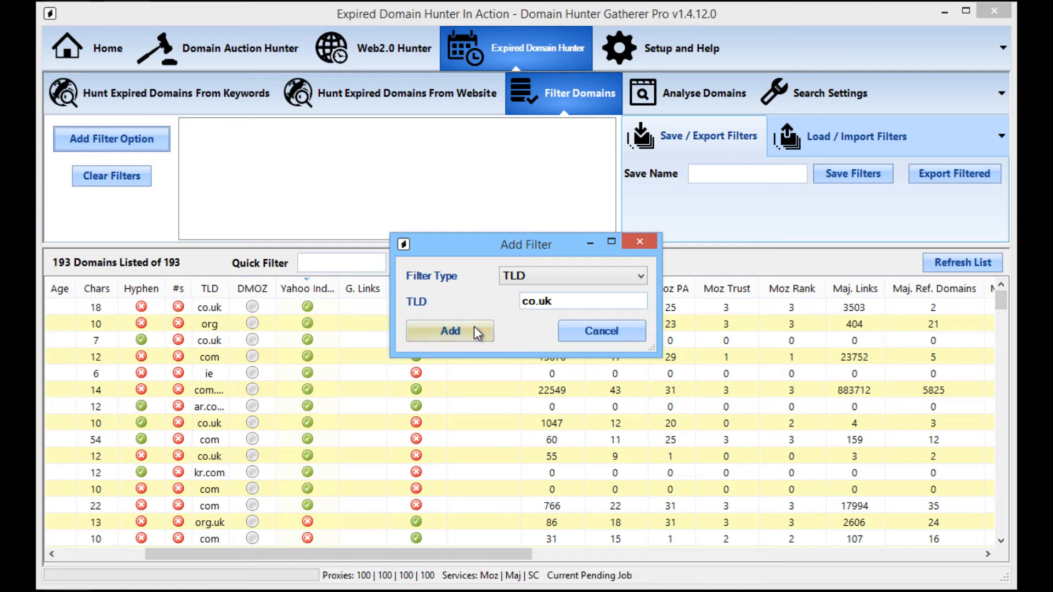
pyautogui.click(449, 330)
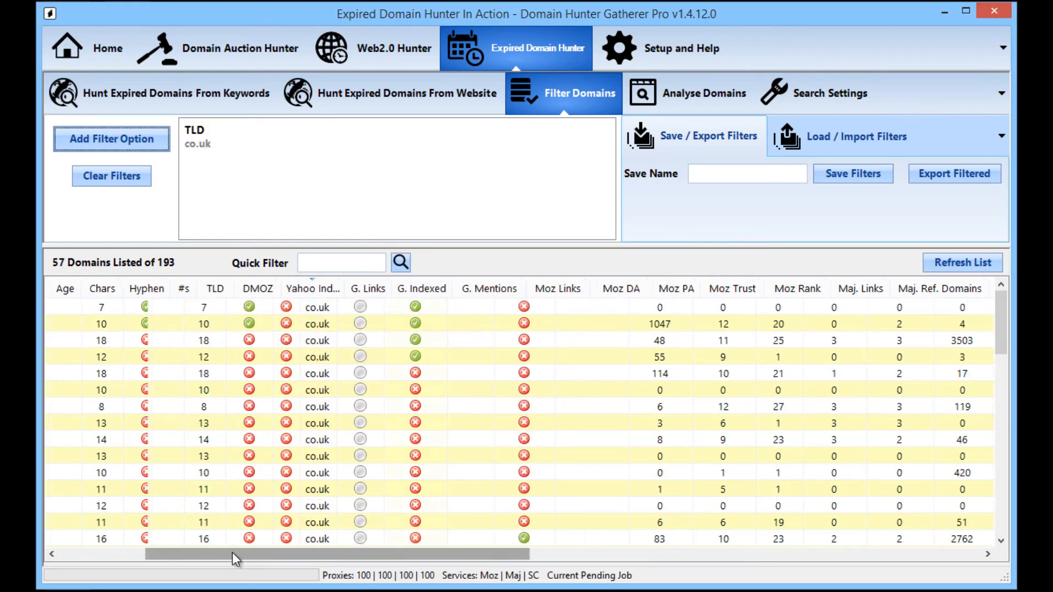
pyautogui.hscroll(-3)
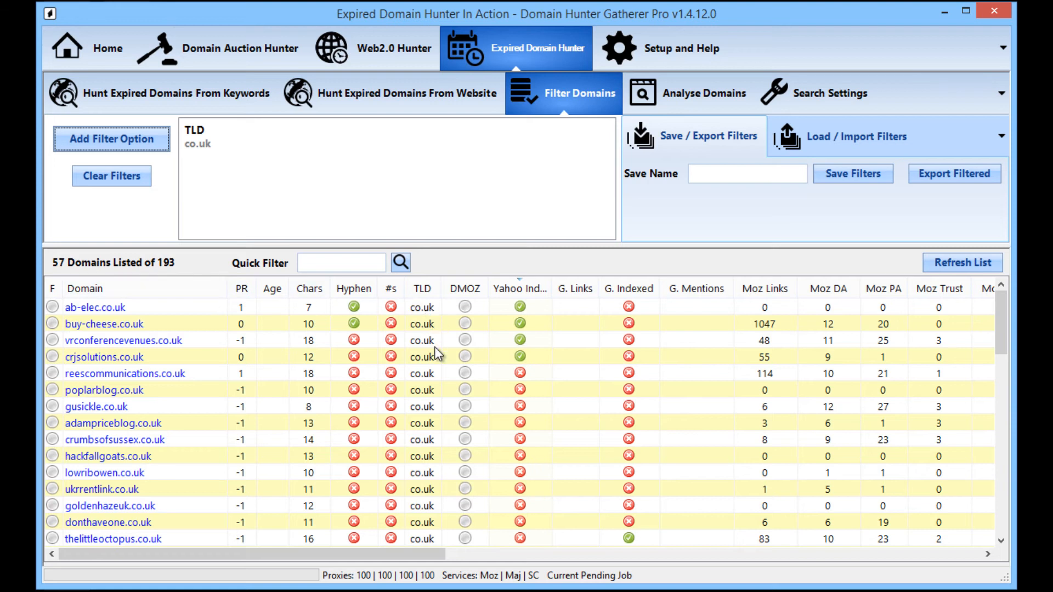
pyautogui.moveTo(527, 187)
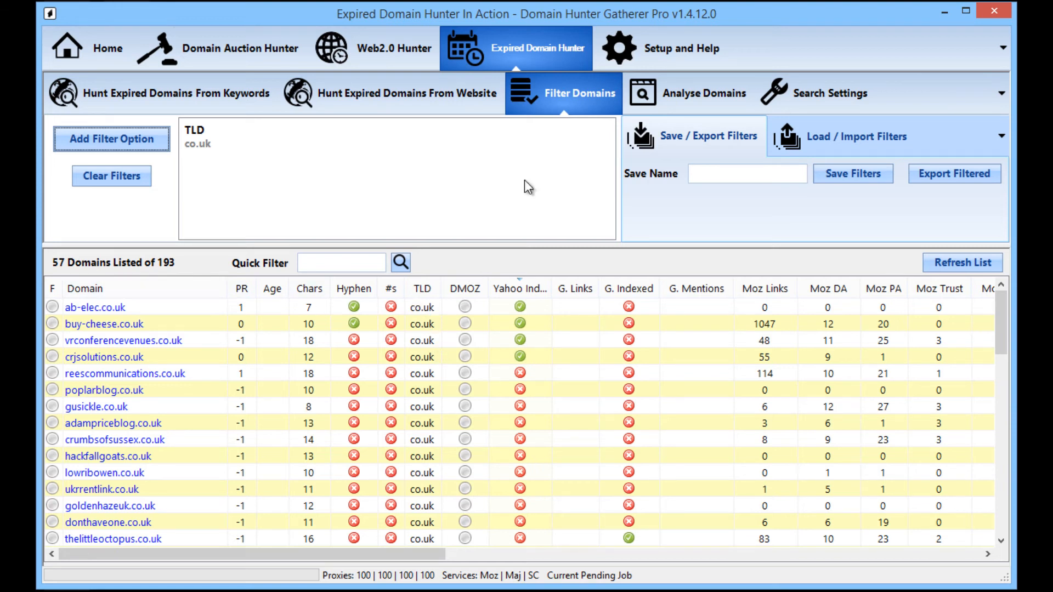
# Check the Search Settings countries list, then show the Analyse Domains check options
pyautogui.click(836, 92)
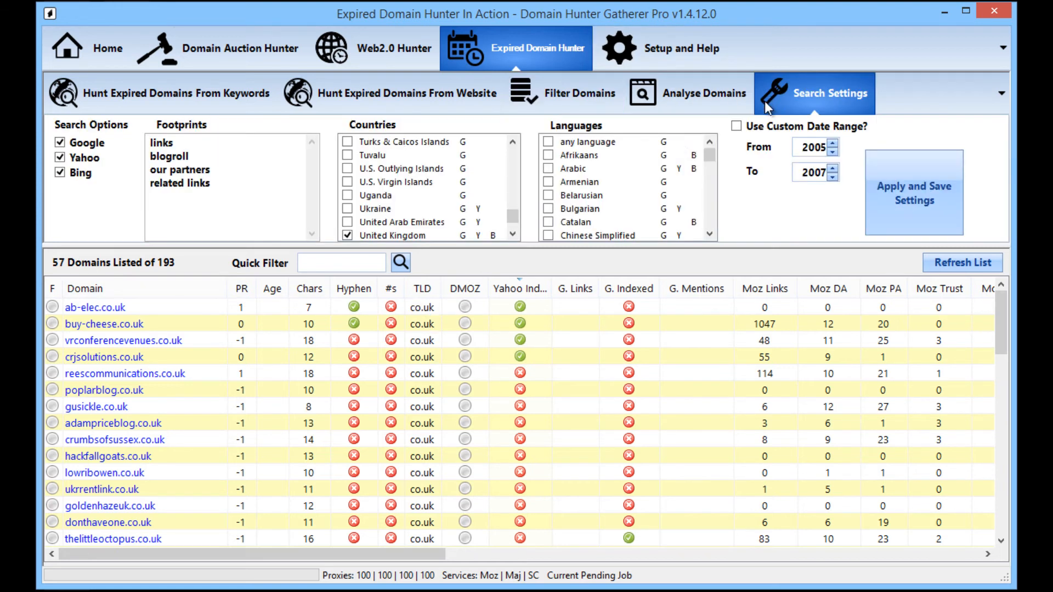
pyautogui.scroll(-3)
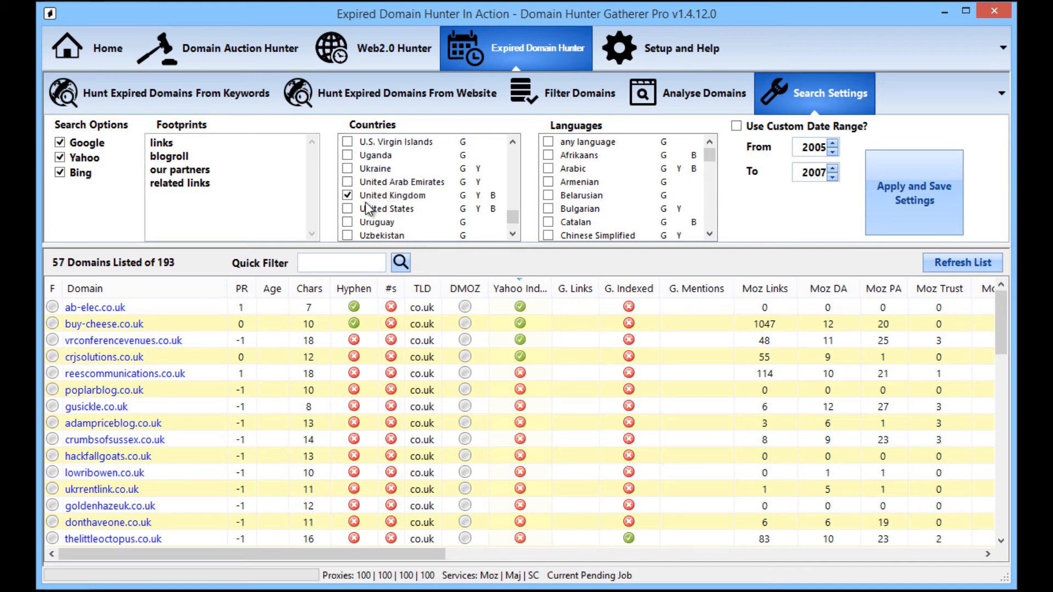
pyautogui.moveTo(406, 403)
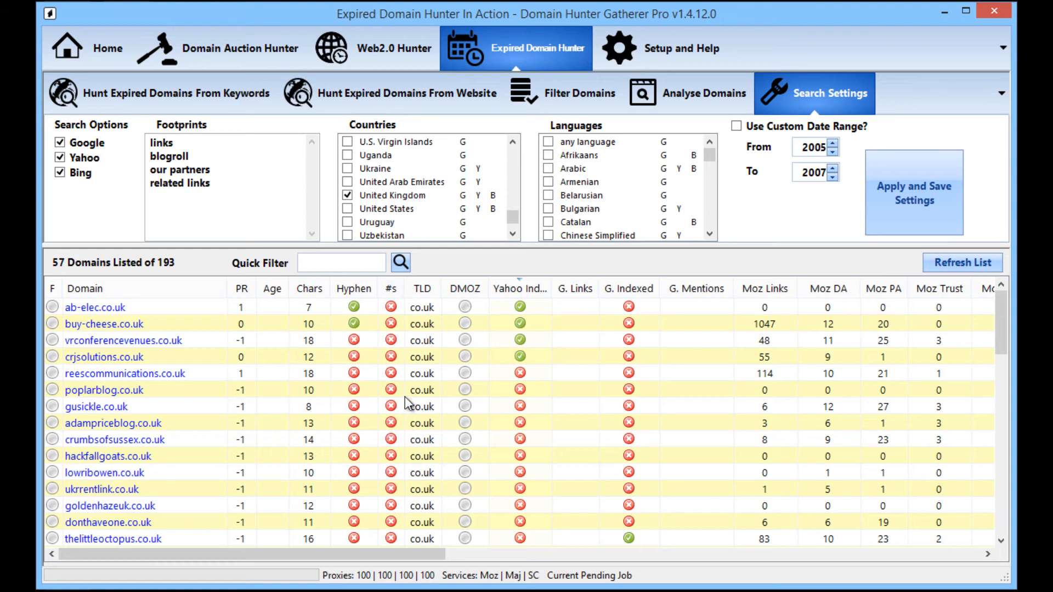
pyautogui.moveTo(418, 256)
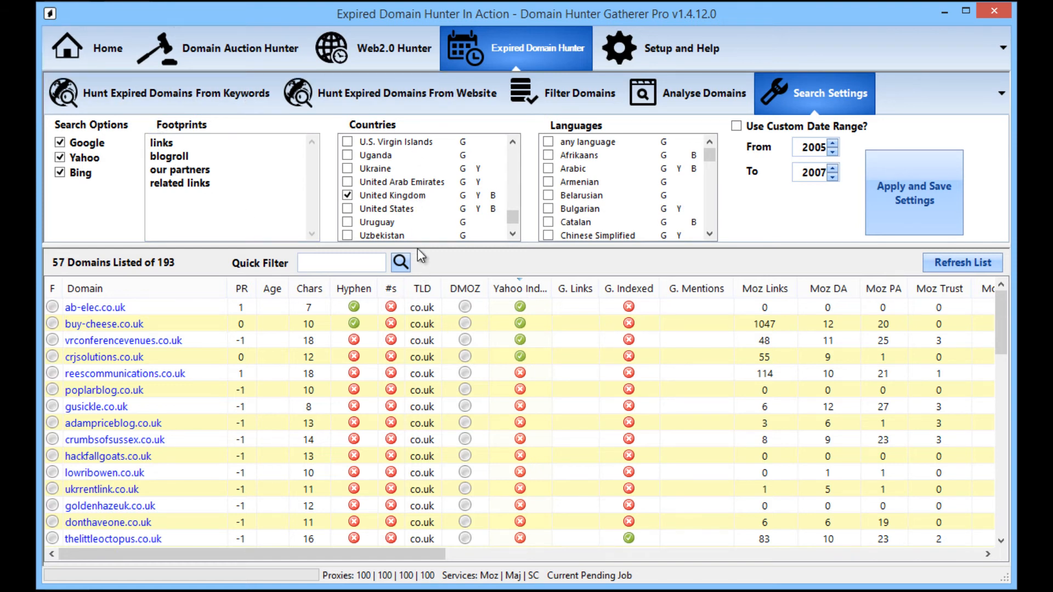
pyautogui.click(704, 92)
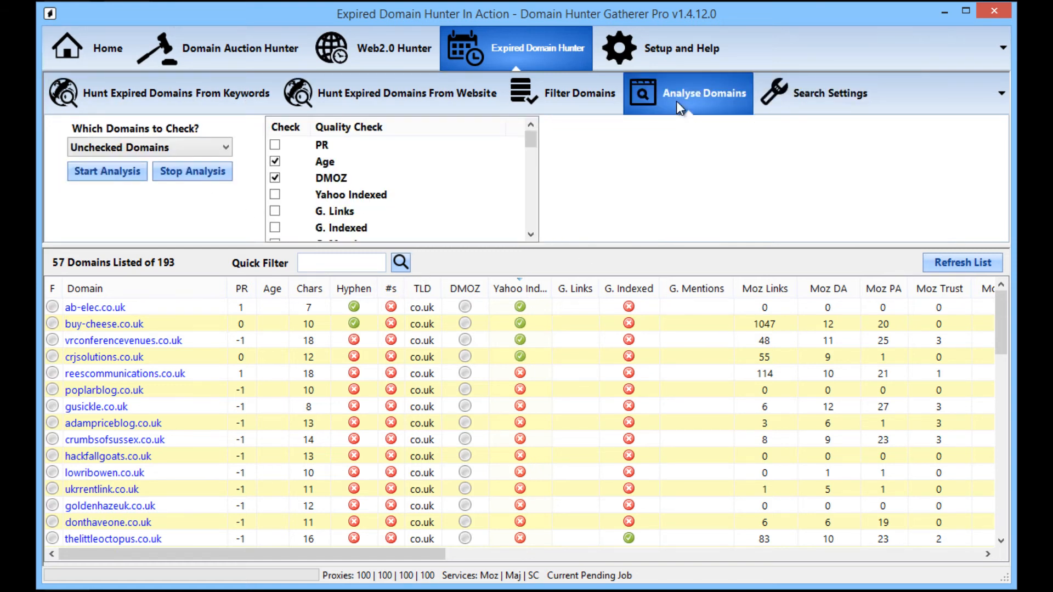
# Clear the co.uk TLD filter so all 193 cheese domains are listed in the keyword hunt results
pyautogui.click(579, 93)
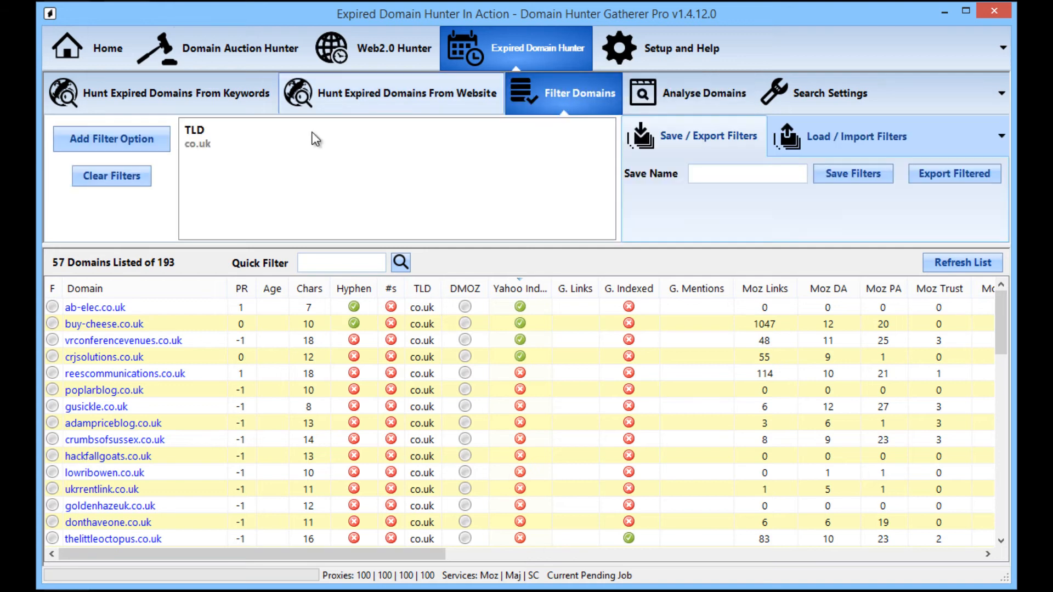
pyautogui.click(111, 176)
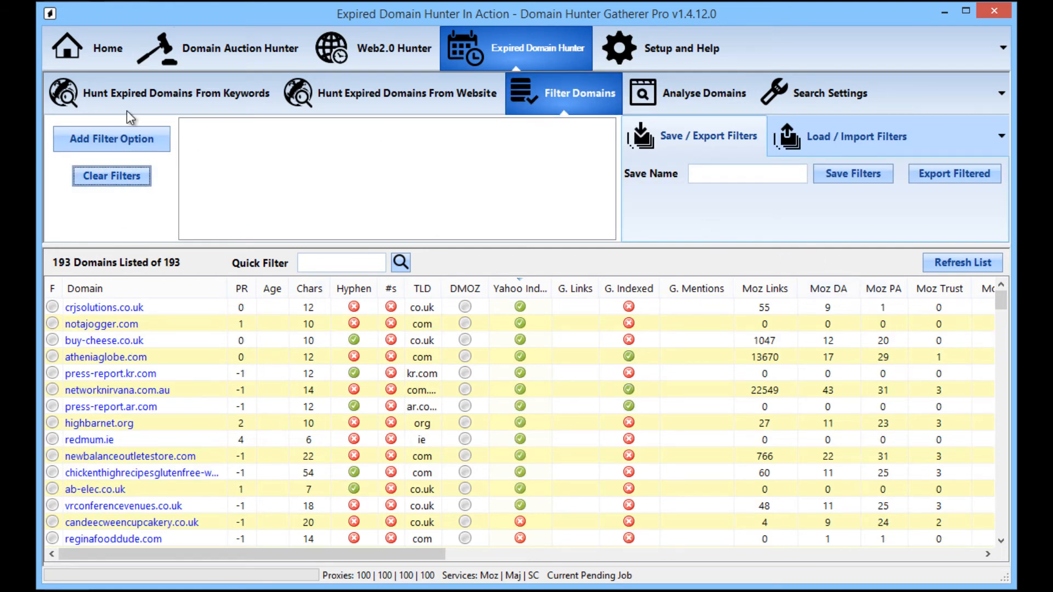
pyautogui.click(175, 92)
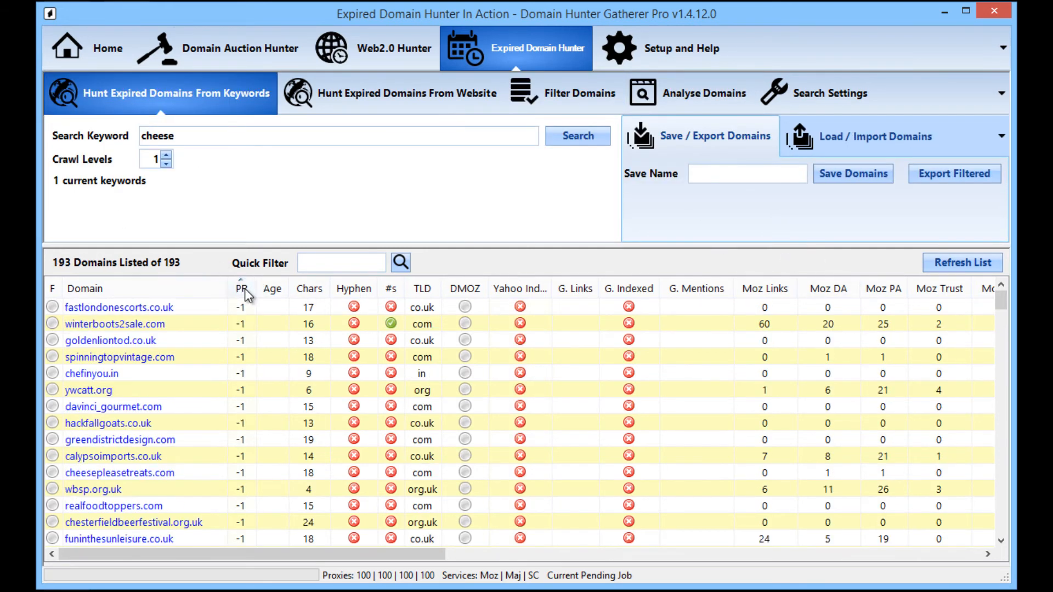
# Sort the domains by PR, then by Moz DA from highest down
pyautogui.click(241, 288)
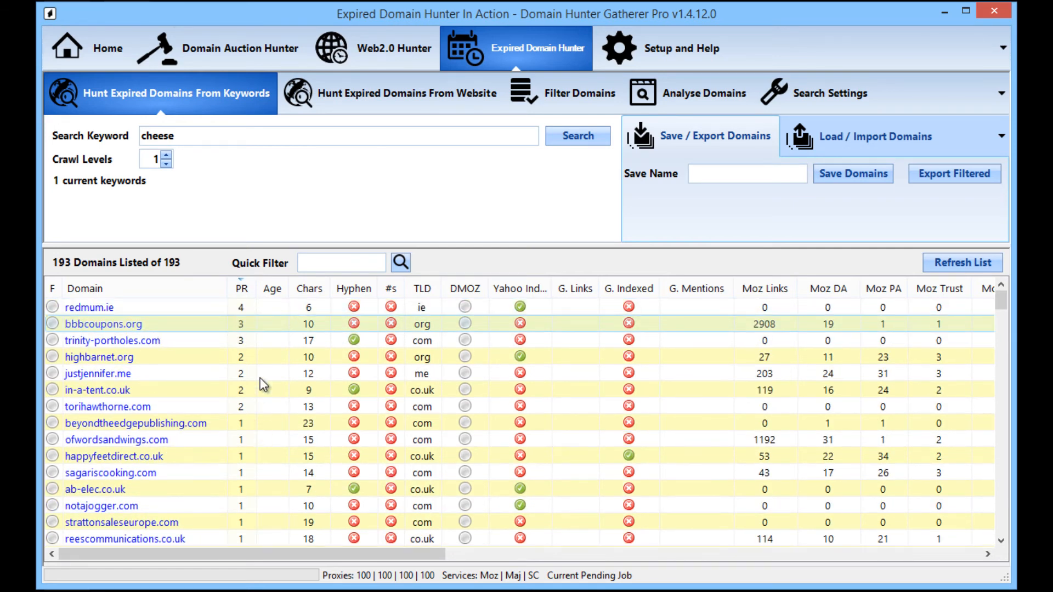
pyautogui.click(828, 288)
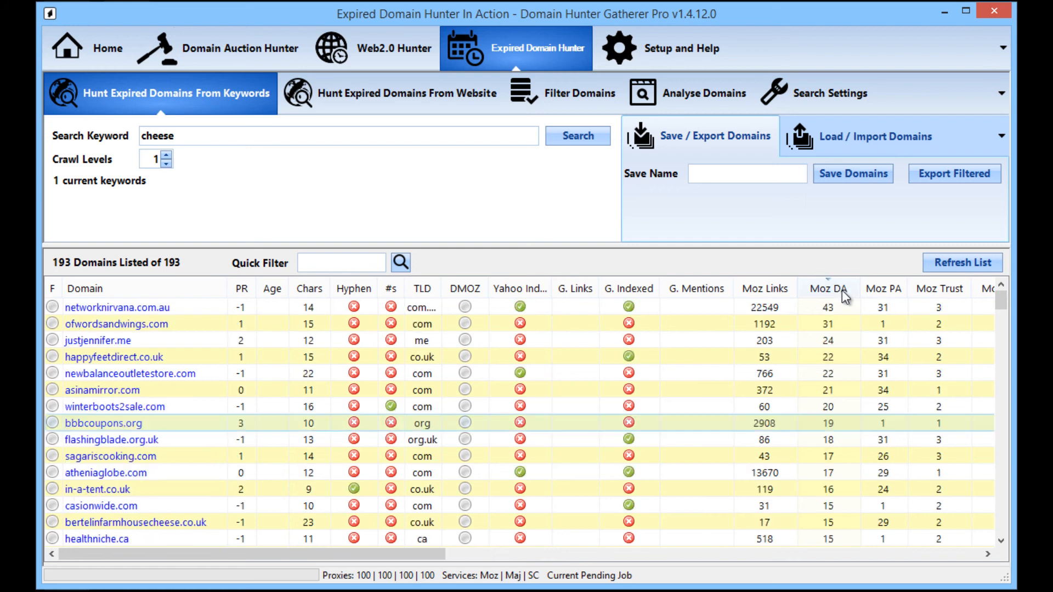
pyautogui.moveTo(643, 500)
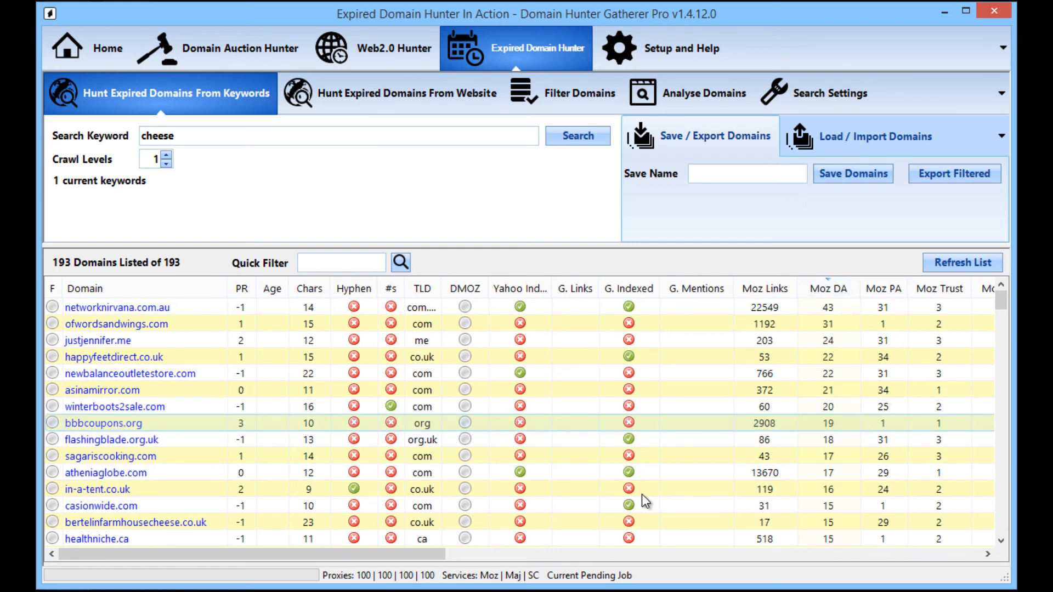
pyautogui.moveTo(533, 460)
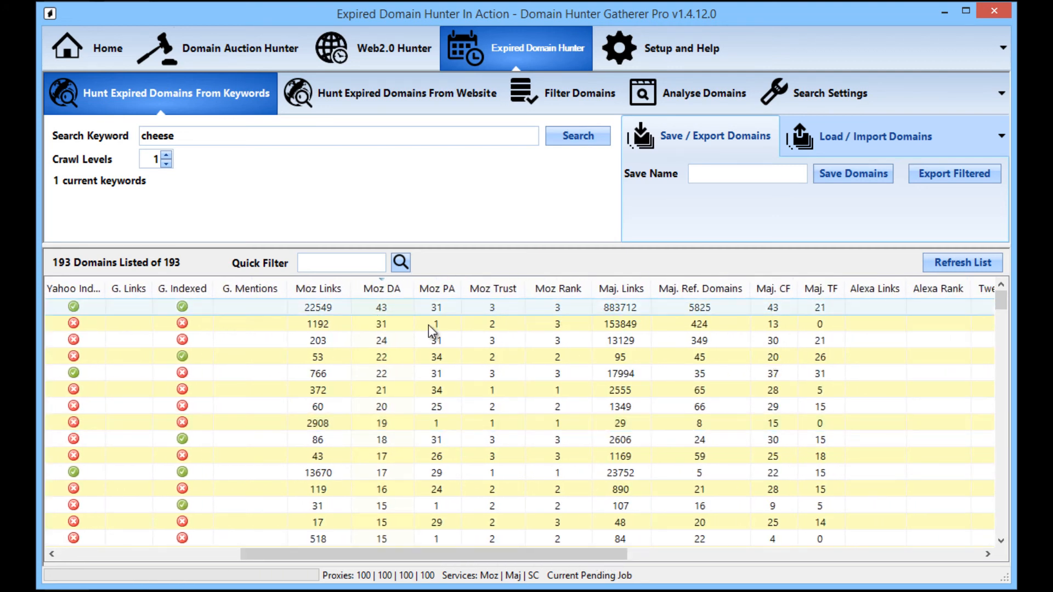
pyautogui.hscroll(-3)
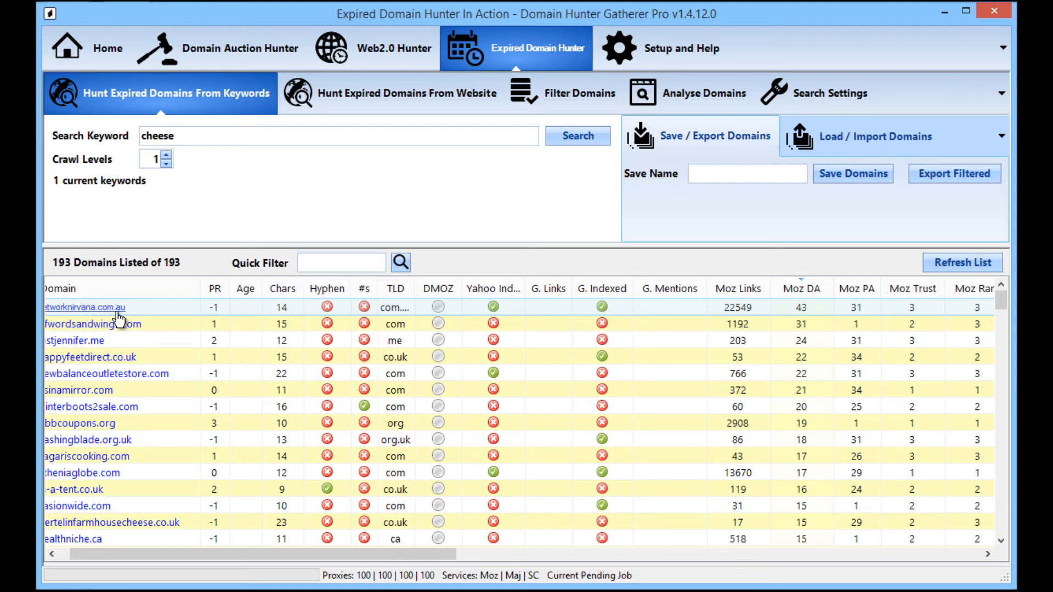
pyautogui.moveTo(214, 319)
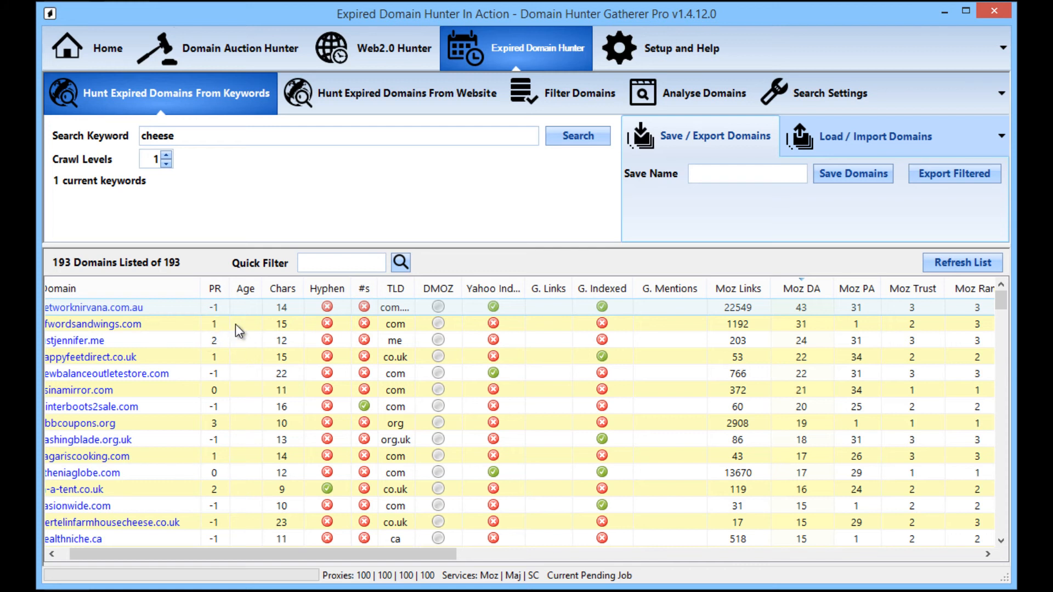
pyautogui.moveTo(216, 307)
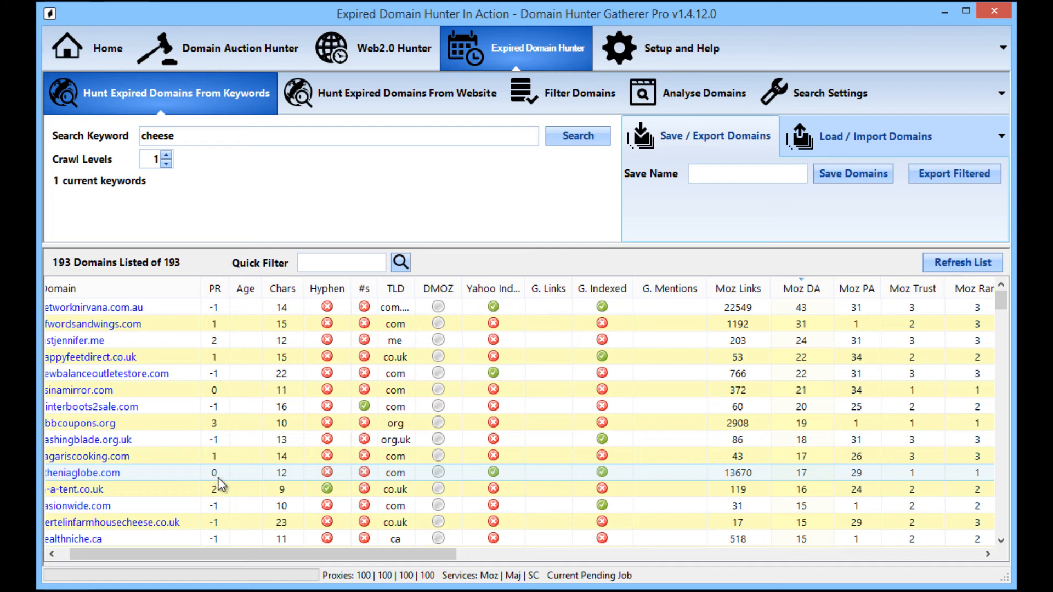
pyautogui.moveTo(208, 352)
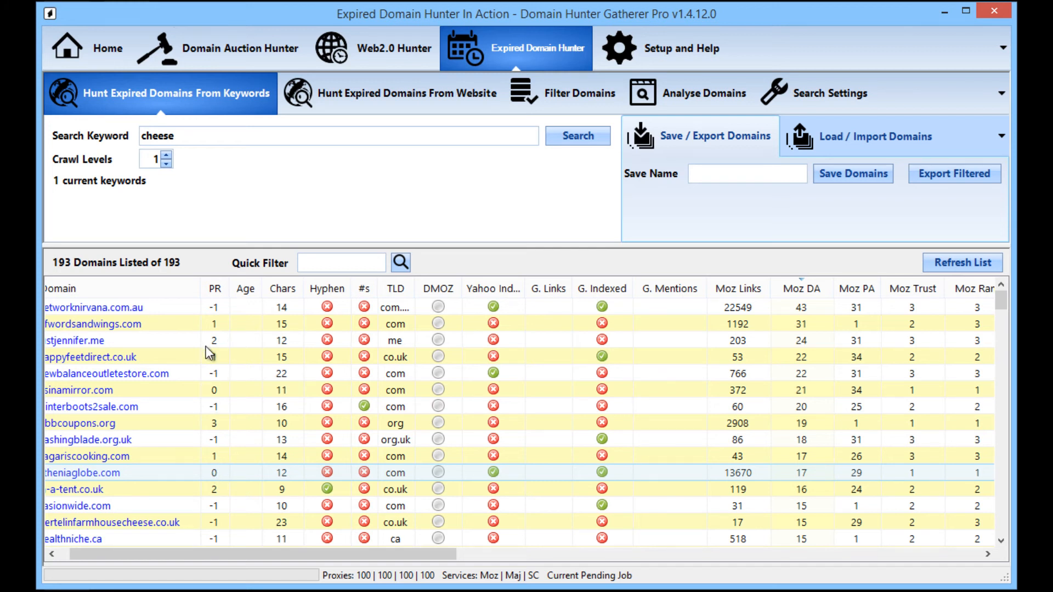
pyautogui.moveTo(213, 310)
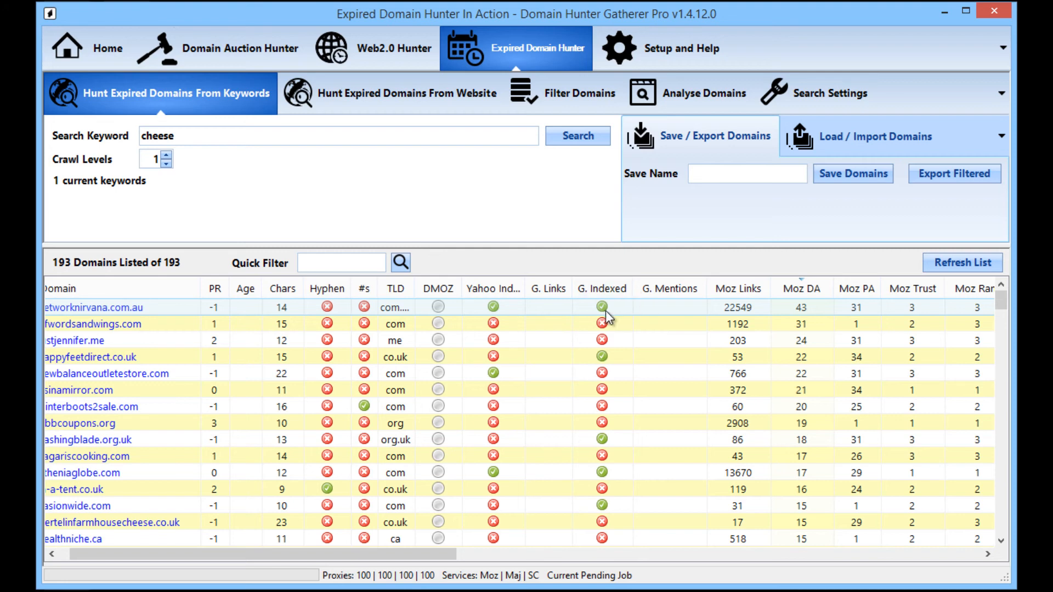
pyautogui.hscroll(3)
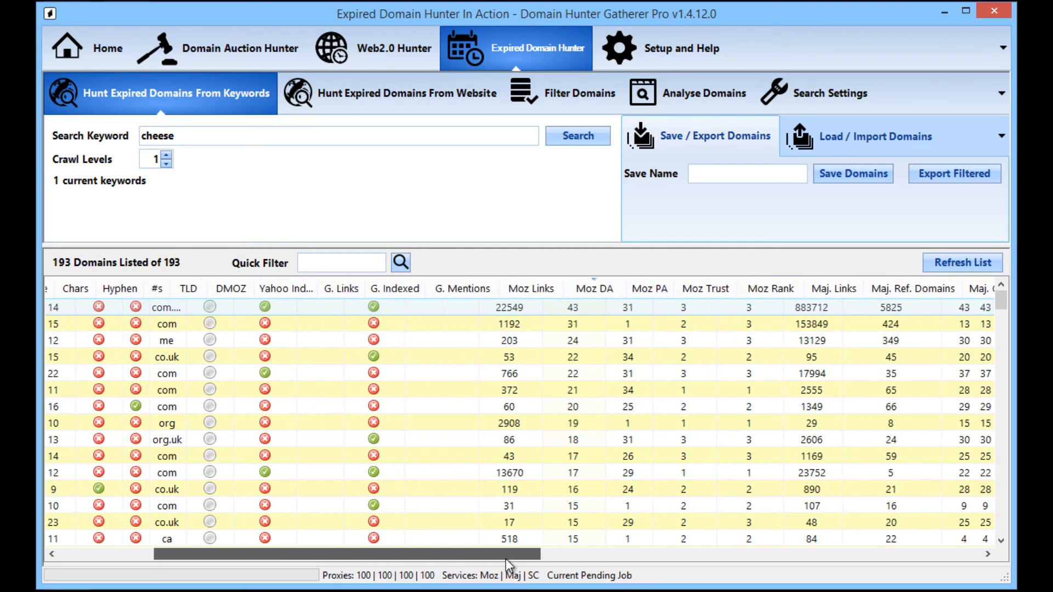
pyautogui.hscroll(3)
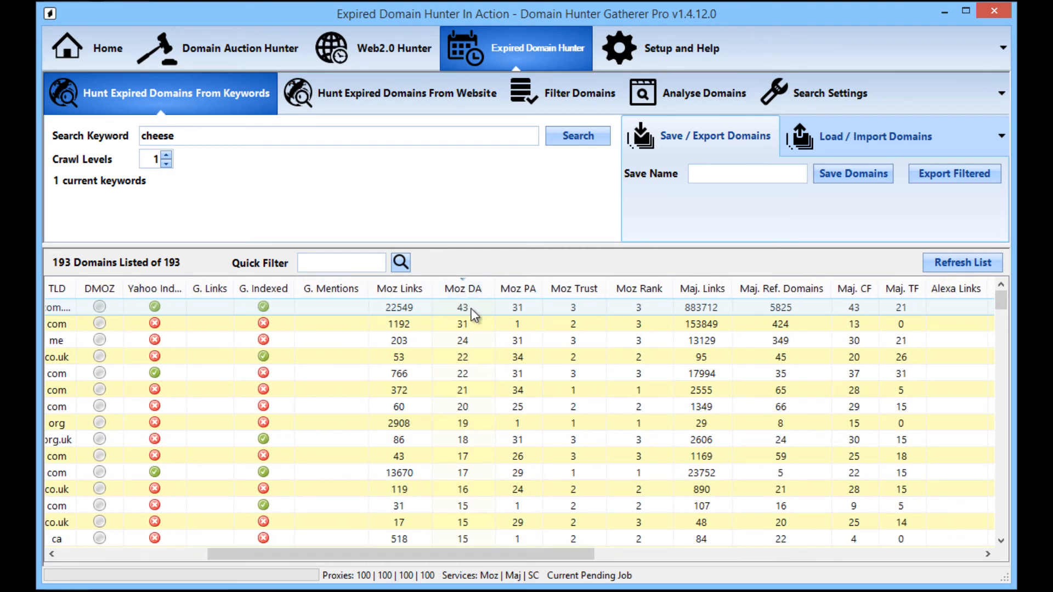
pyautogui.moveTo(779, 310)
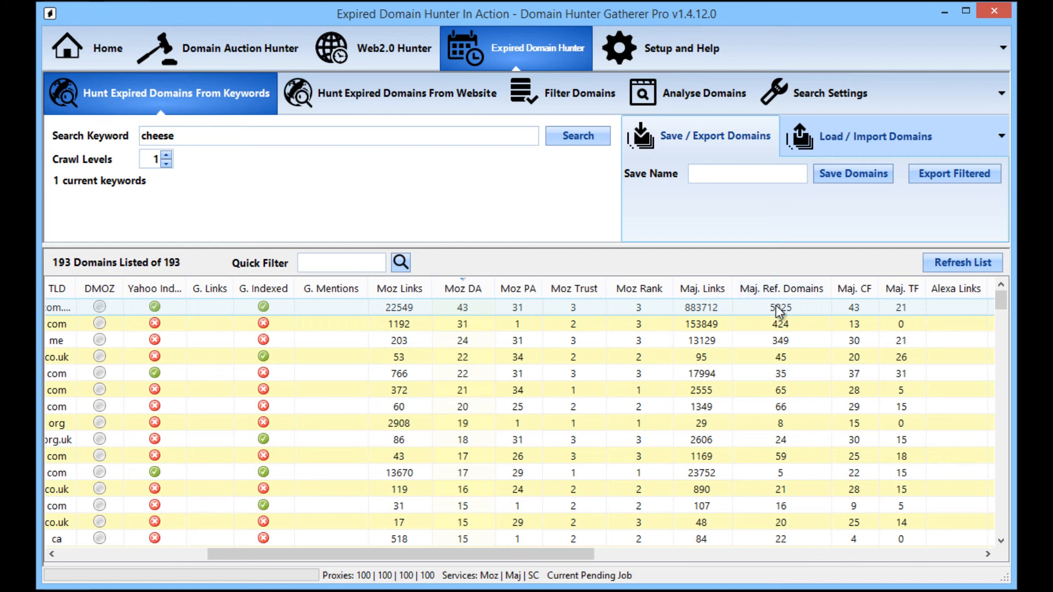
pyautogui.moveTo(863, 319)
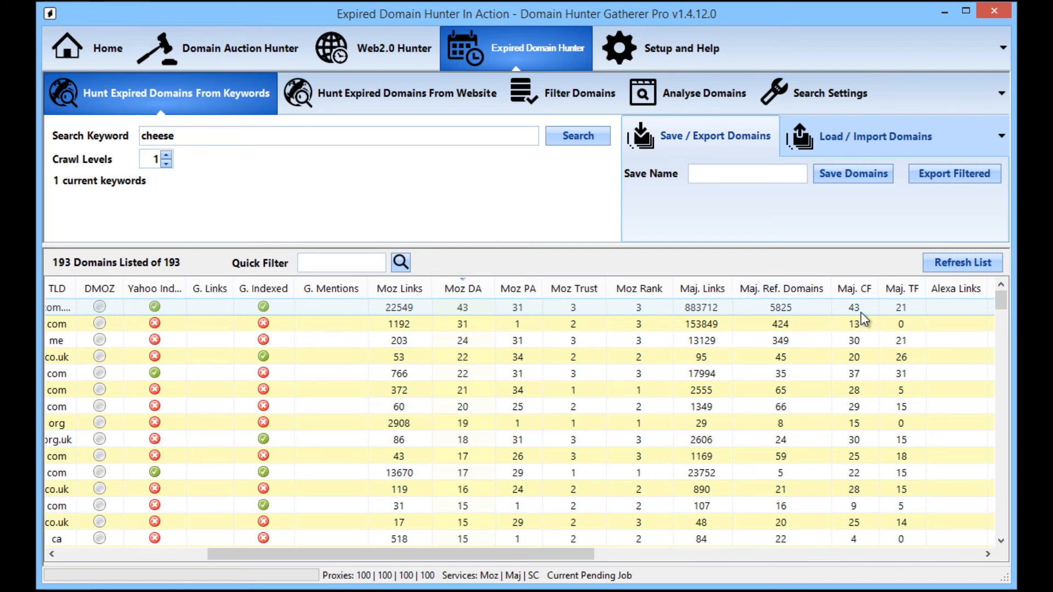
pyautogui.moveTo(869, 322)
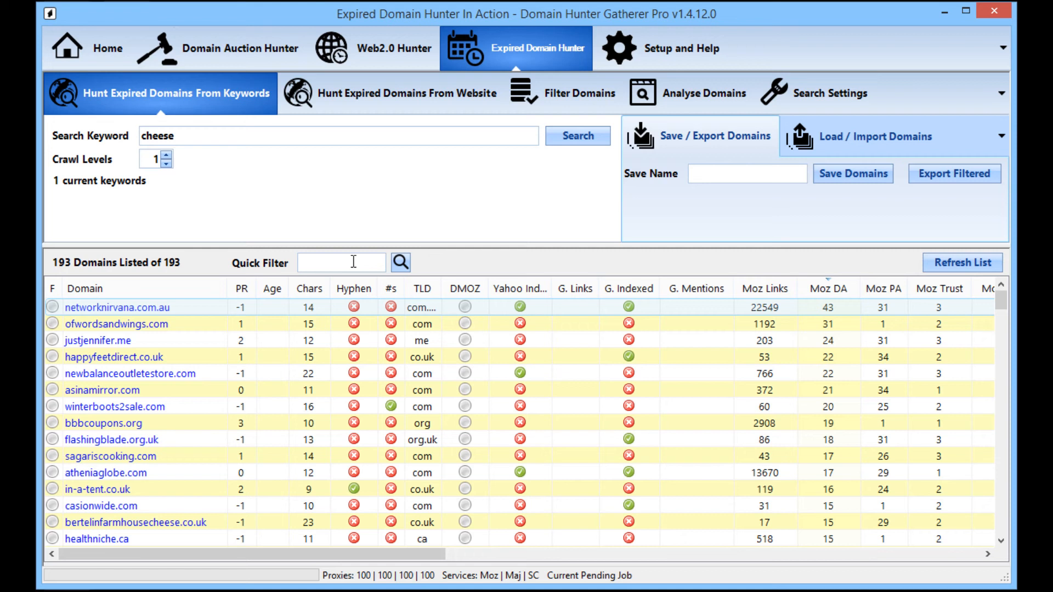
pyautogui.moveTo(363, 249)
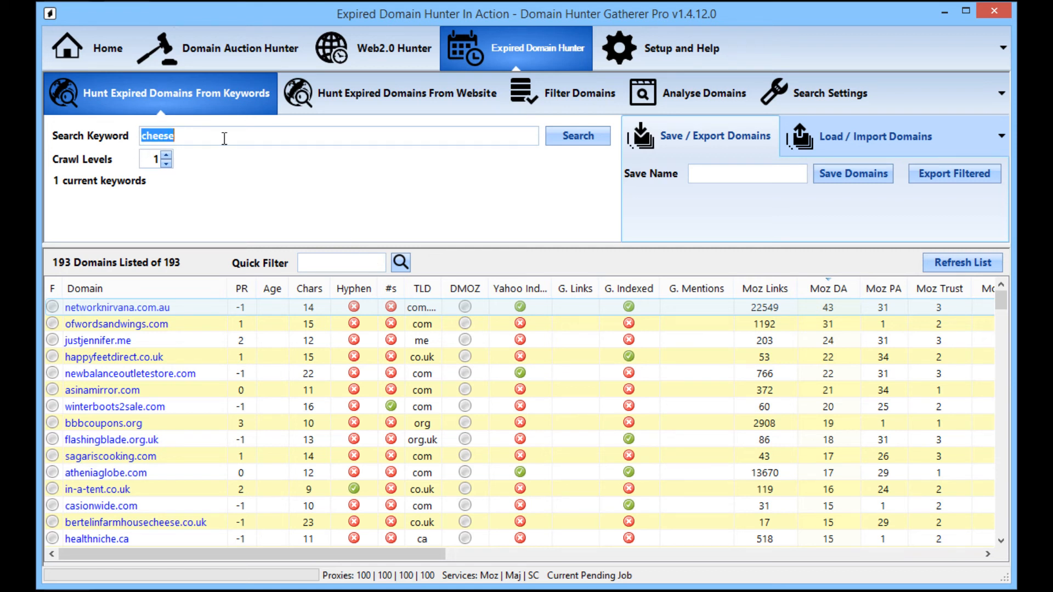
pyautogui.click(269, 136)
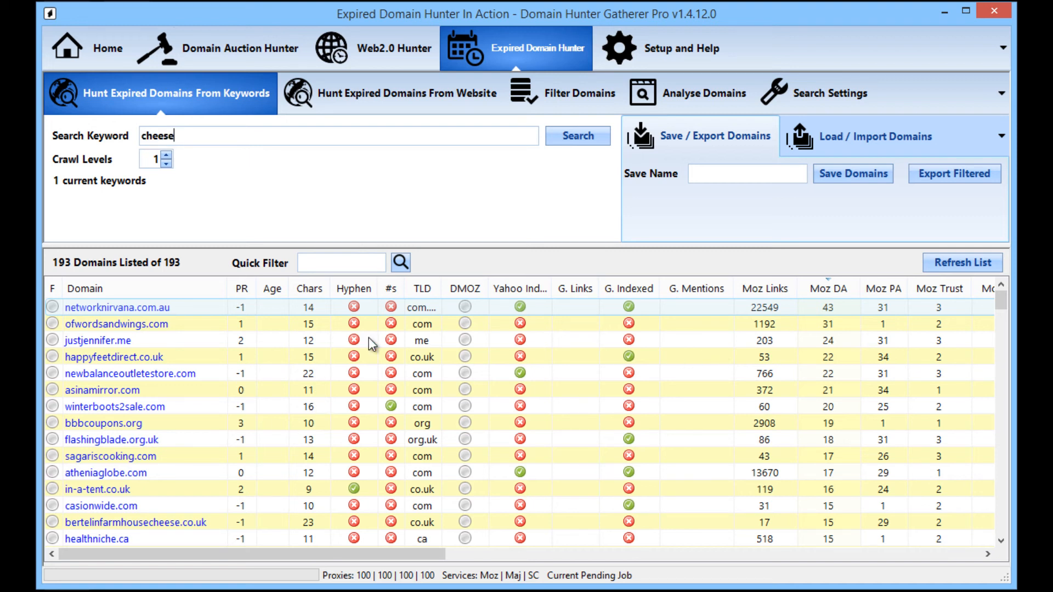
pyautogui.moveTo(319, 325)
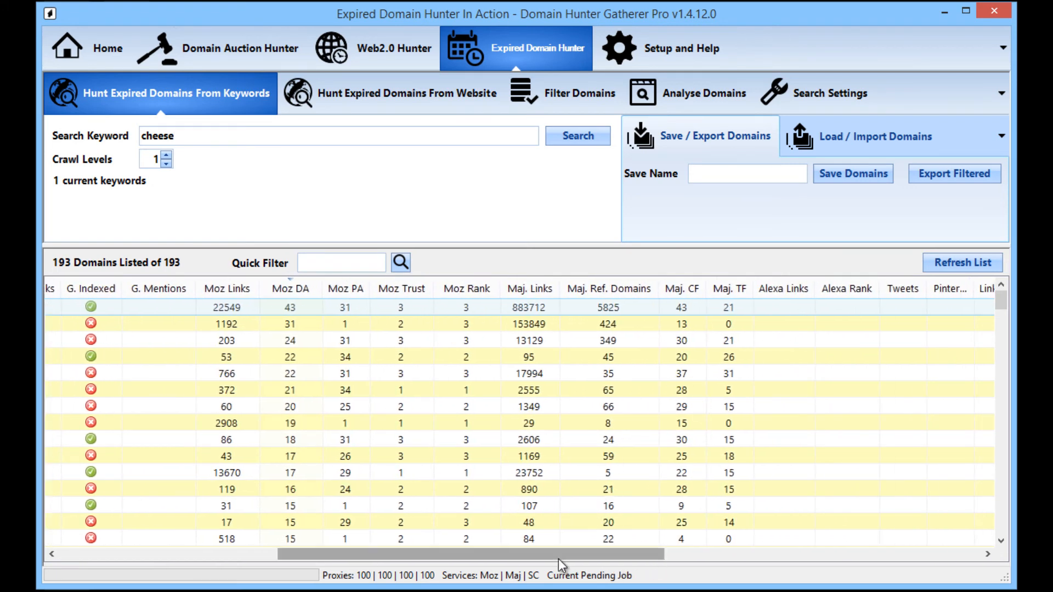
pyautogui.hscroll(-3)
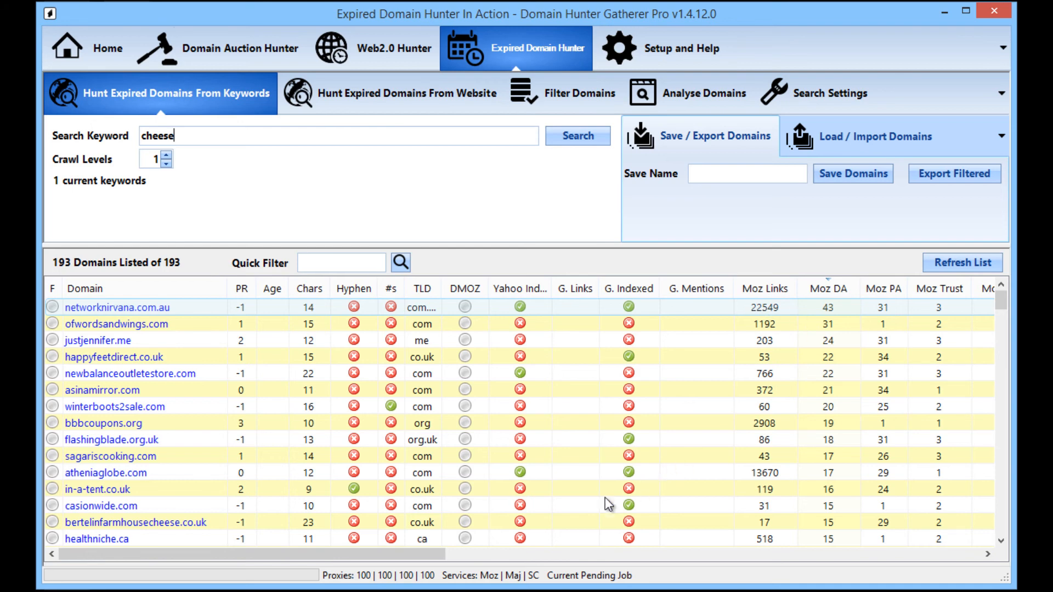
pyautogui.hscroll(3)
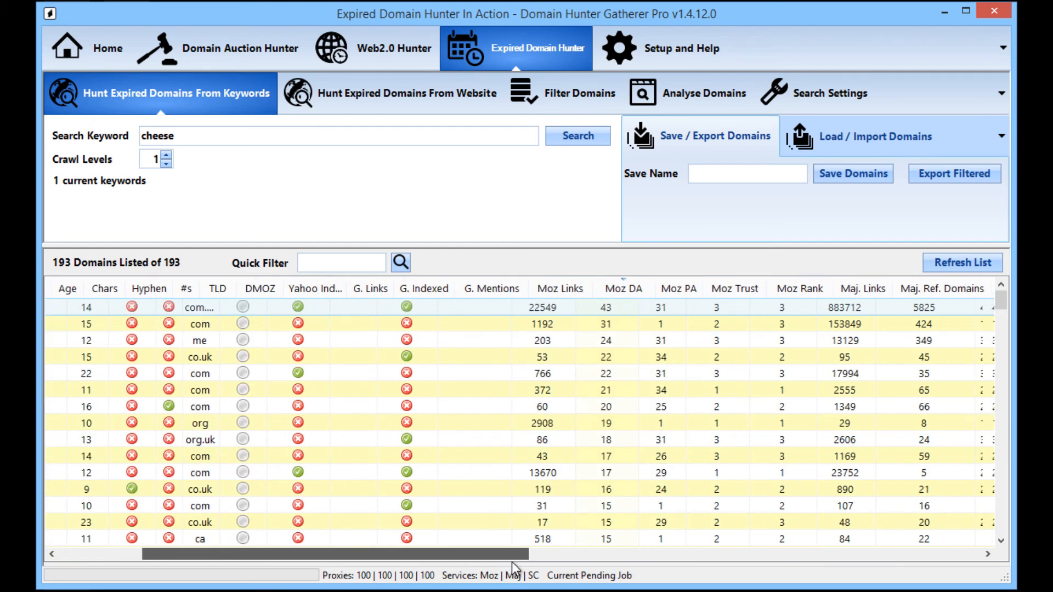
pyautogui.hscroll(3)
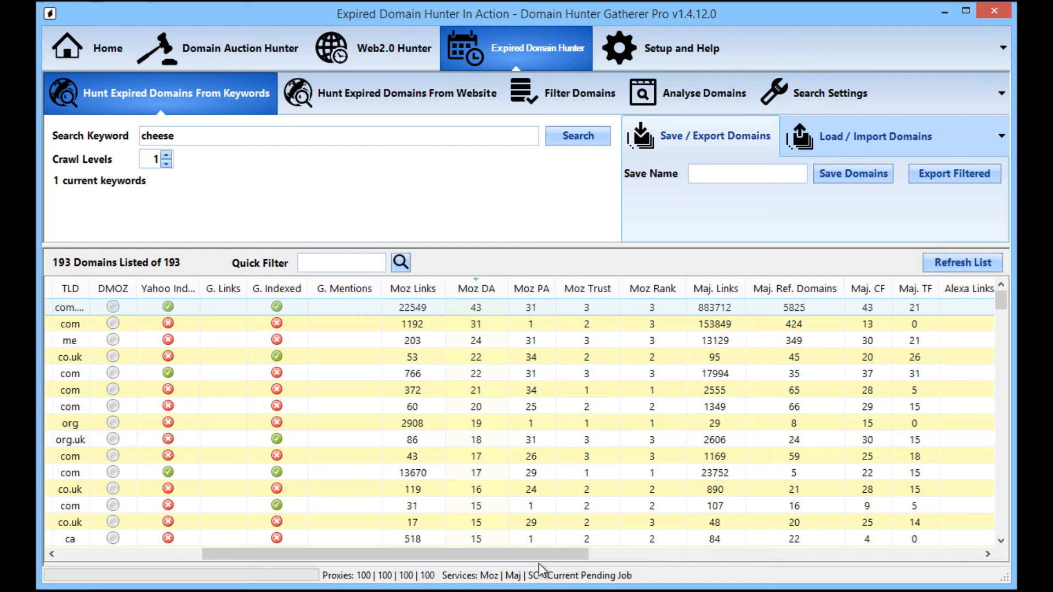
pyautogui.hscroll(-3)
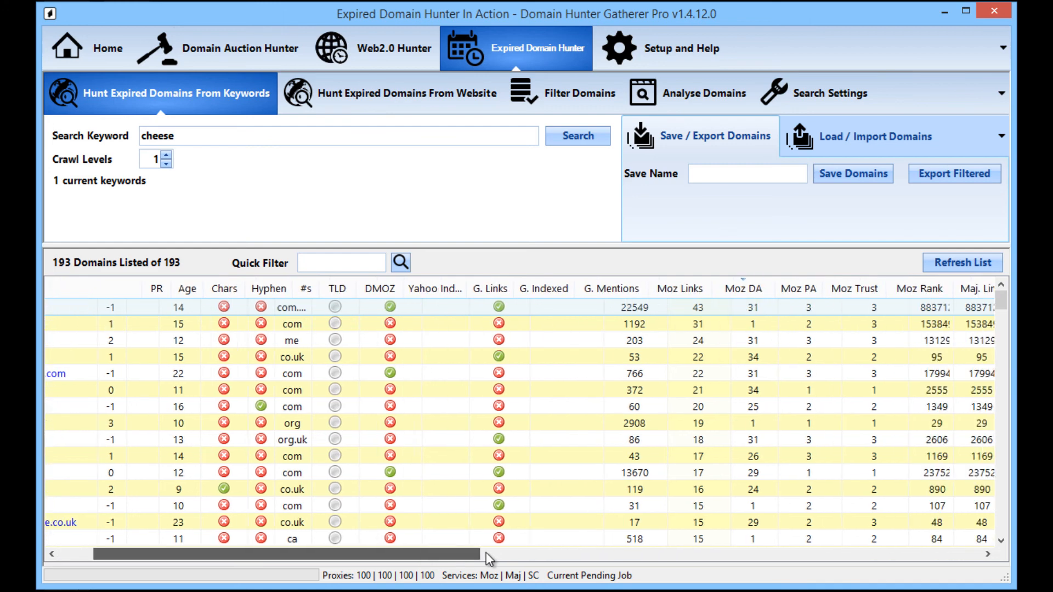
pyautogui.hscroll(3)
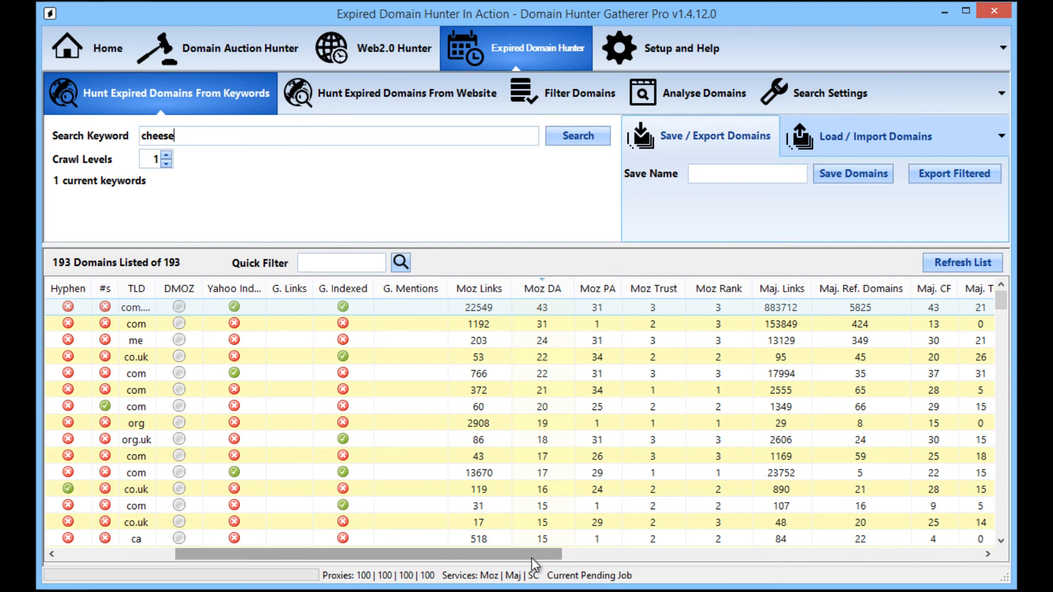
pyautogui.hscroll(-3)
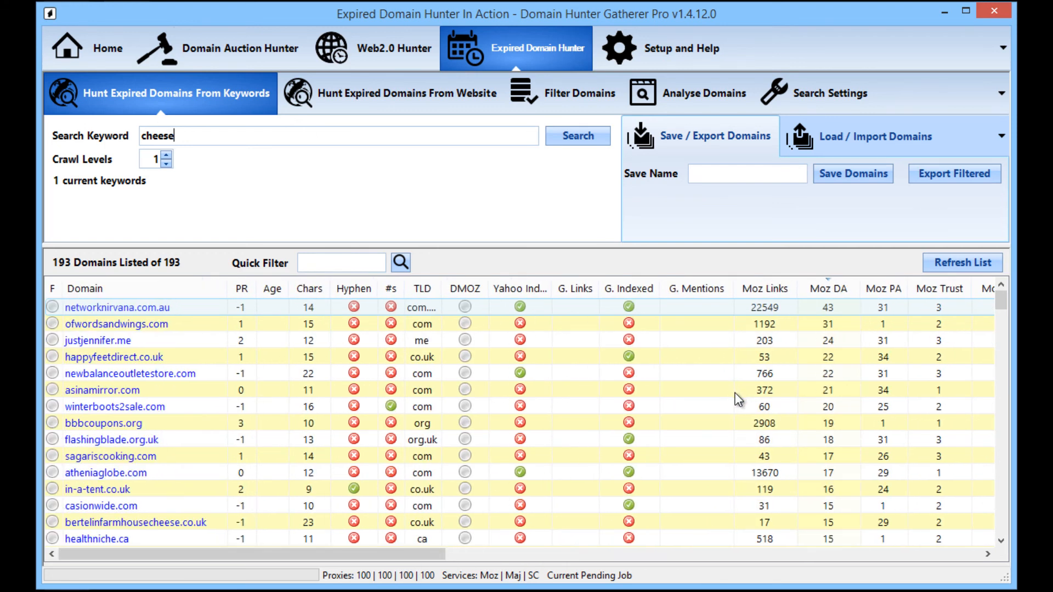
pyautogui.moveTo(560, 397)
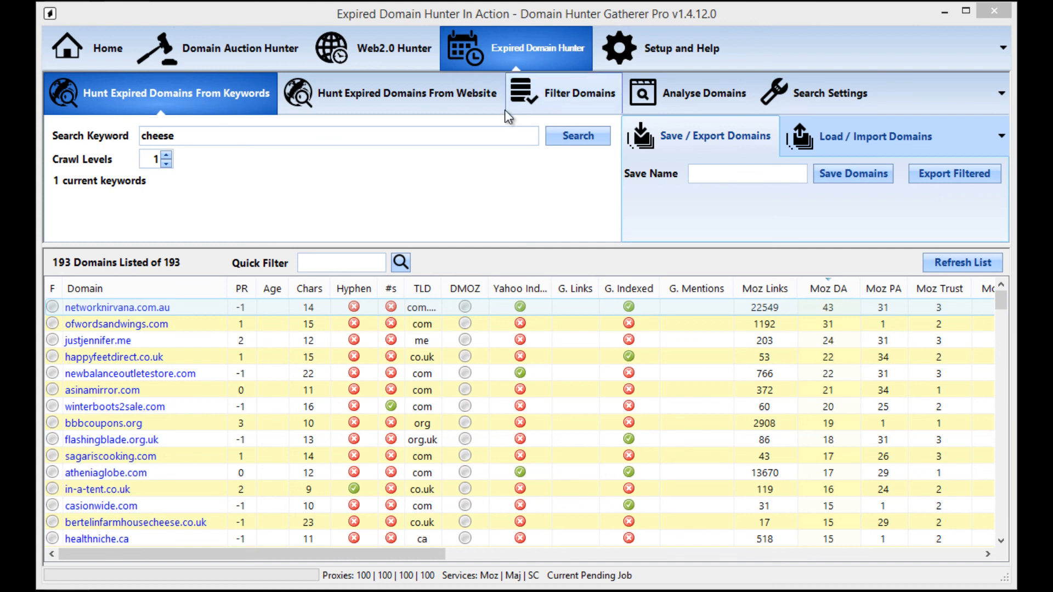
# Show the Hunt Expired Domains From Website form with its empty website field
pyautogui.click(391, 92)
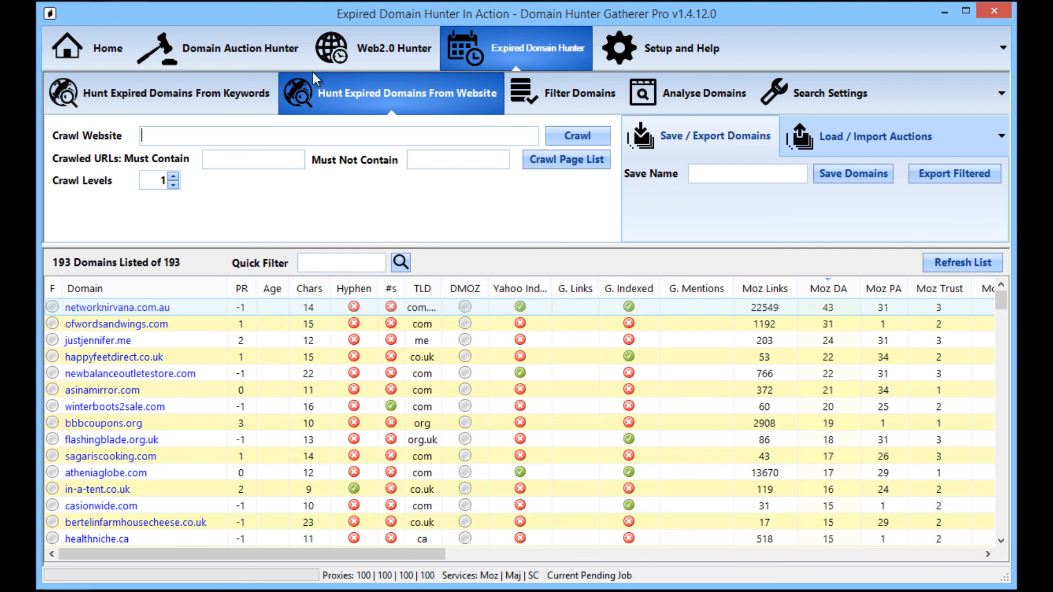
pyautogui.moveTo(392, 119)
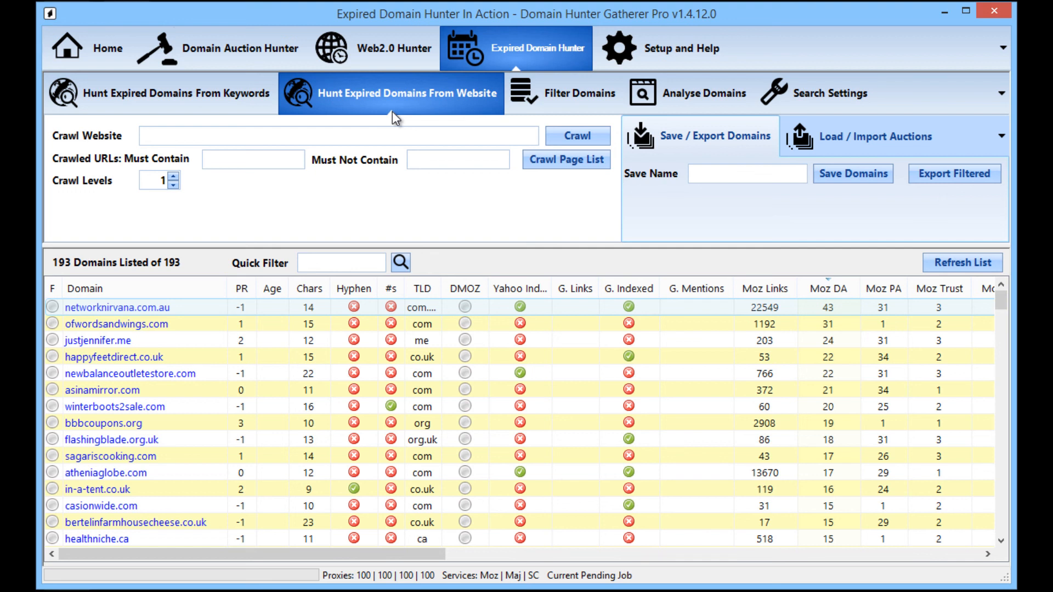
pyautogui.moveTo(391, 124)
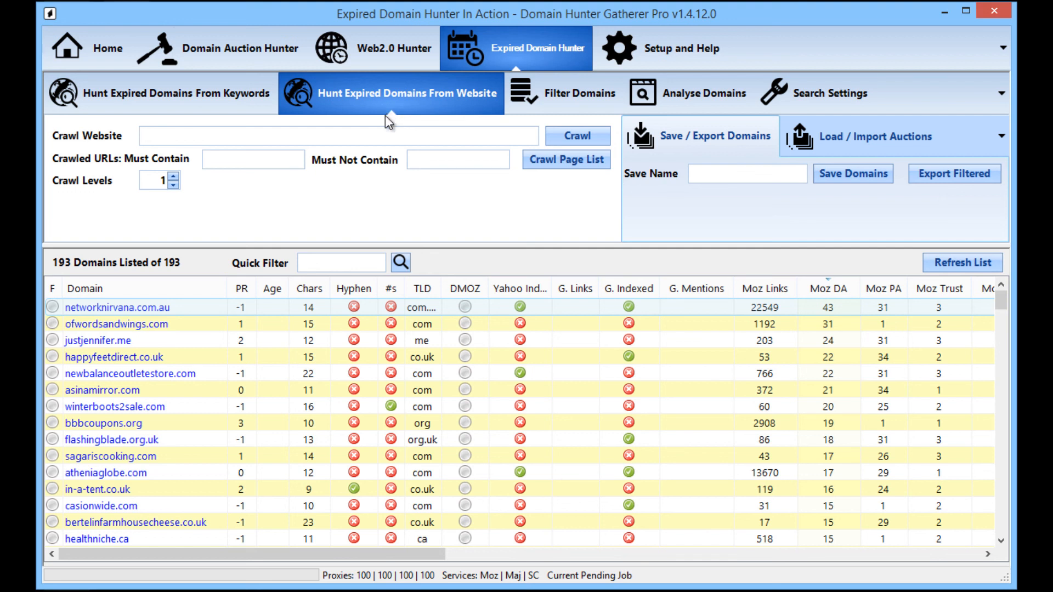